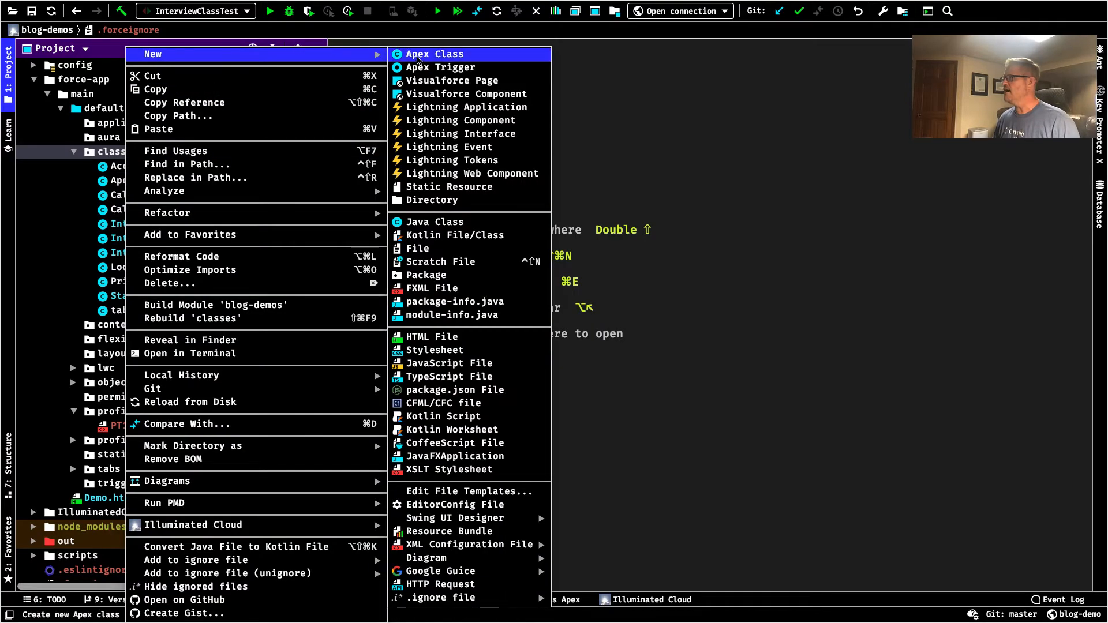
# Add a new plain Apex class named Car under the classes folder
pyautogui.click(434, 54)
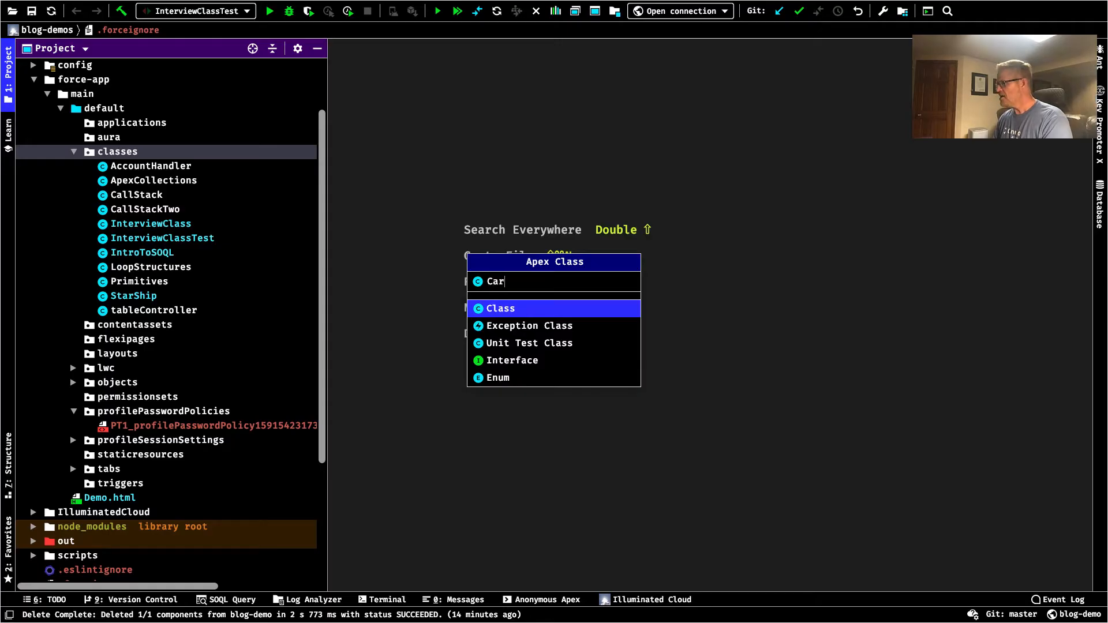
pyautogui.click(500, 308)
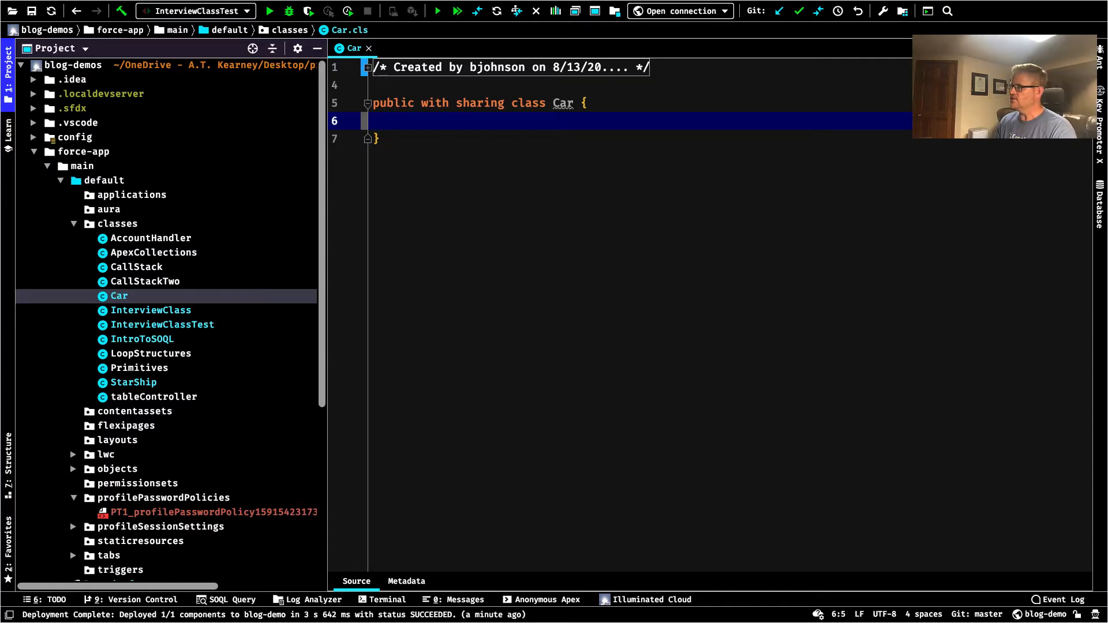
# Declare public String make, public String model and public Integer year in Car
pyautogui.write('public')
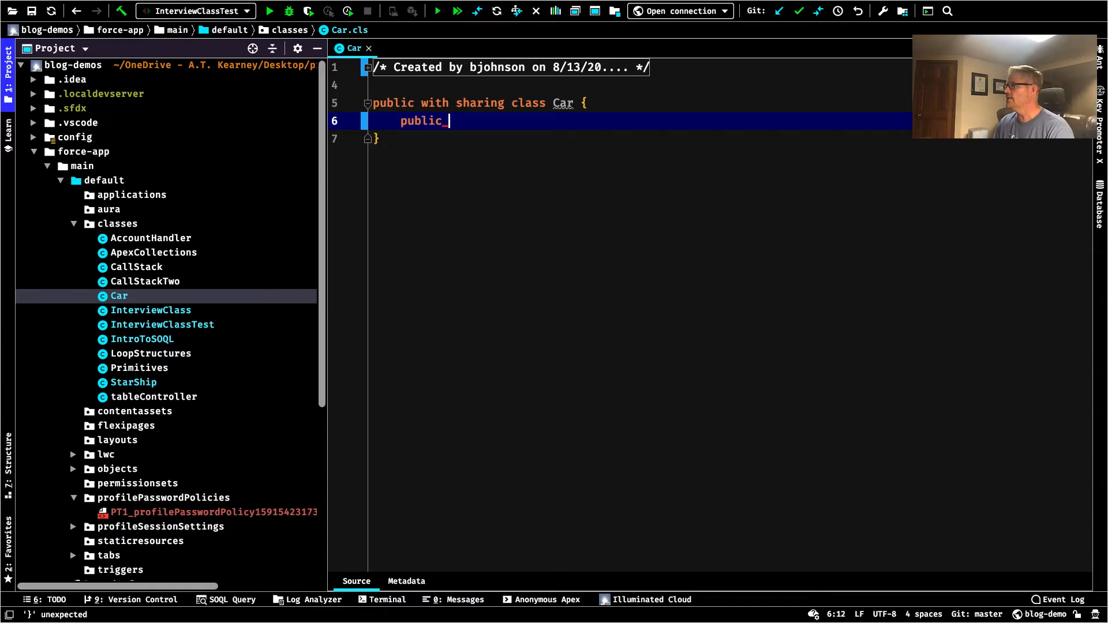
pyautogui.write('String')
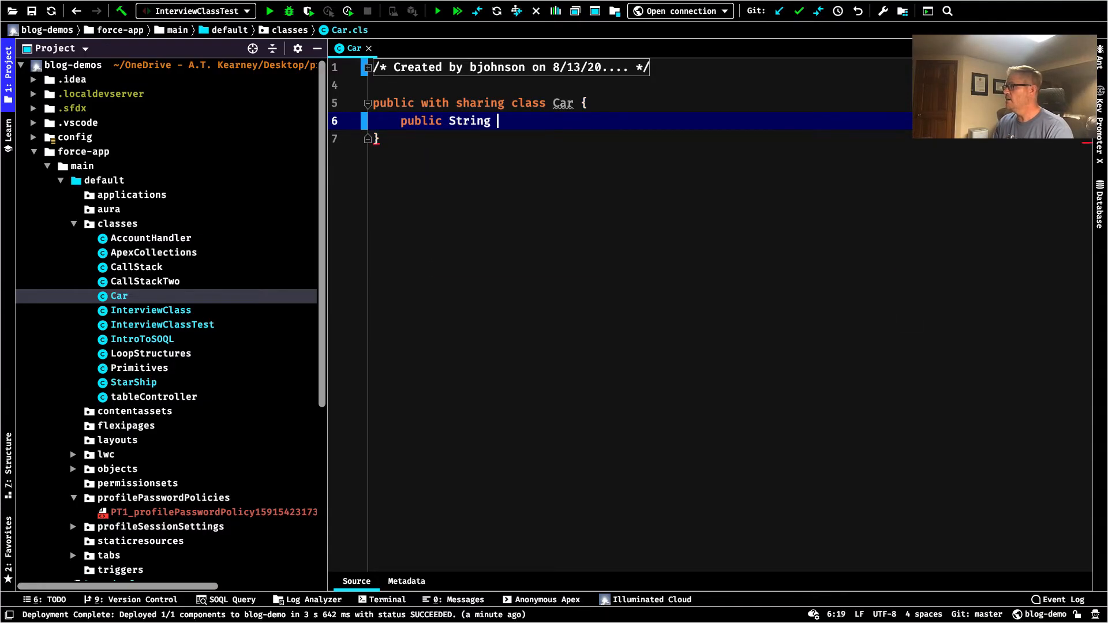
pyautogui.write('make;')
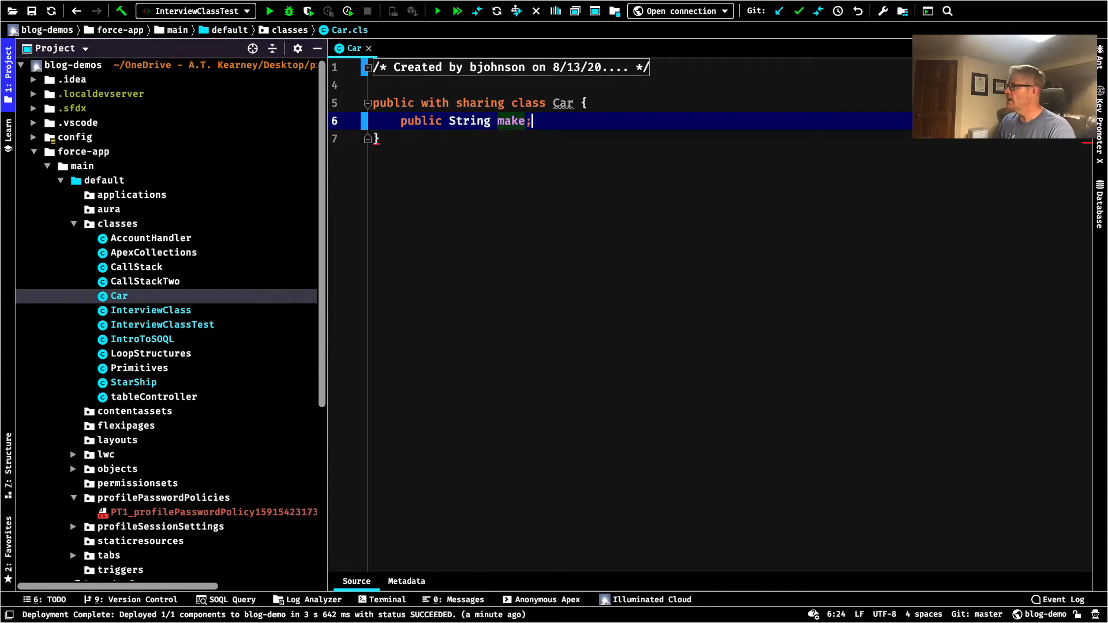
pyautogui.press('Enter')
pyautogui.write('Public String')
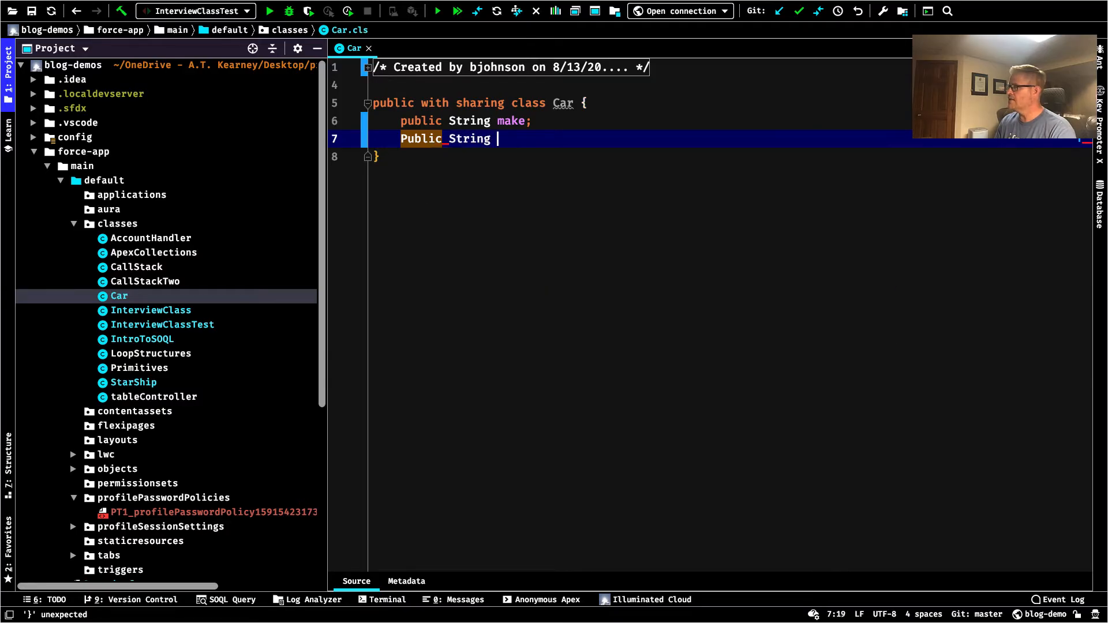
pyautogui.write('mod')
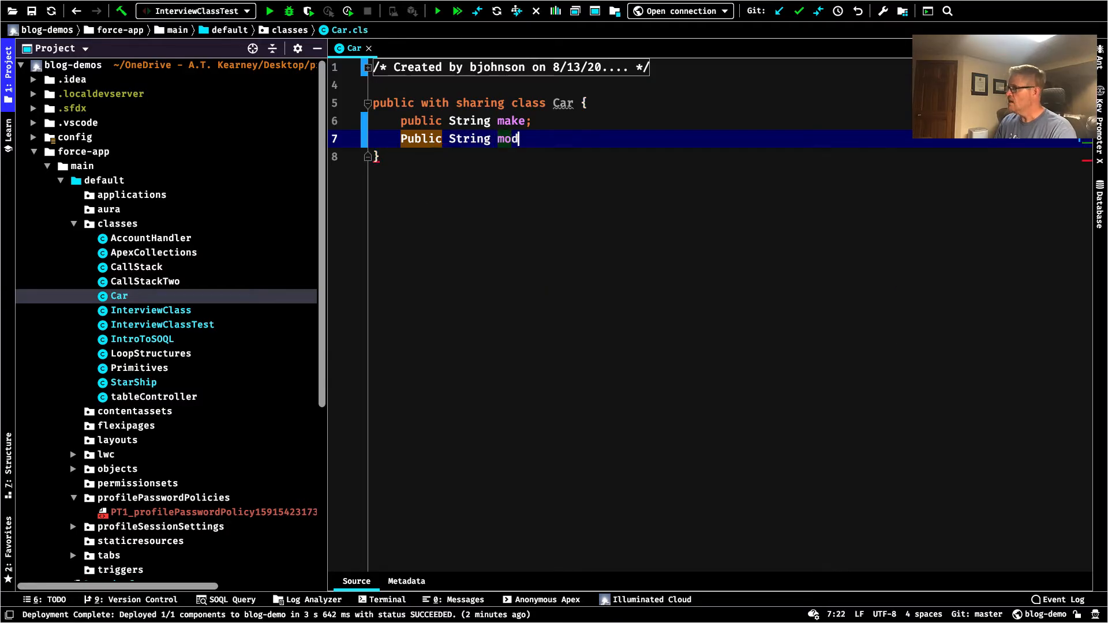
pyautogui.write('el;')
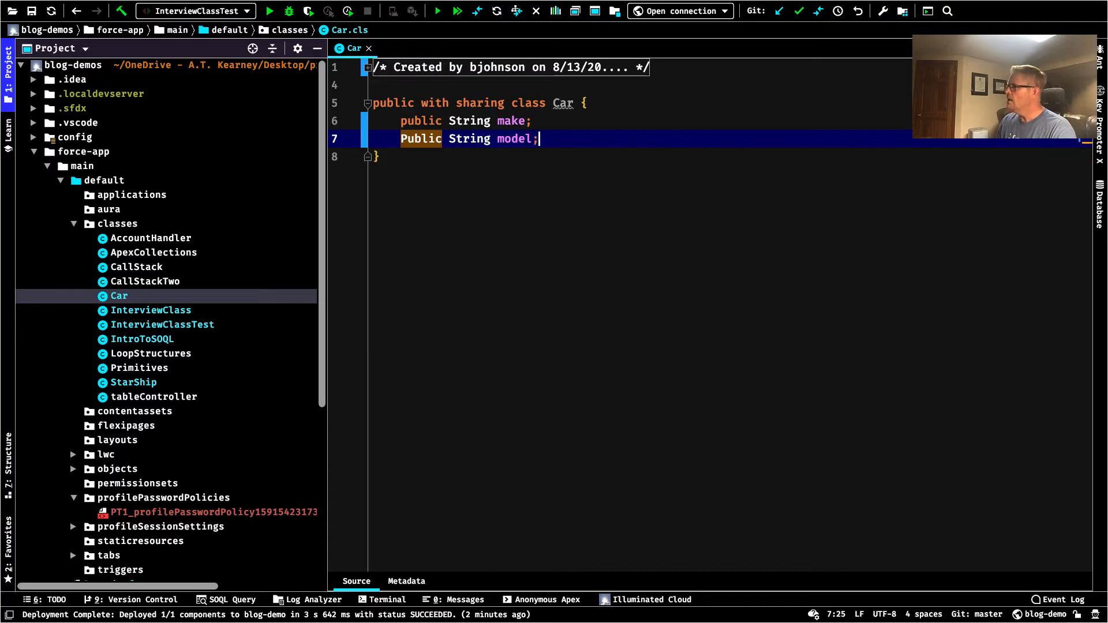
pyautogui.write('Pr')
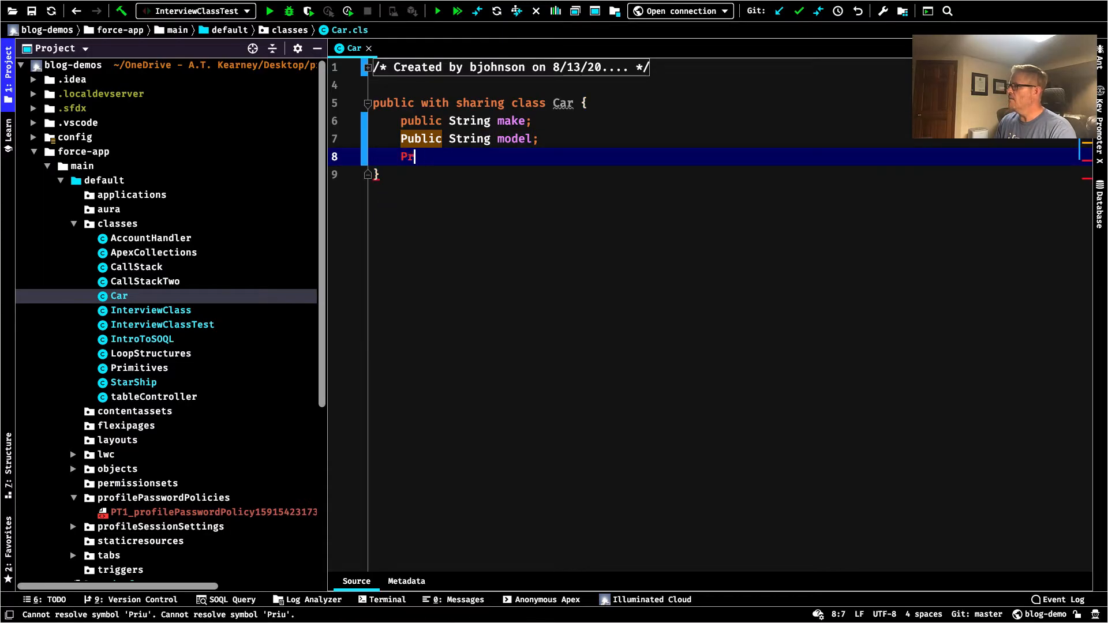
pyautogui.write('ublic')
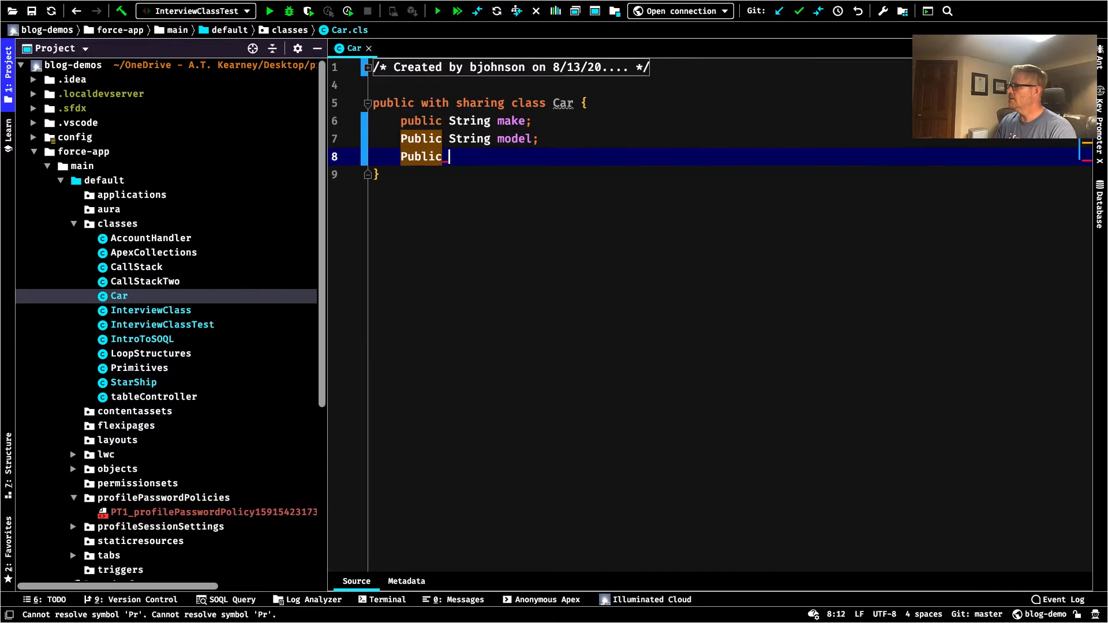
pyautogui.write('Integer year')
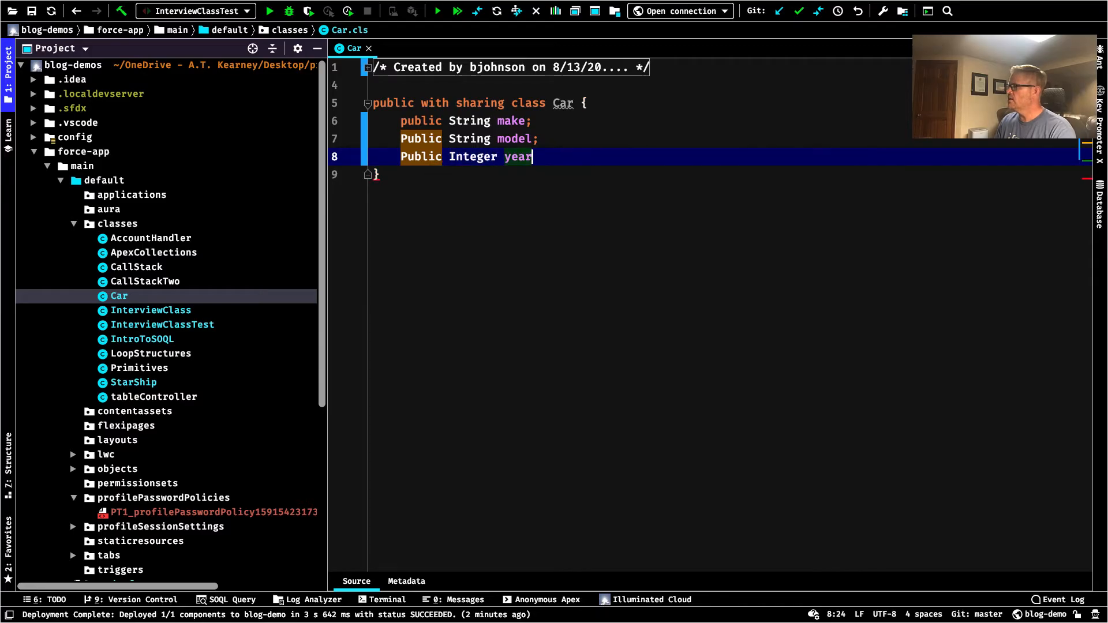
pyautogui.write(';')
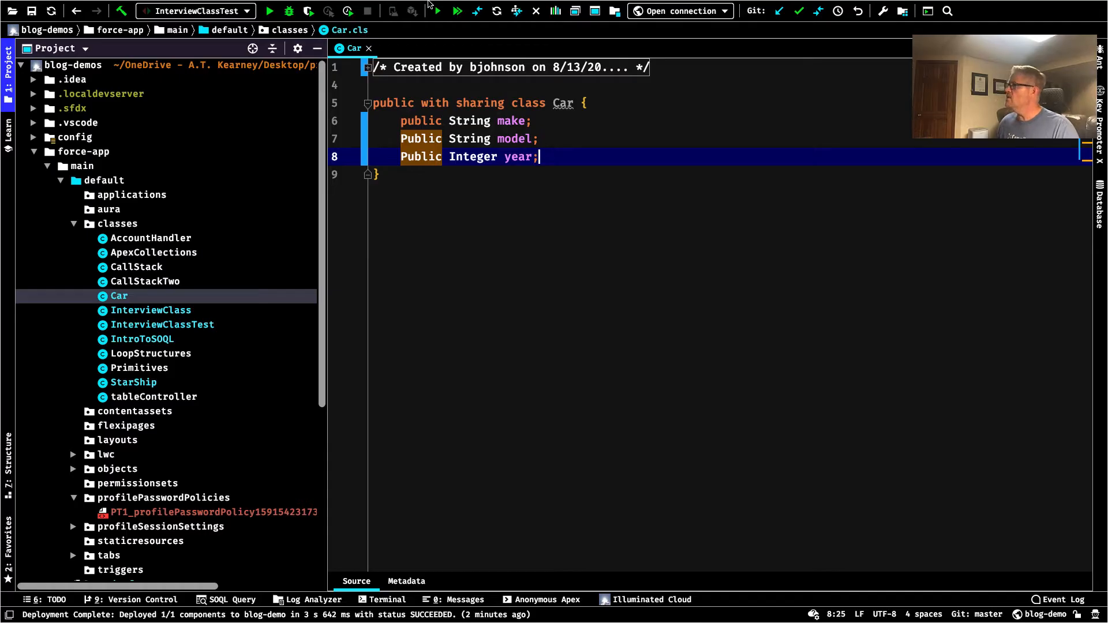
# Deploy the three-field Car class to blog-demo and bring up Anonymous Apex
pyautogui.doubleClick(473, 156)
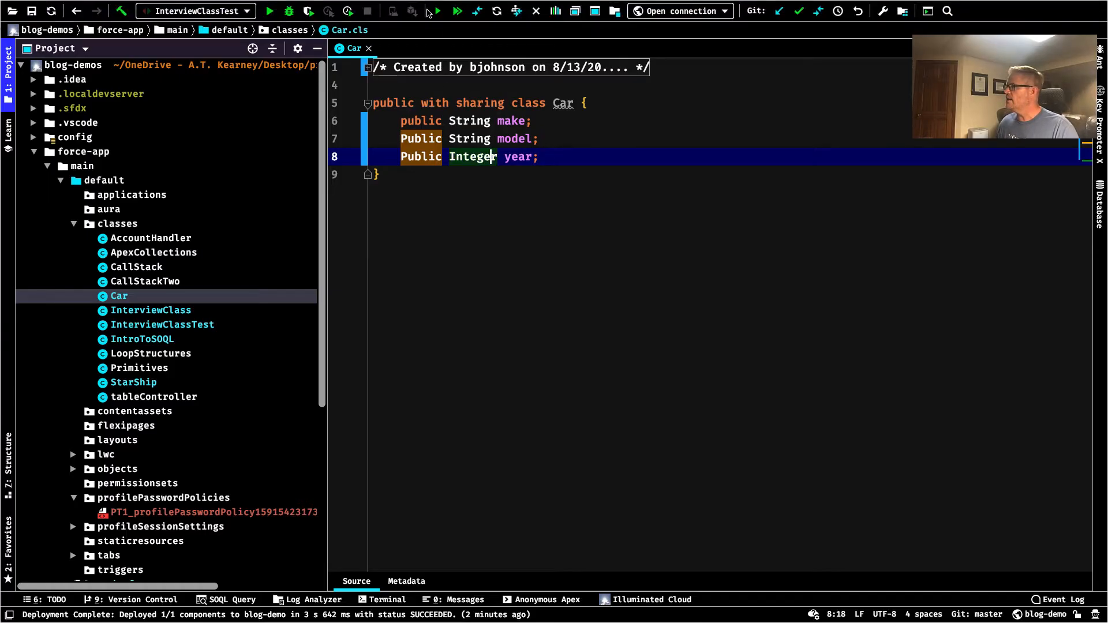
pyautogui.click(437, 10)
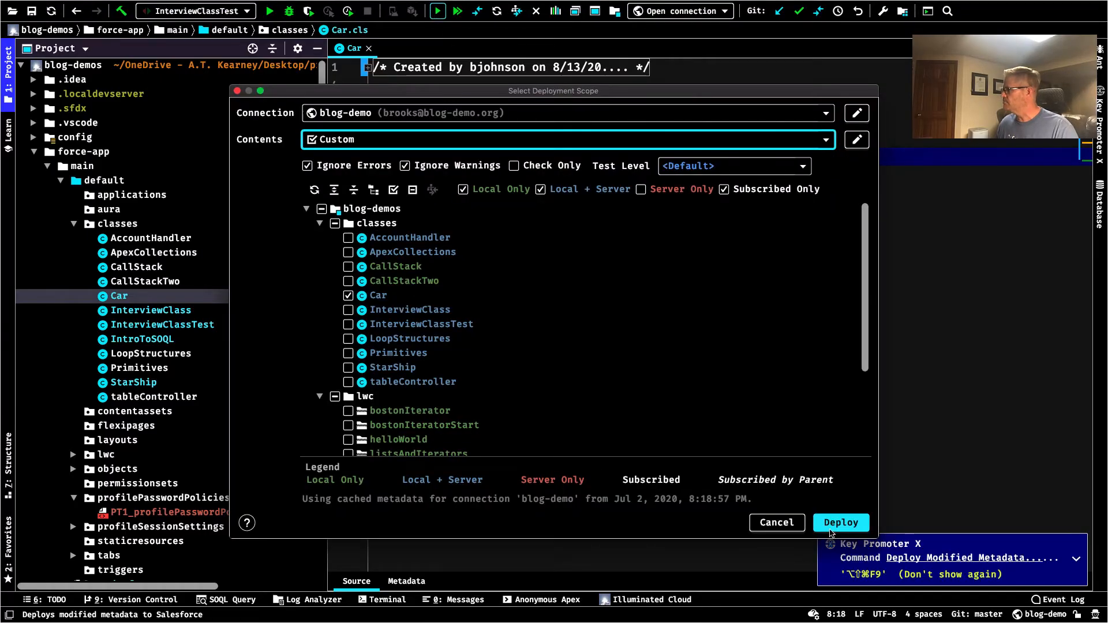
pyautogui.click(840, 522)
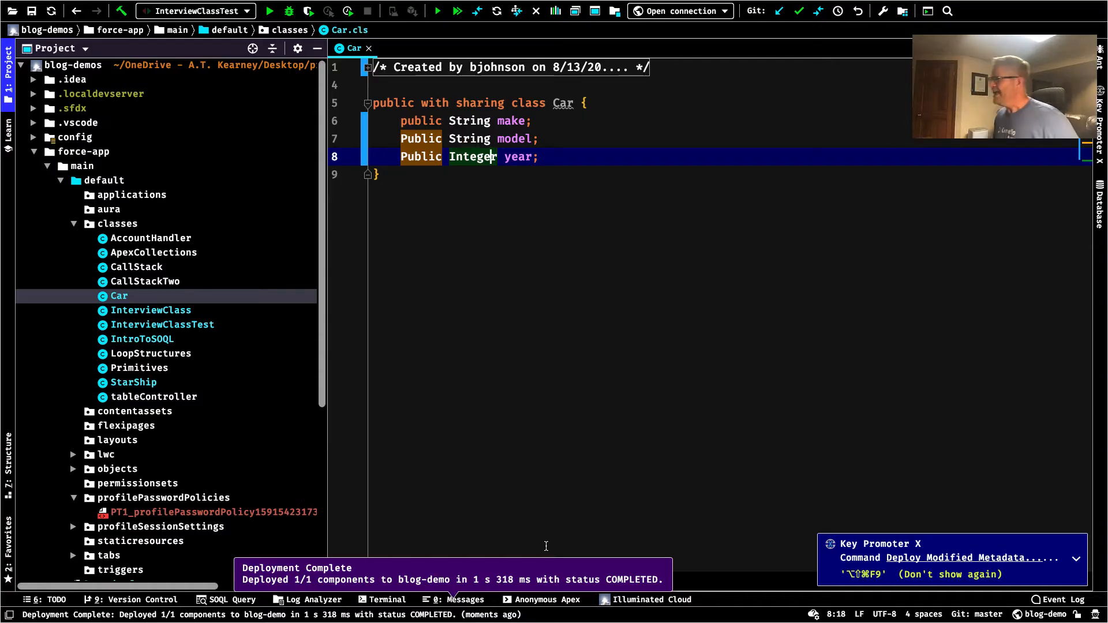
pyautogui.click(541, 599)
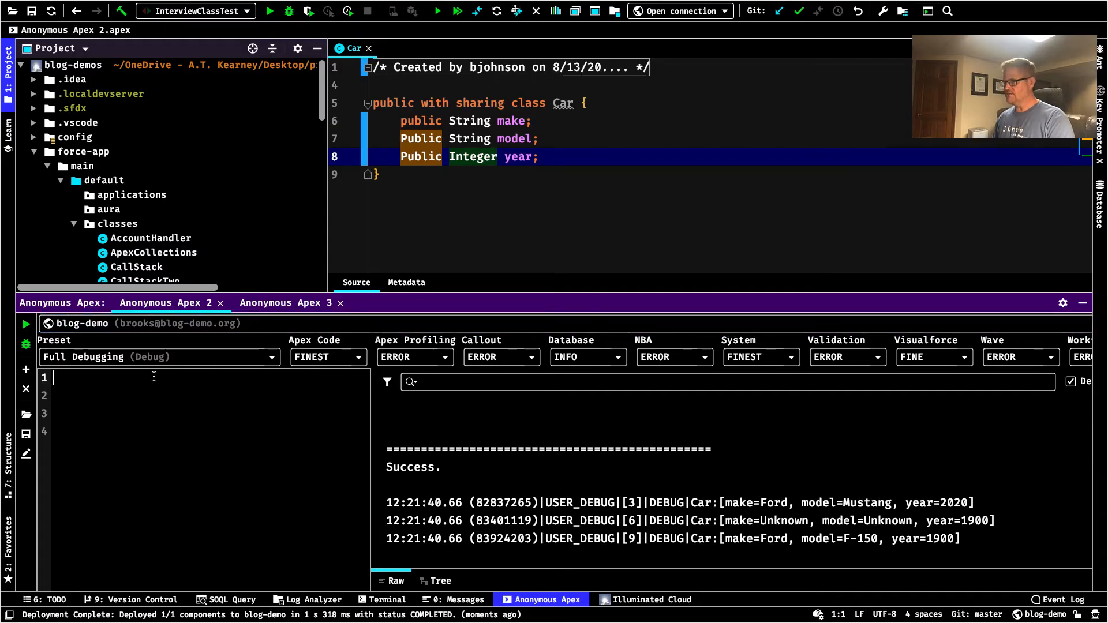
# Execute an anonymous script creating fordMustang with new Car() and debugging it
pyautogui.write('Car')
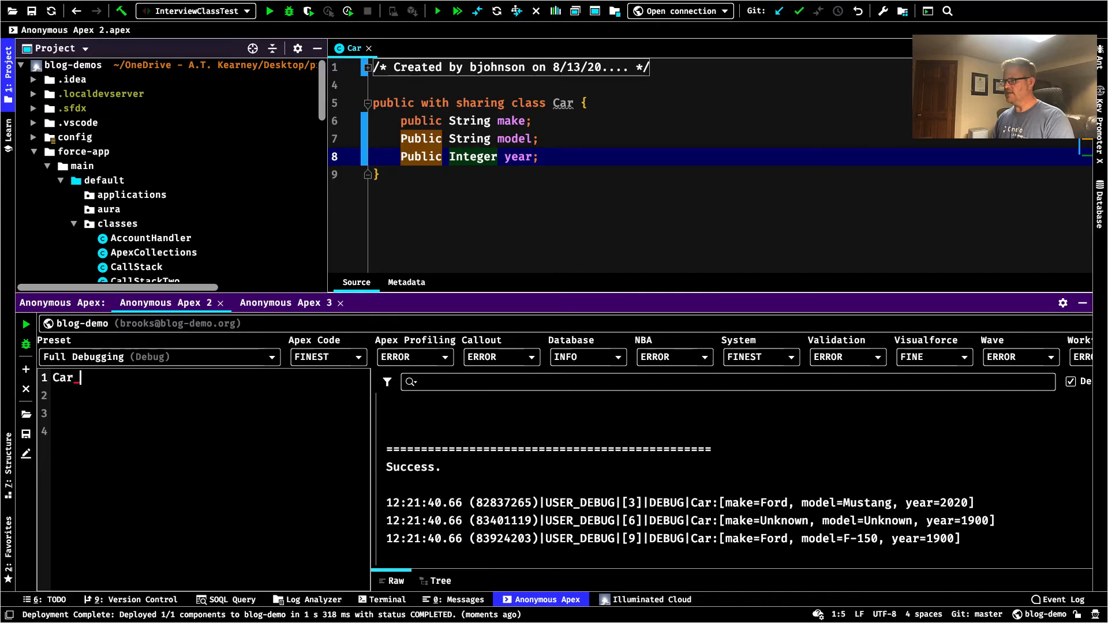
pyautogui.write('fordMus')
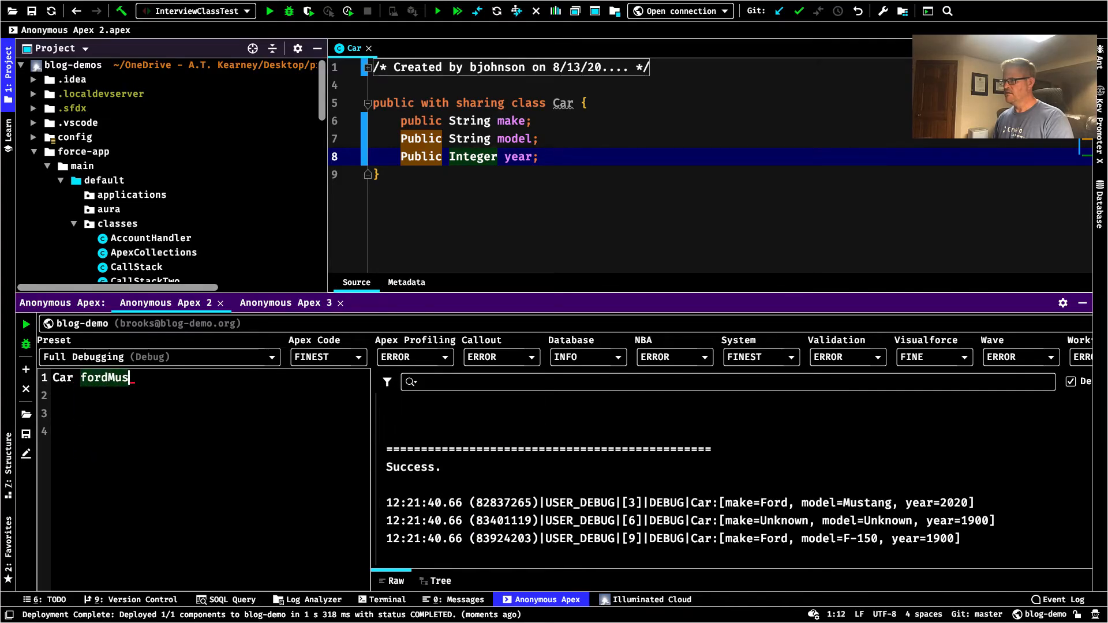
pyautogui.write('tang = new Car')
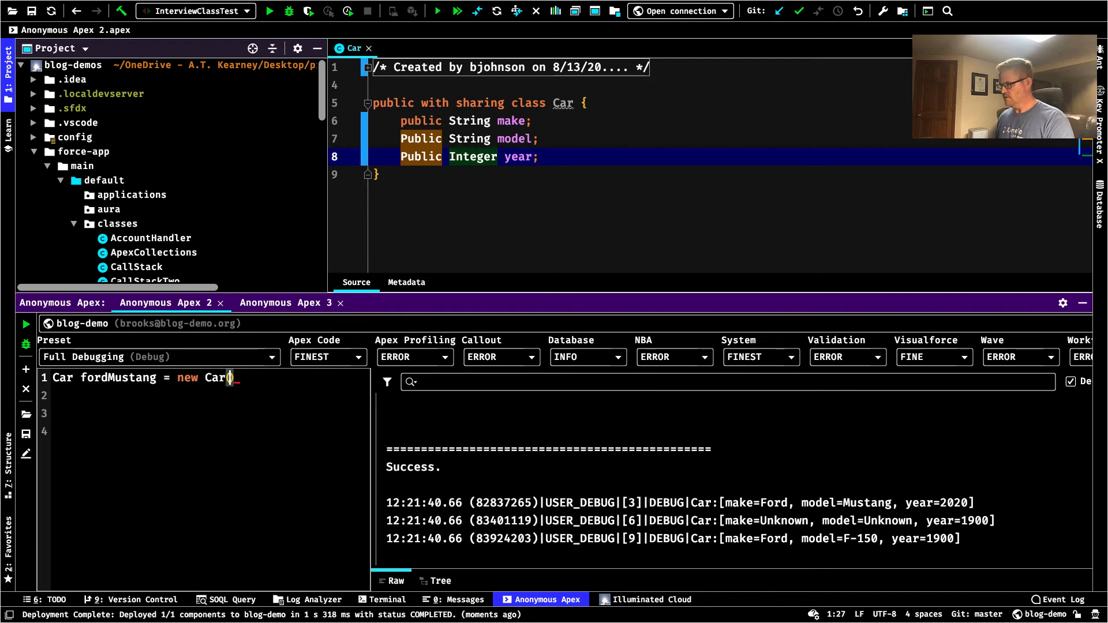
pyautogui.write('();')
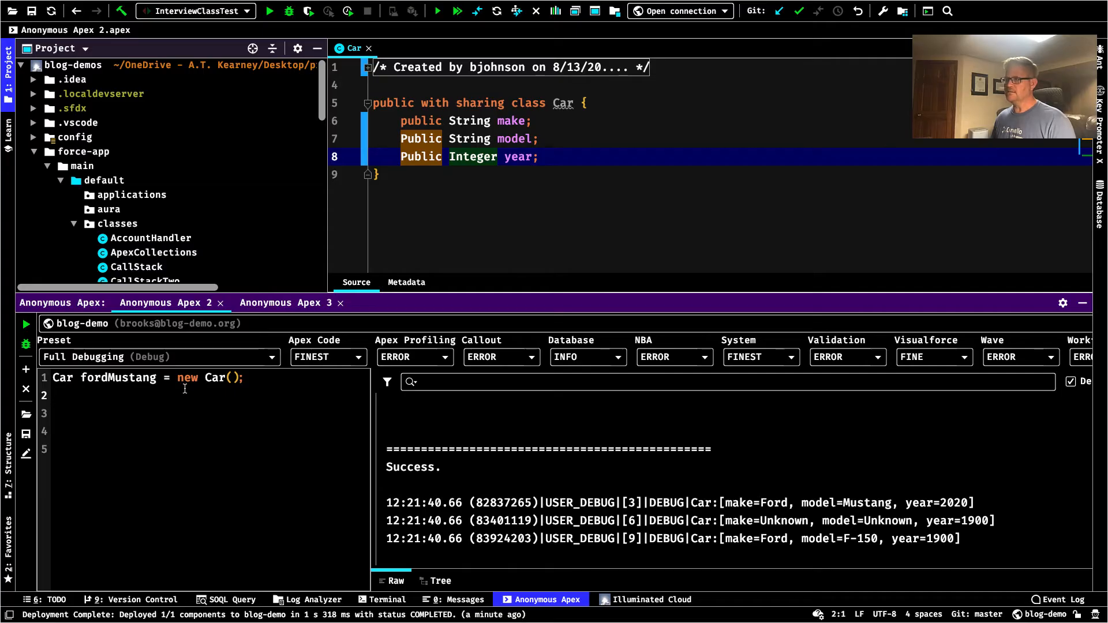
pyautogui.click(53, 395)
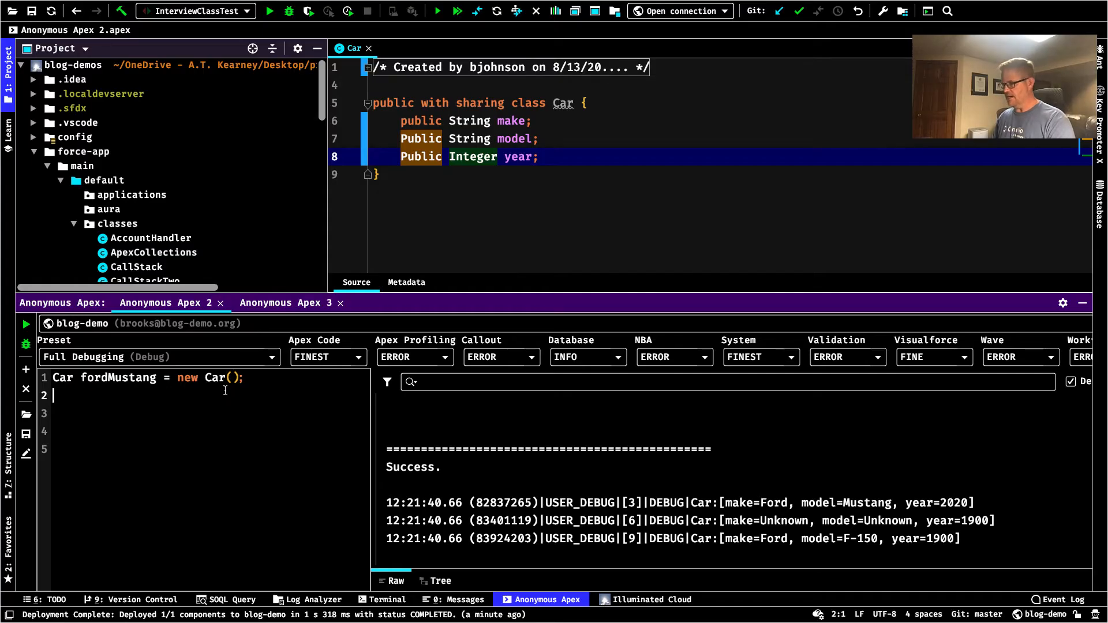
pyautogui.write('System.debug(fordMustang);')
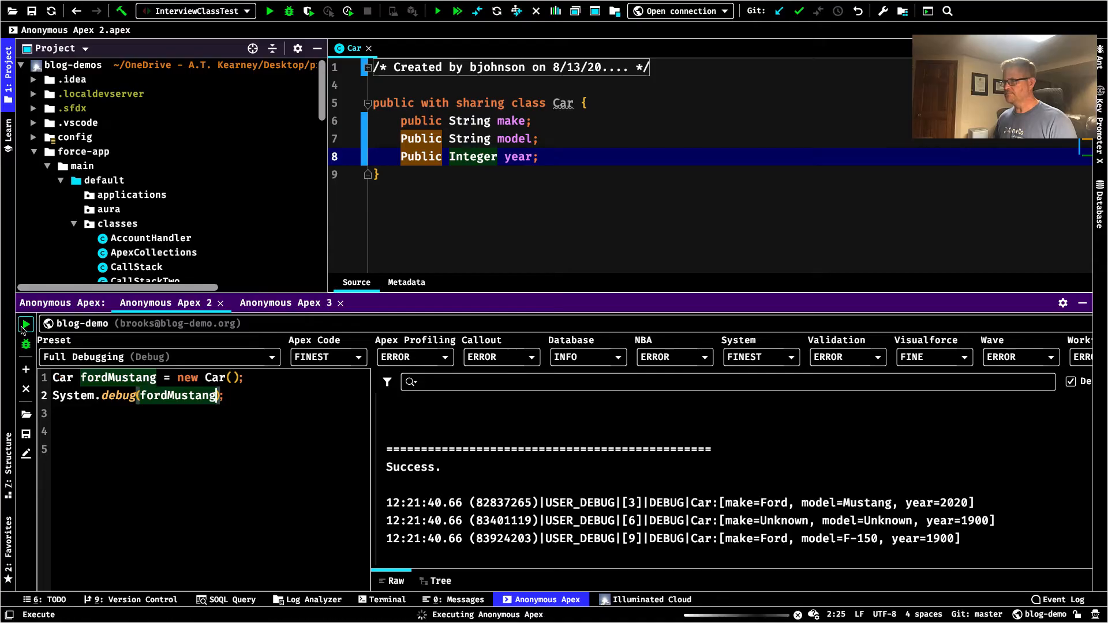
pyautogui.click(25, 324)
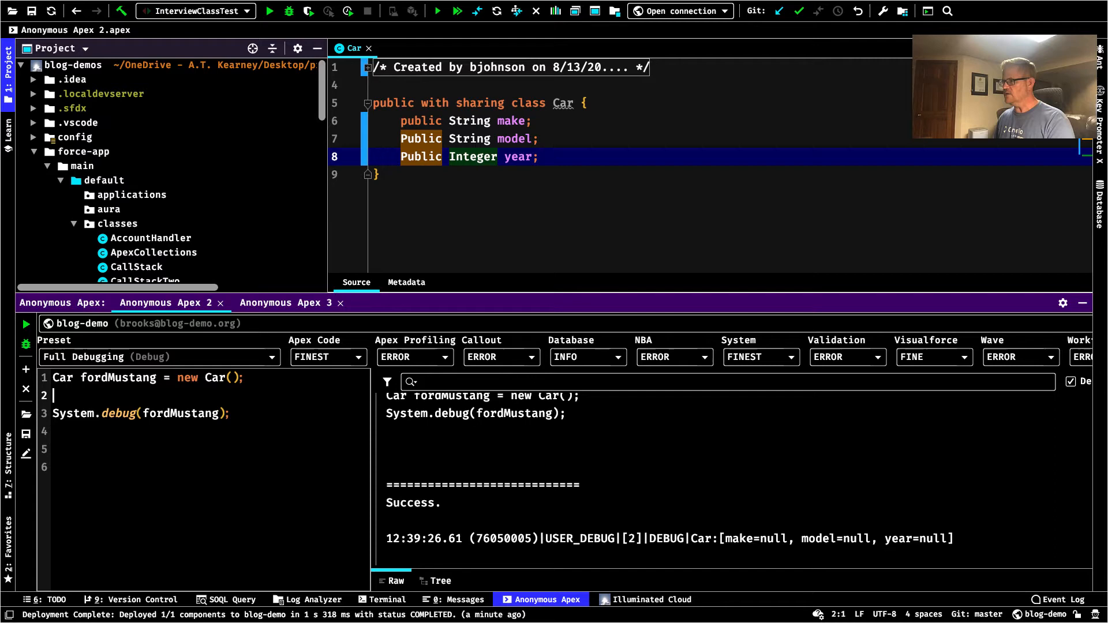
# Assign fordMustang make 'Ford', model 'Mustang', year 2020 and rerun the script
pyautogui.write('fordMustang.')
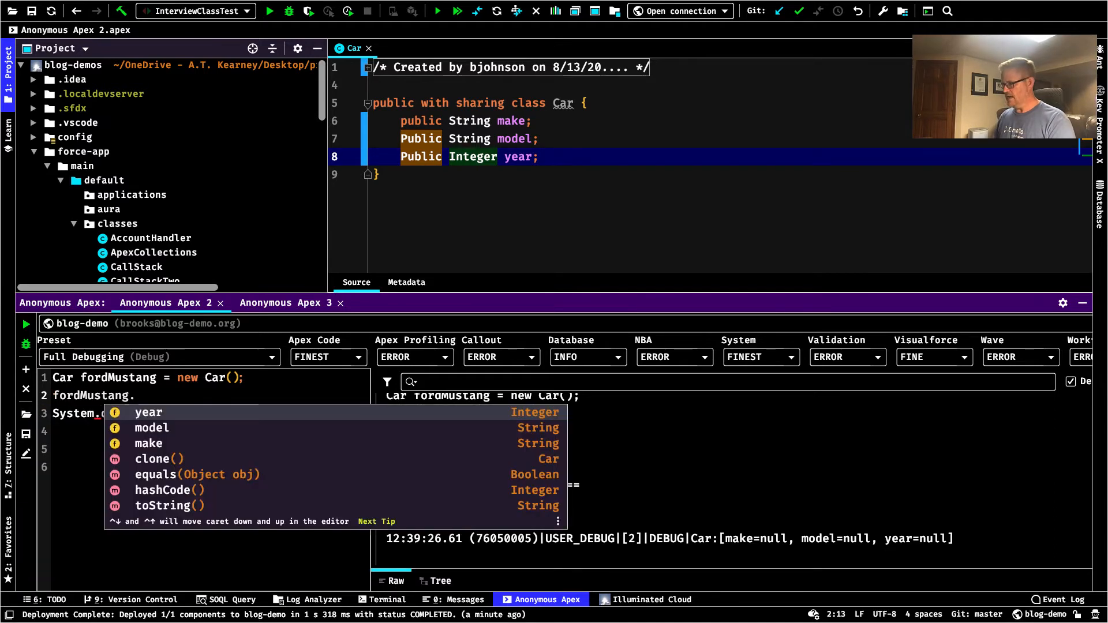
pyautogui.write('make')
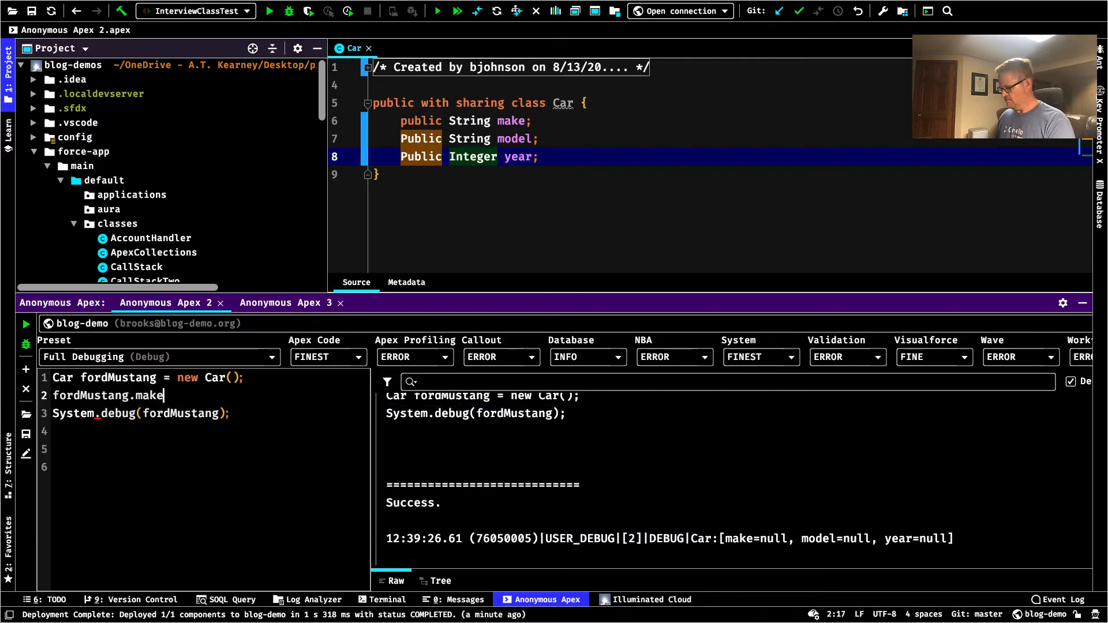
pyautogui.write("= 'Ford'")
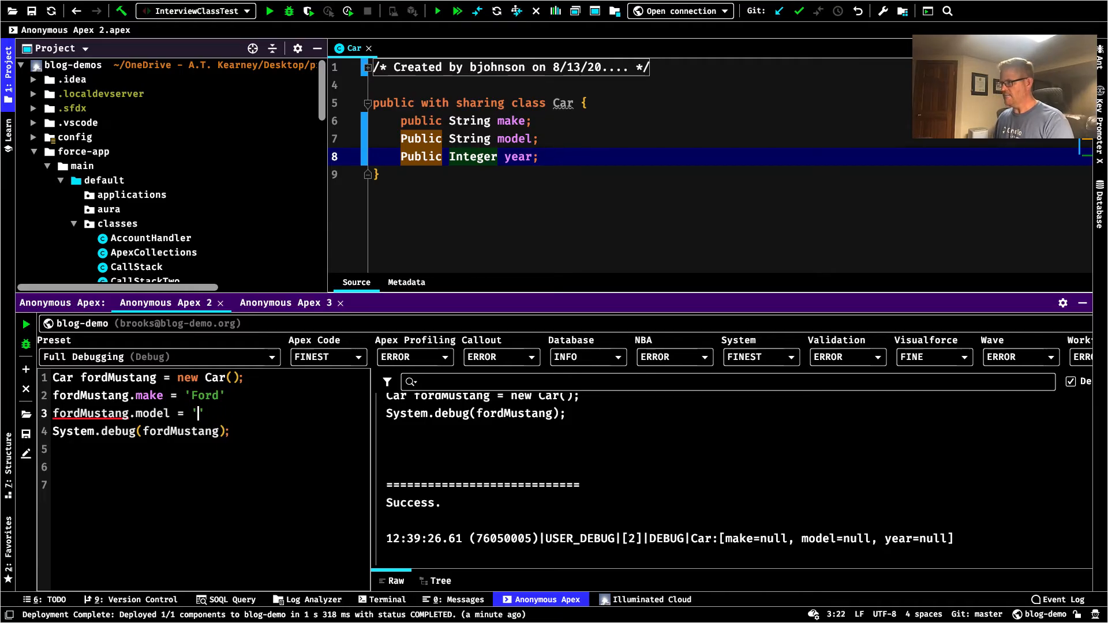
pyautogui.write('Mu')
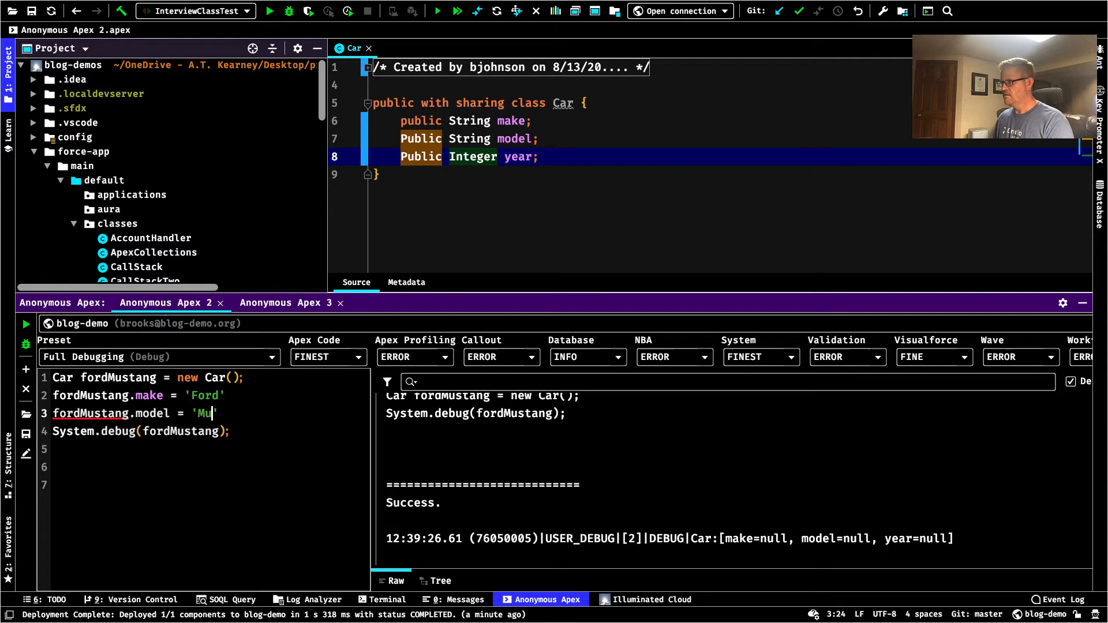
pyautogui.write('stang')
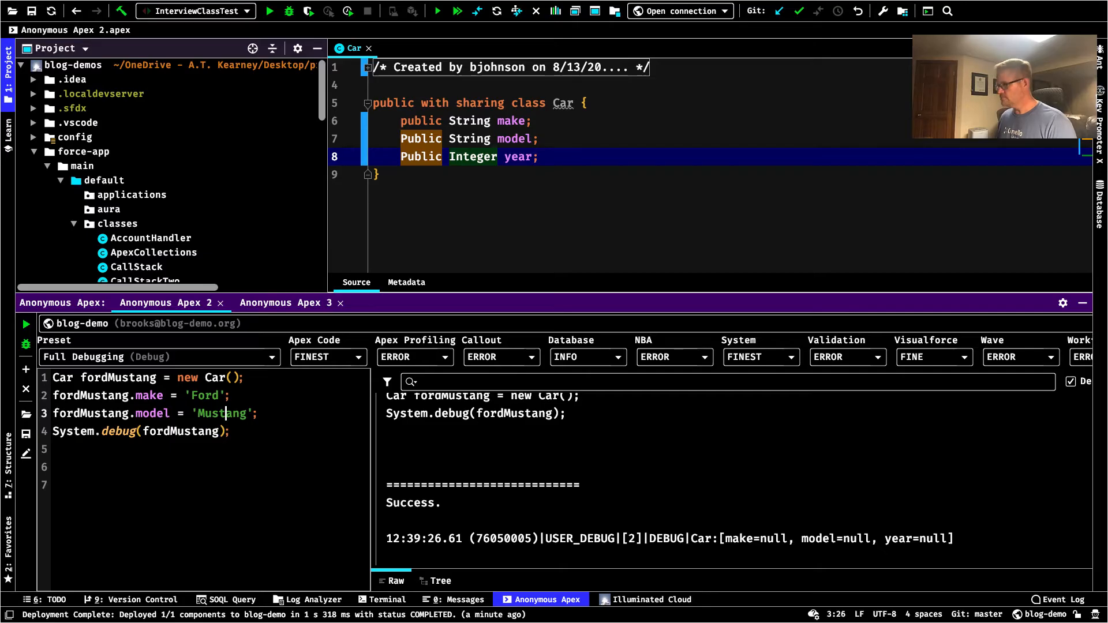
pyautogui.click(255, 413)
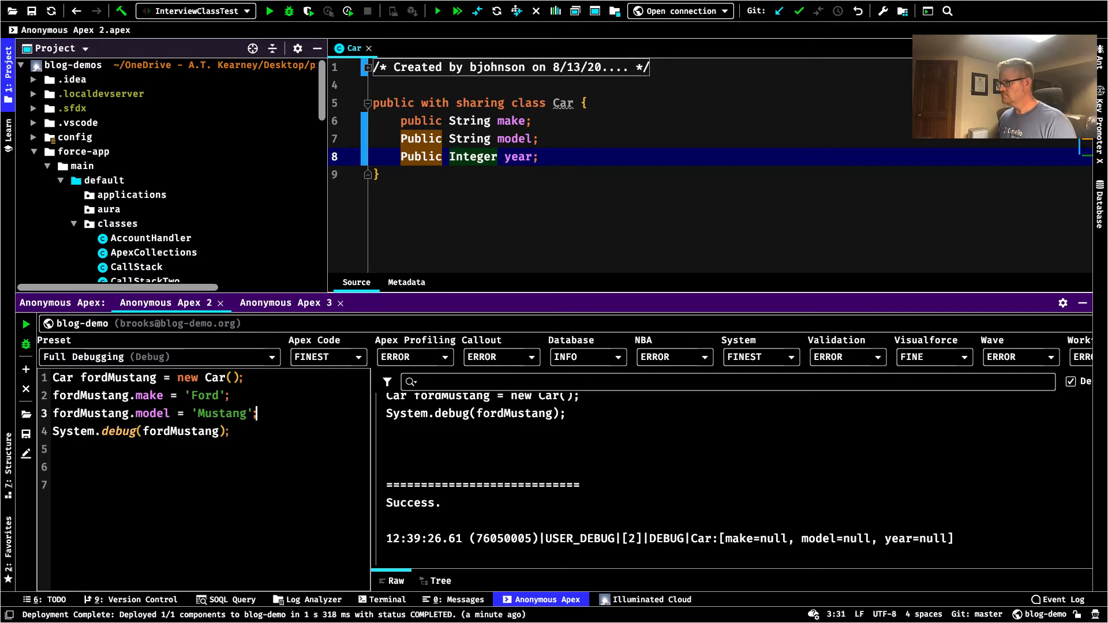
pyautogui.write('fordMustang.')
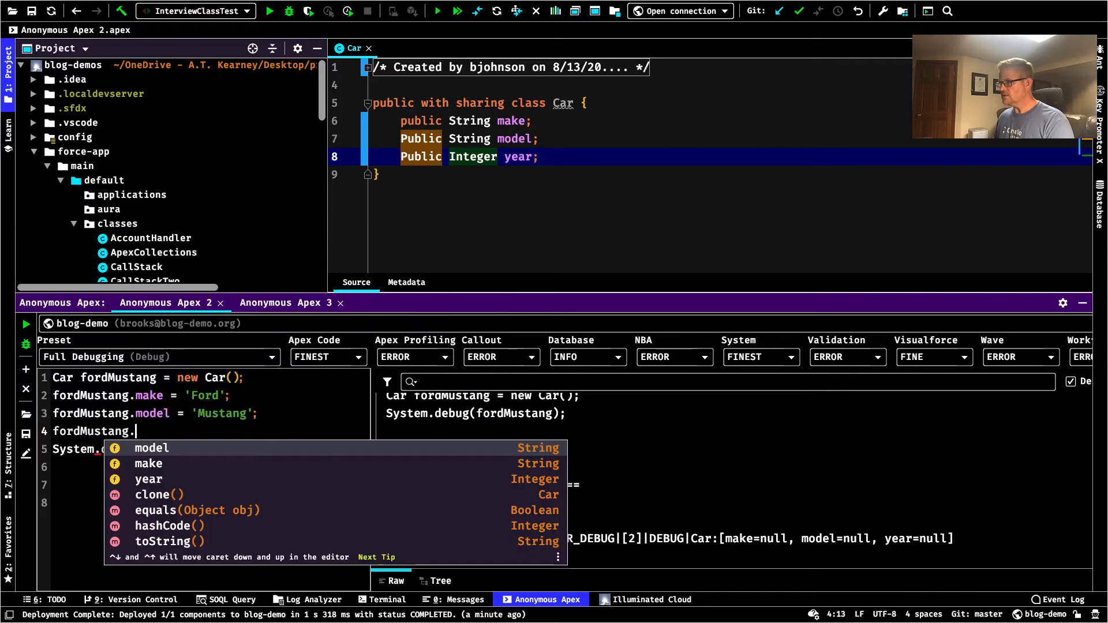
pyautogui.write('year =')
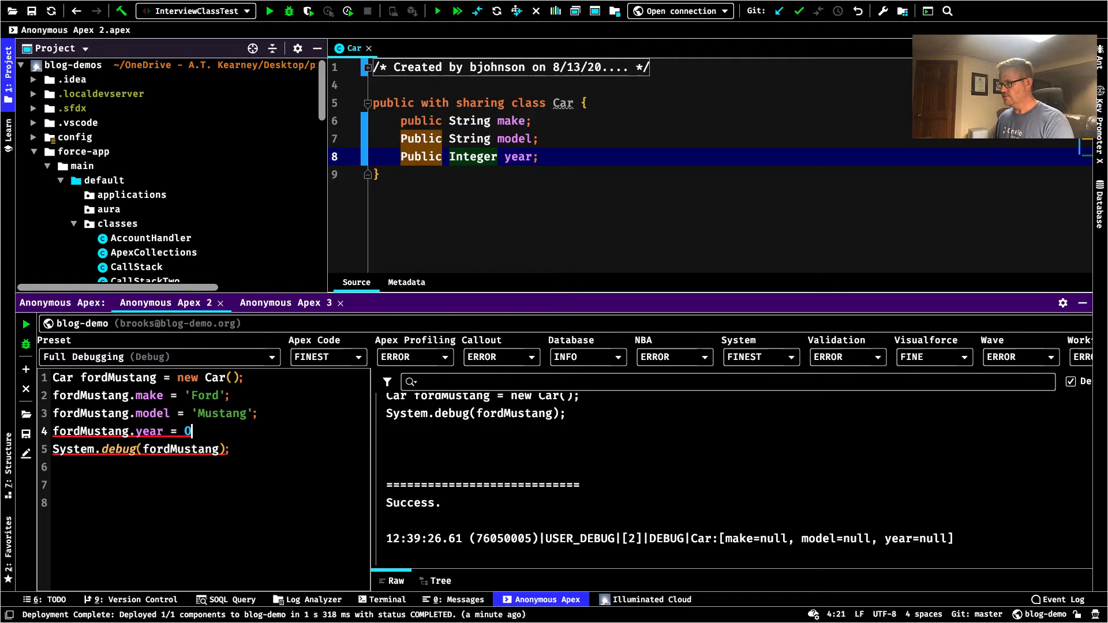
pyautogui.write('020;')
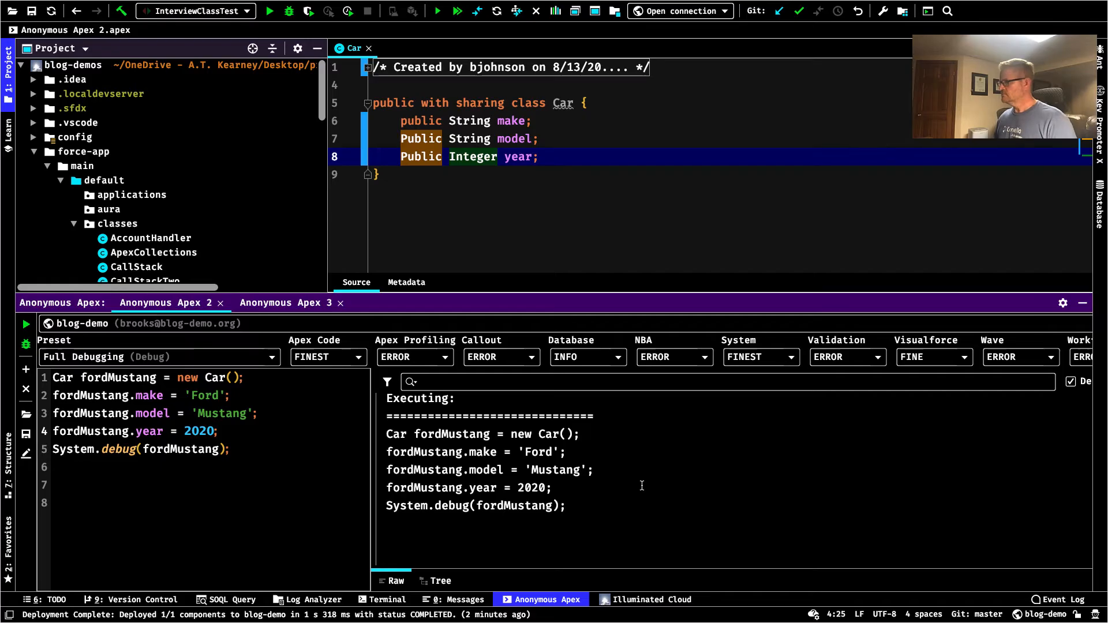
pyautogui.click(24, 324)
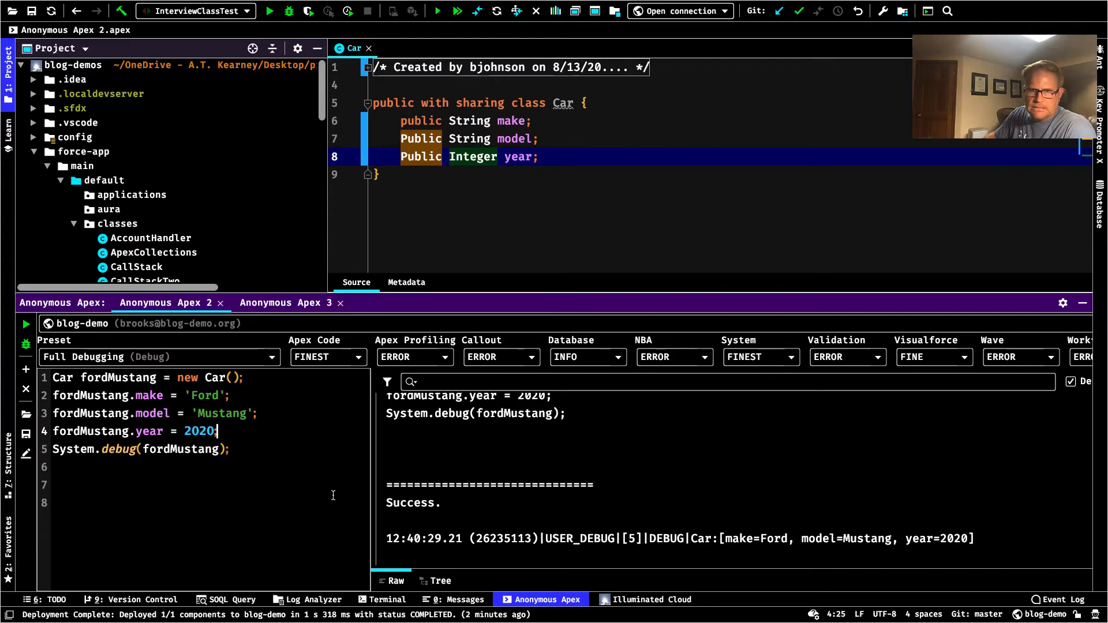
pyautogui.moveTo(451, 252)
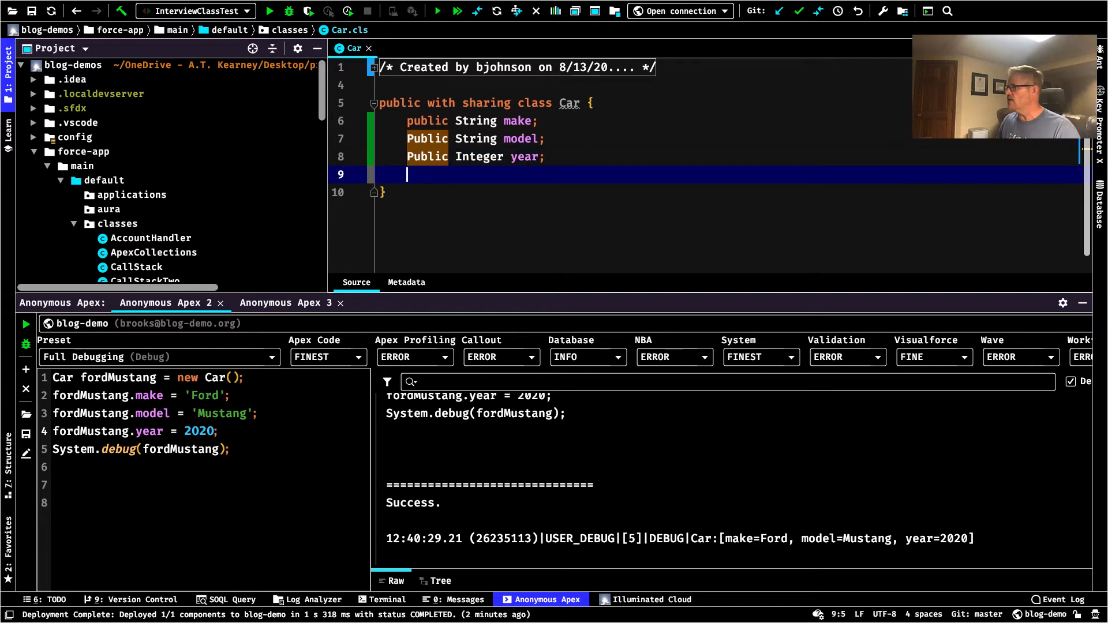
# Declare a public Car constructor taking String make, String model and Integer year
pyautogui.write('publi')
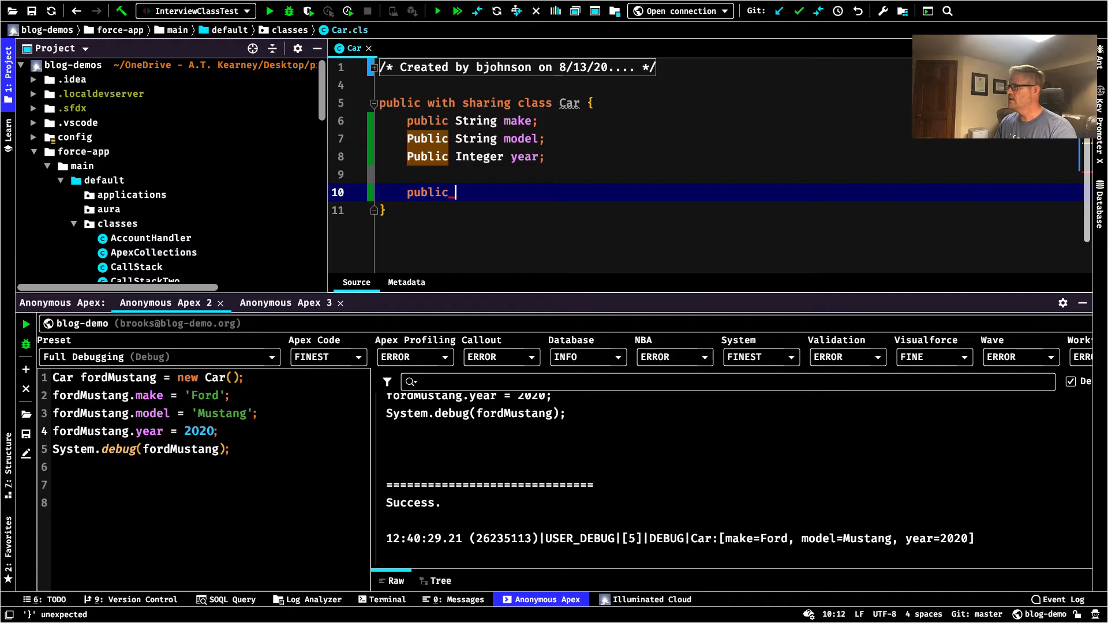
pyautogui.write('ca')
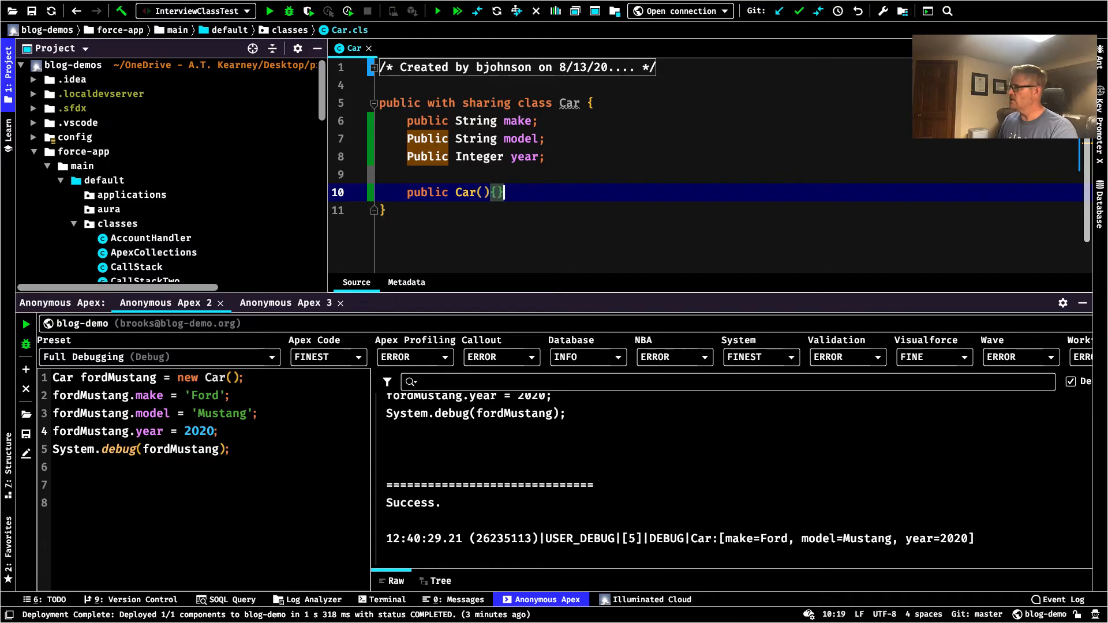
pyautogui.click(484, 193)
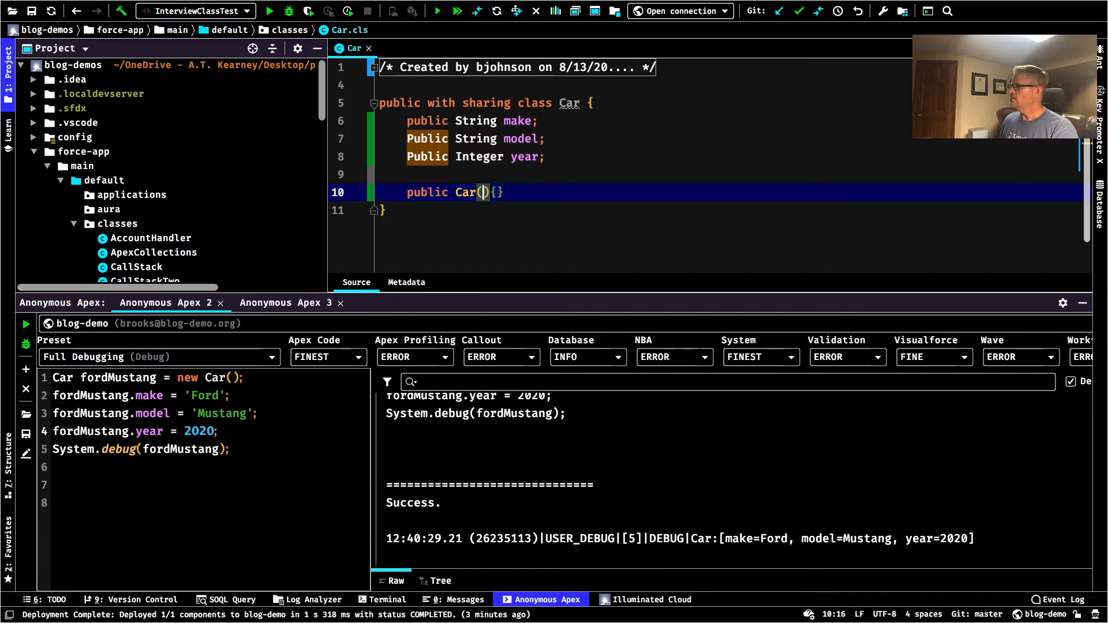
pyautogui.write('S')
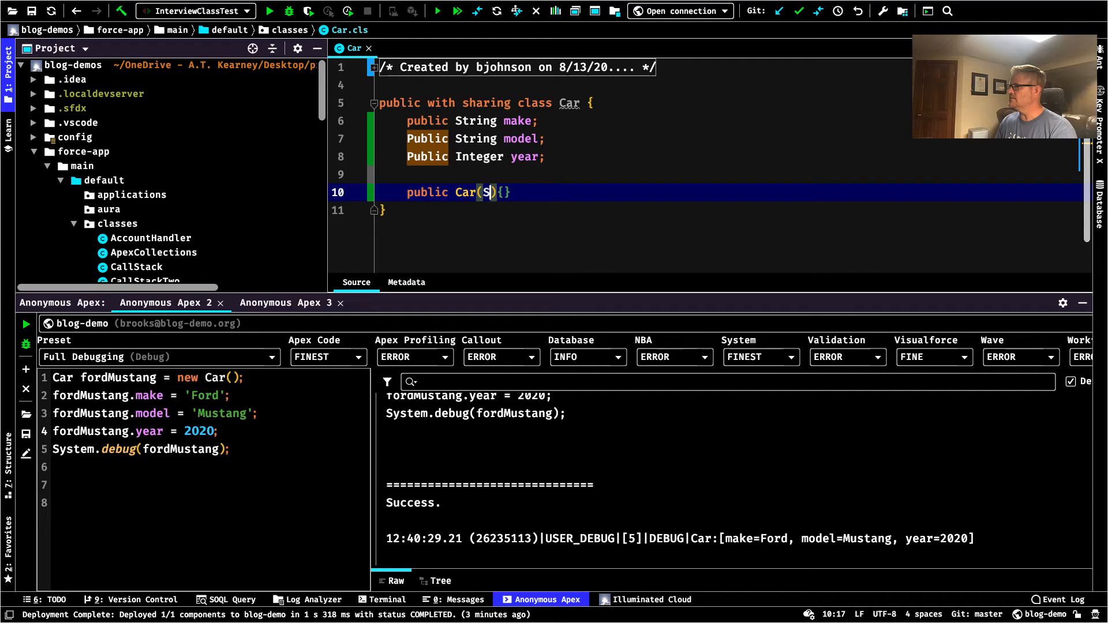
pyautogui.write('tring')
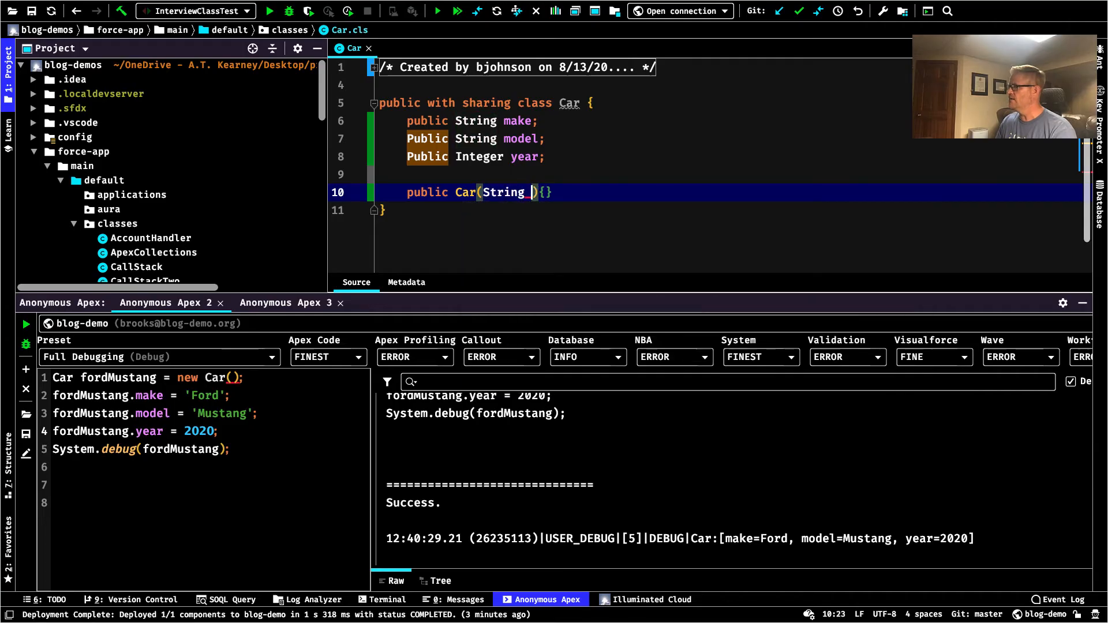
pyautogui.write('make,')
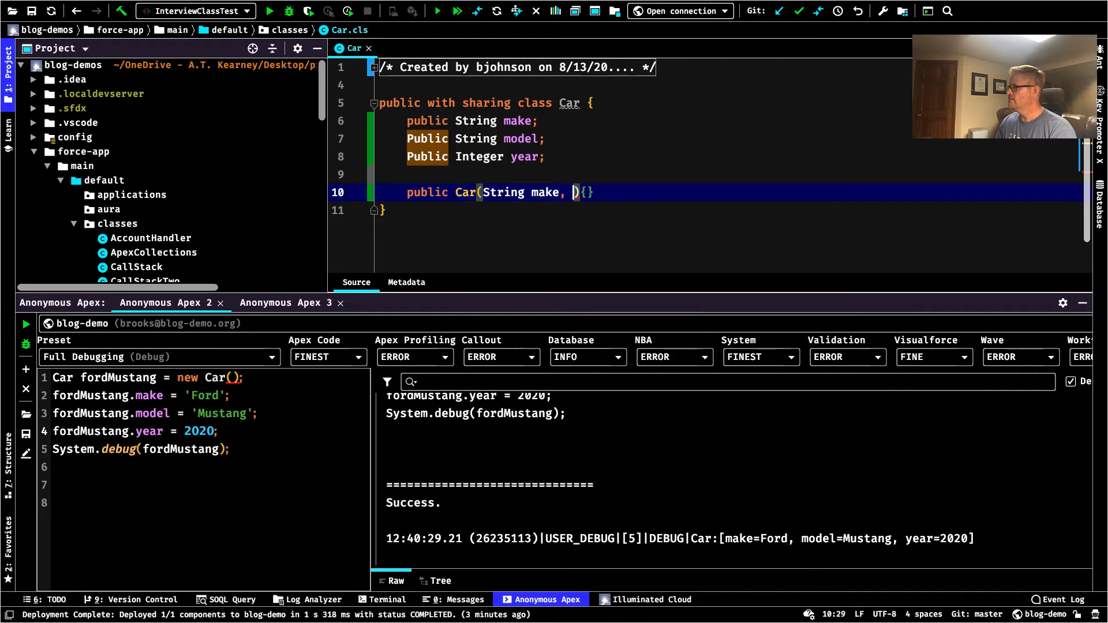
pyautogui.write('String mod')
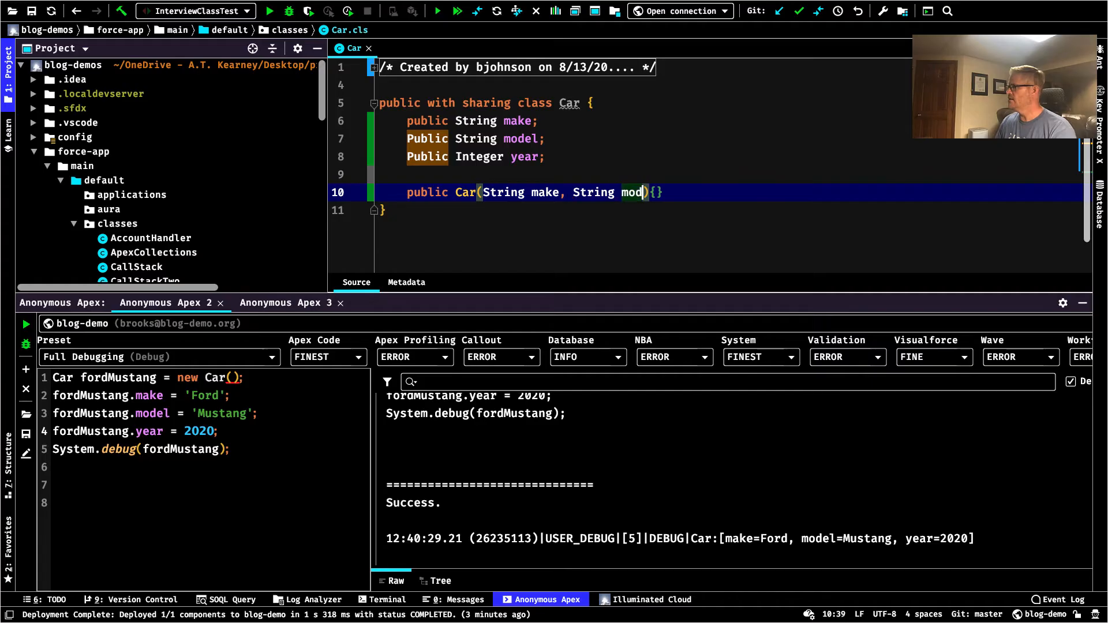
pyautogui.write('el;')
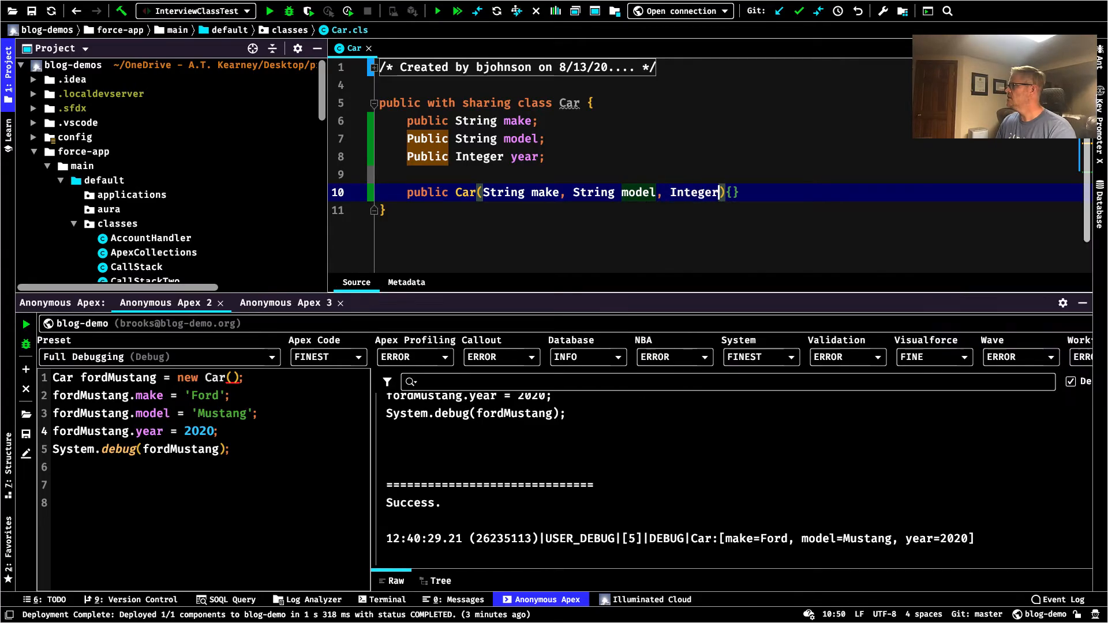
pyautogui.write('year')
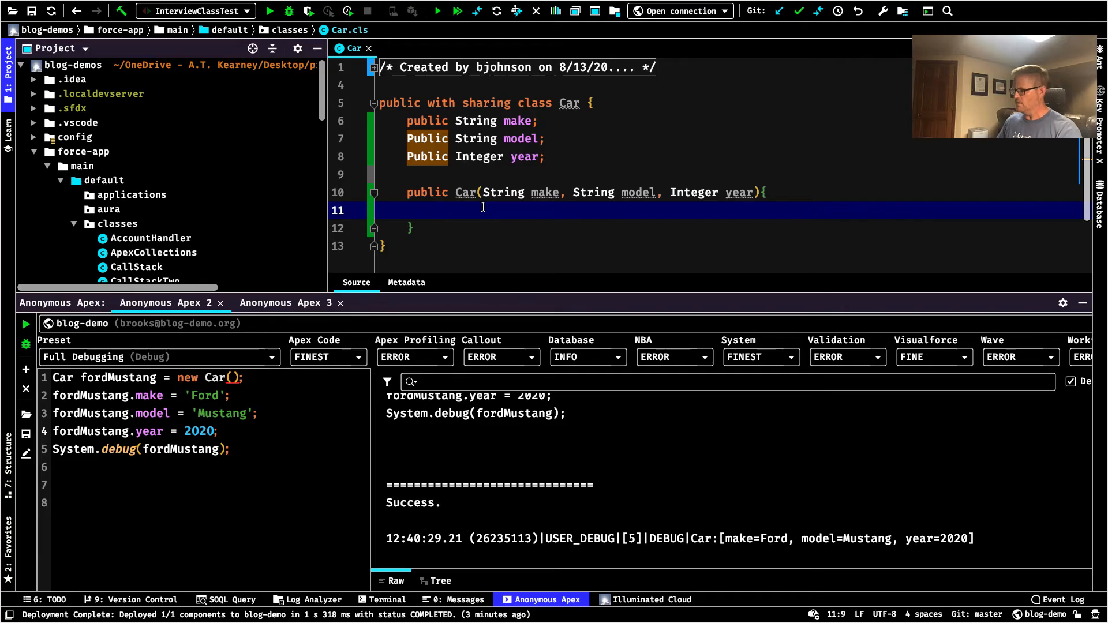
# Assign this.make, this.model and this.year from the constructor parameters
pyautogui.write('this')
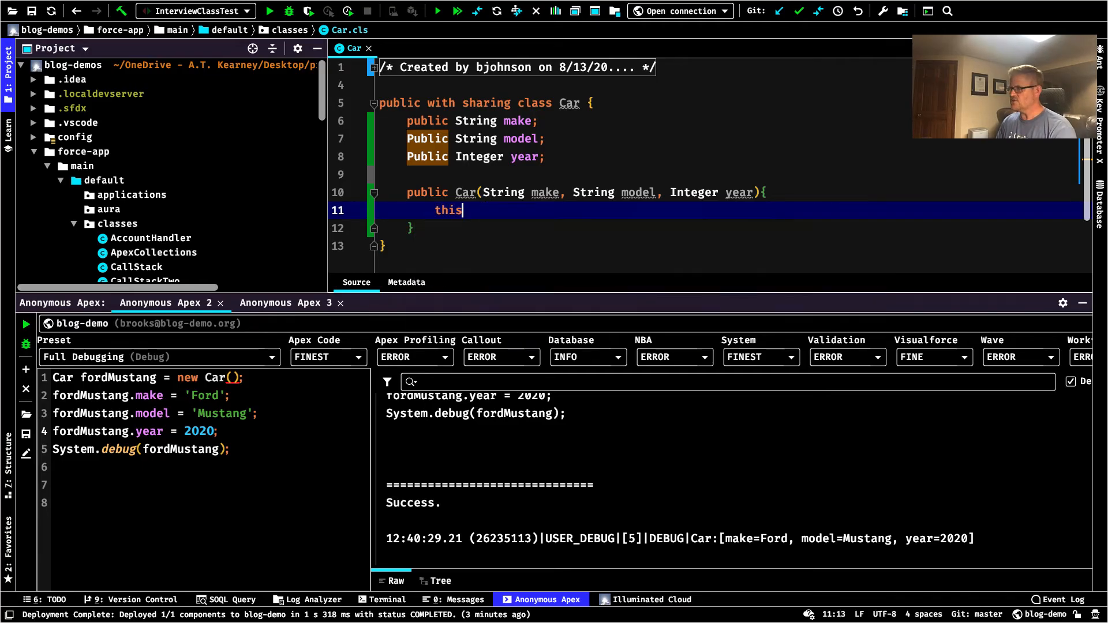
pyautogui.write('.')
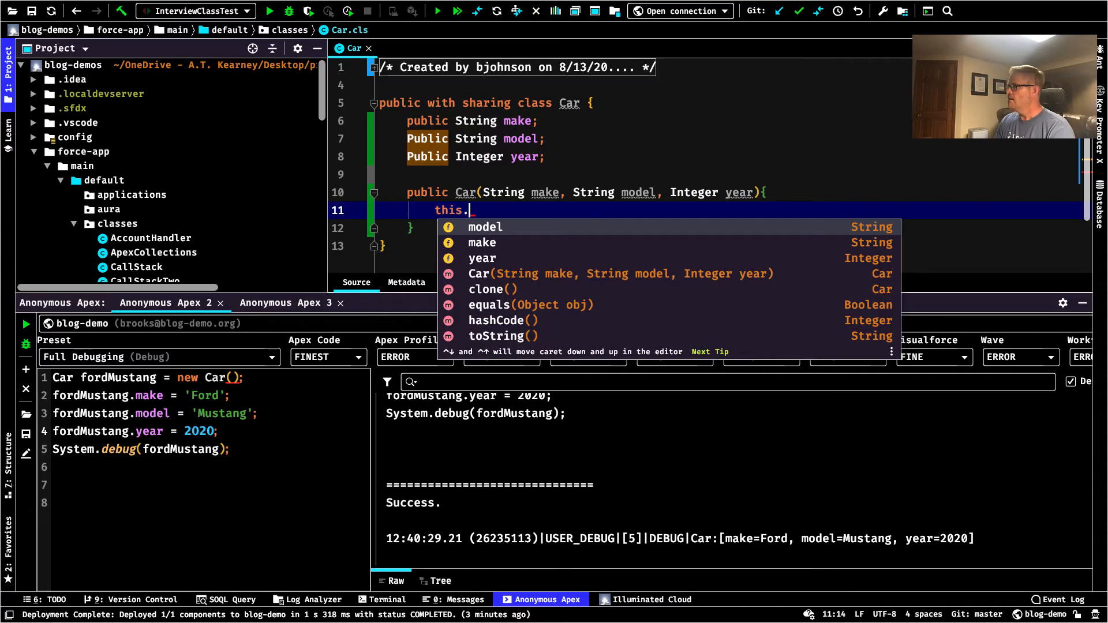
pyautogui.write('make =')
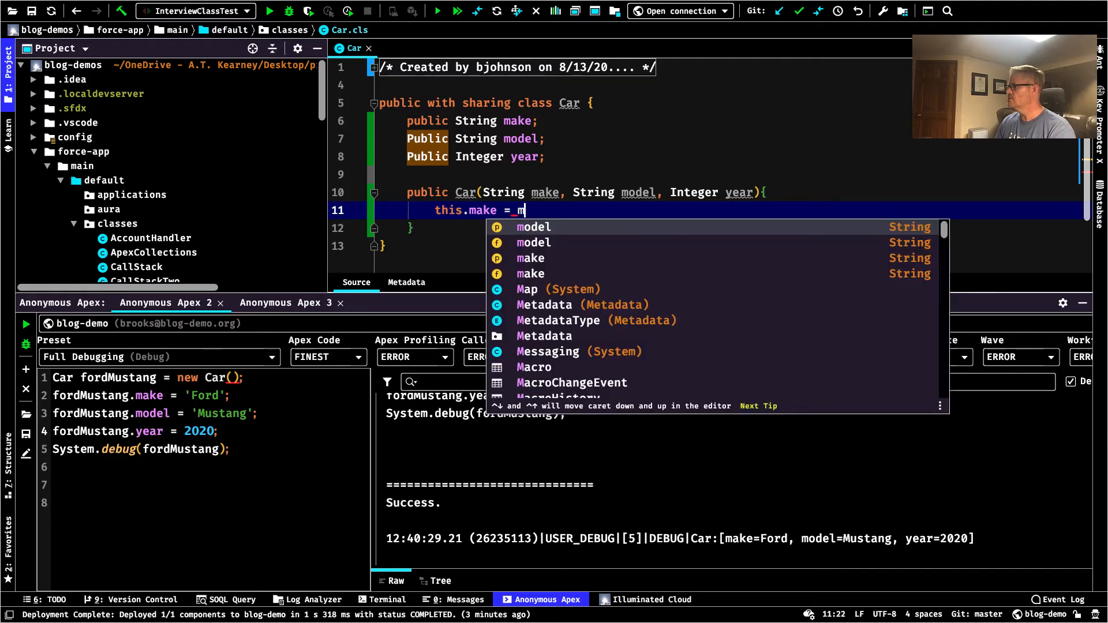
pyautogui.write('make;')
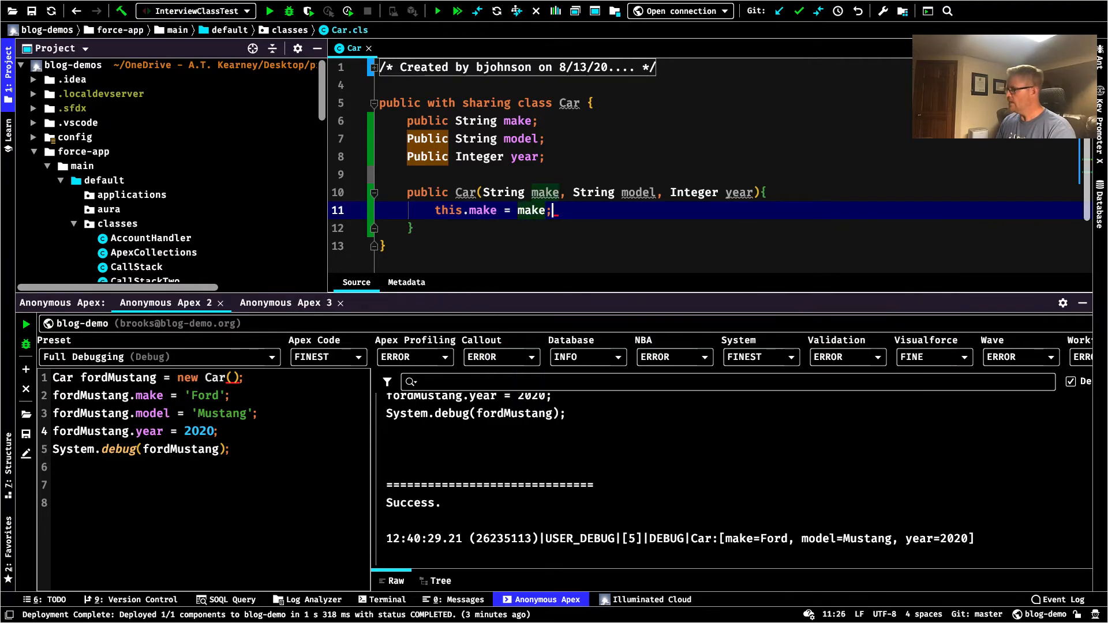
pyautogui.write('this')
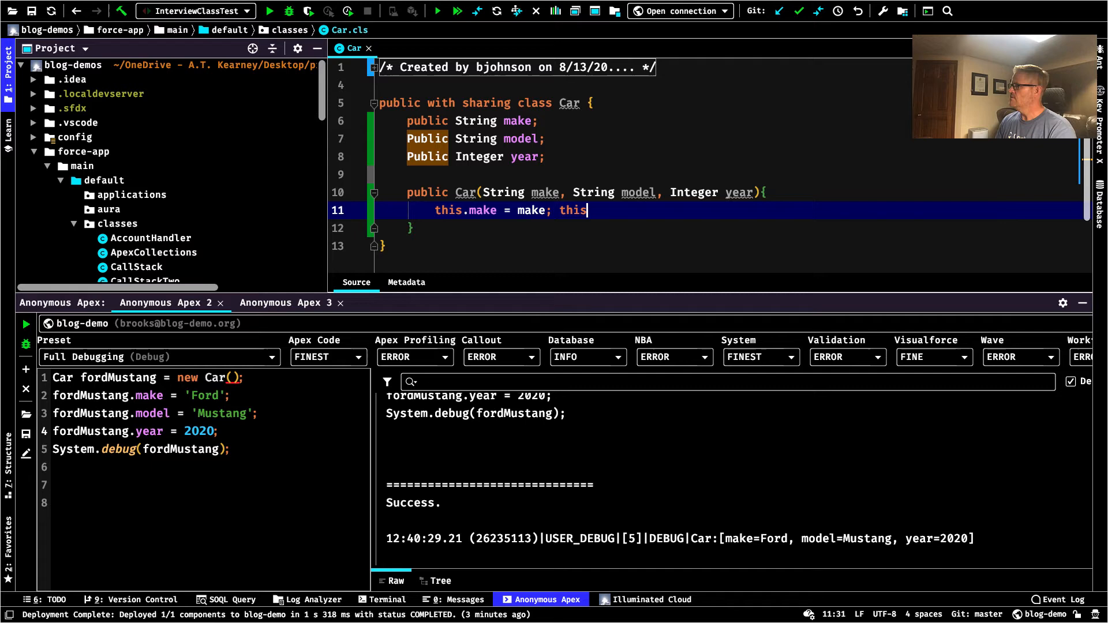
pyautogui.write('.model_')
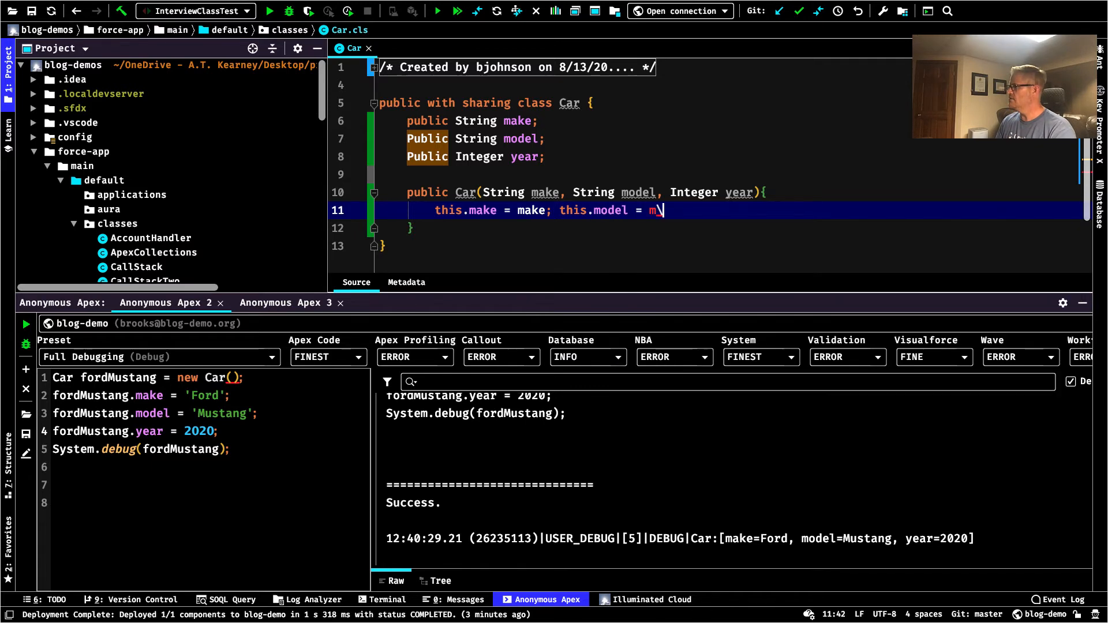
pyautogui.write('odel')
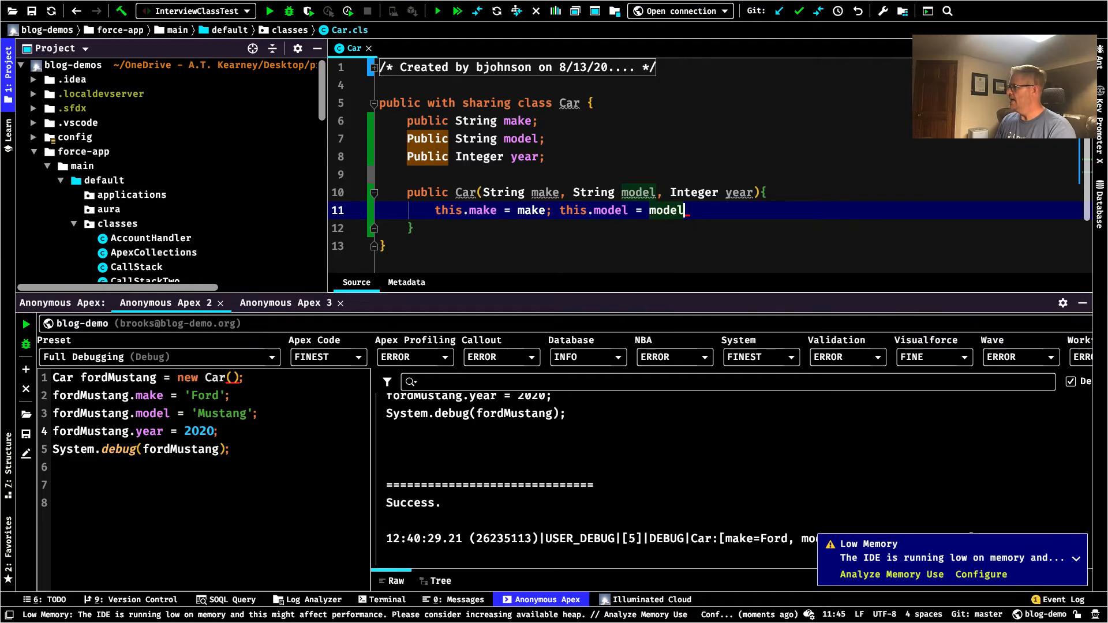
pyautogui.write('; this.year = y')
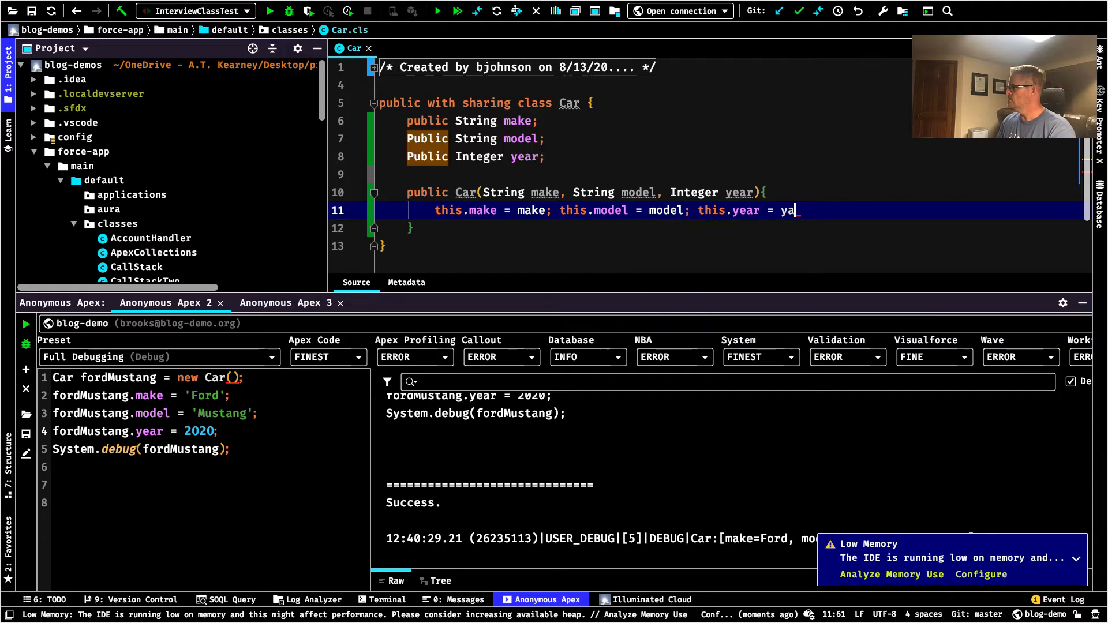
pyautogui.write('ar;')
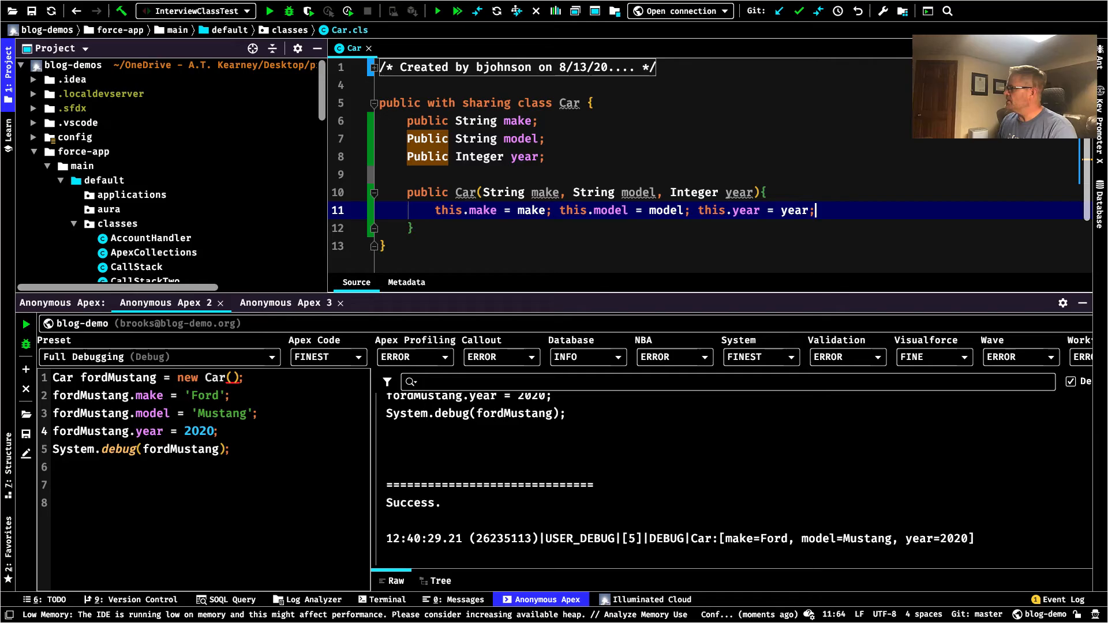
pyautogui.moveTo(541, 196)
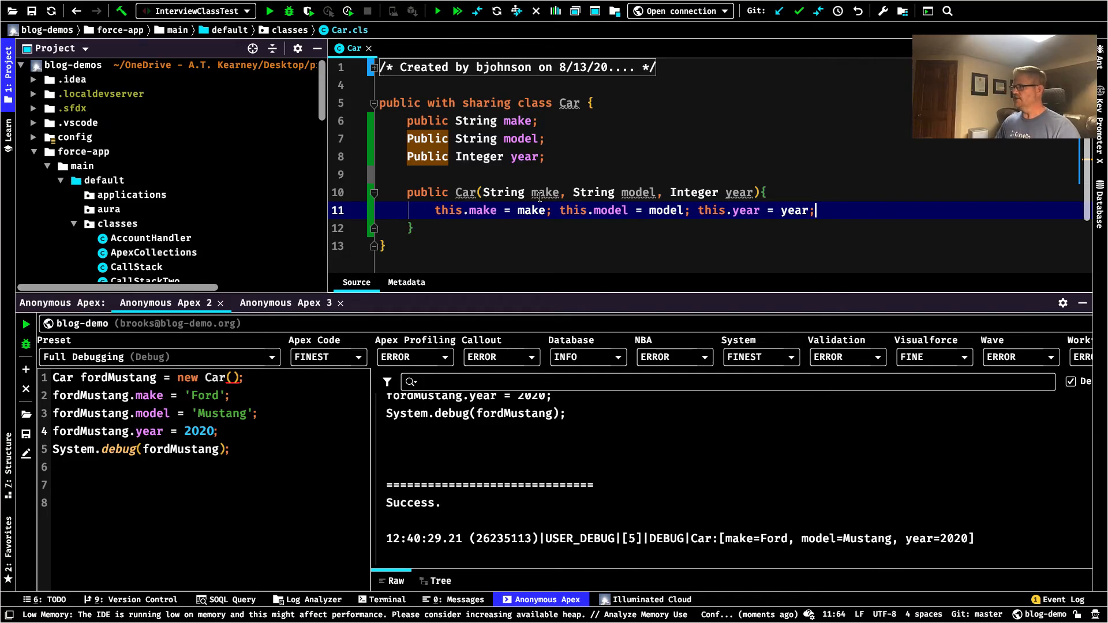
pyautogui.moveTo(512, 213)
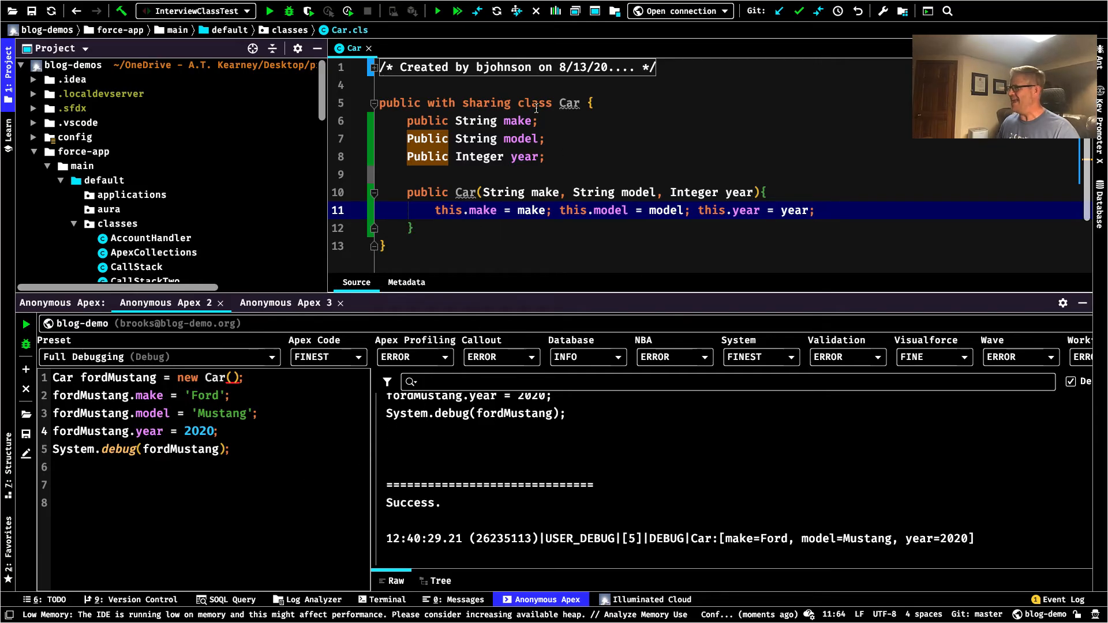
pyautogui.click(667, 193)
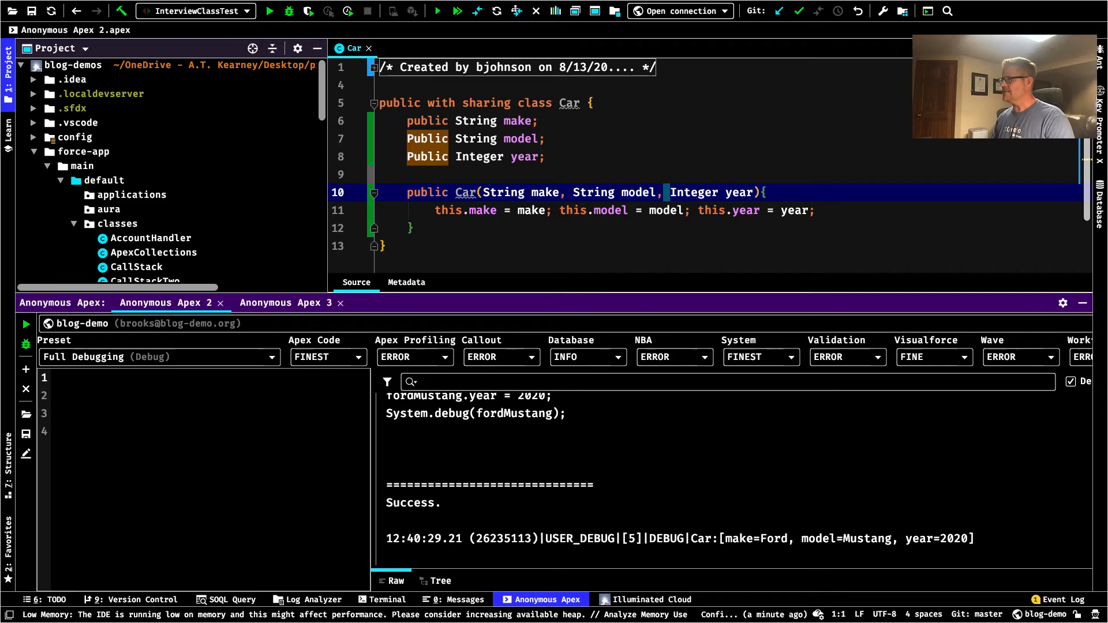
# Build mustang with new Car('Ford', 'Mustang', 2020) and debug it in Anonymous Apex
pyautogui.write('Car')
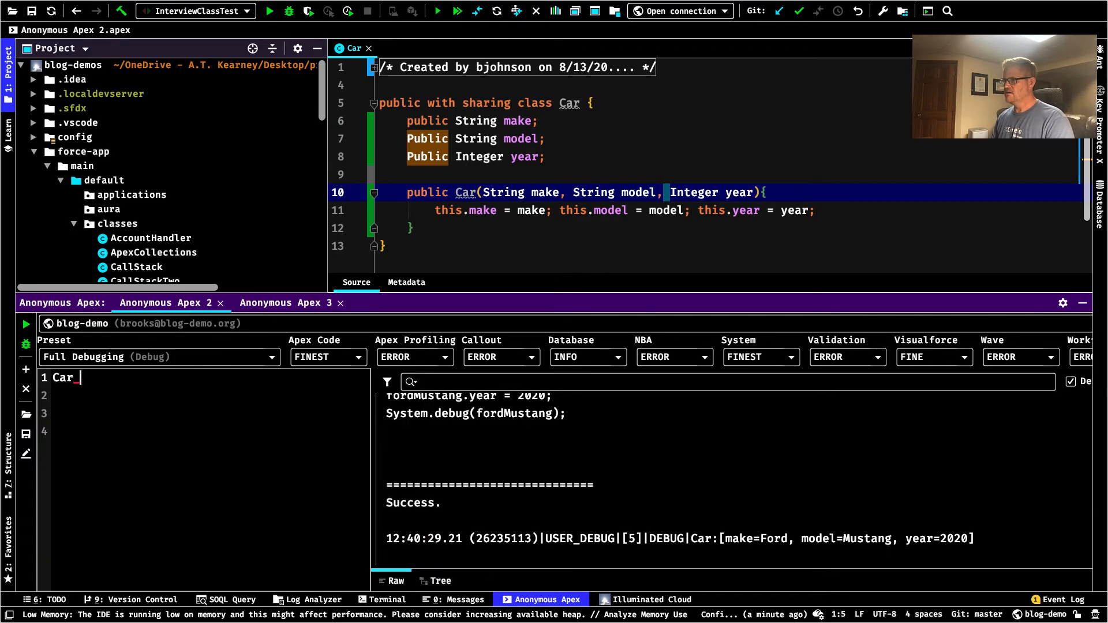
pyautogui.write('musta')
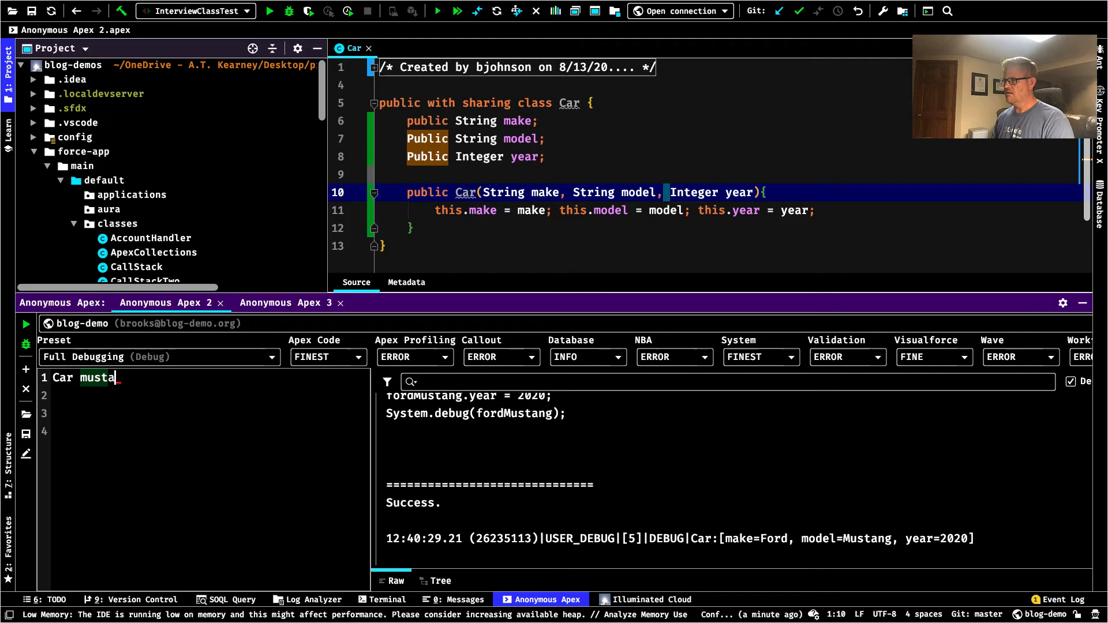
pyautogui.write('nge =')
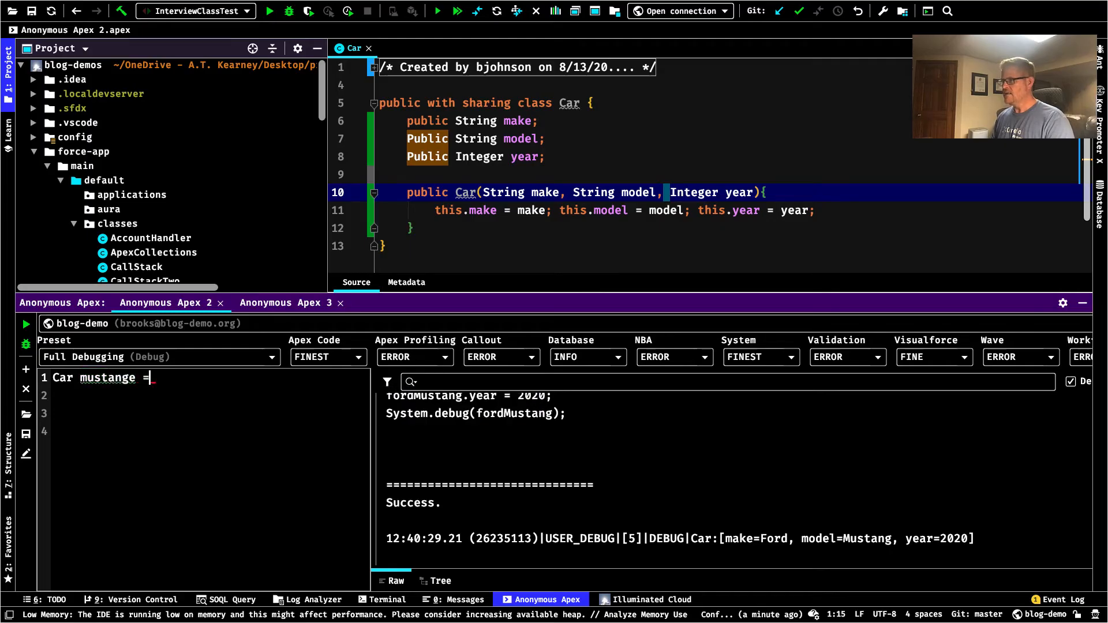
pyautogui.press('BackSpace')
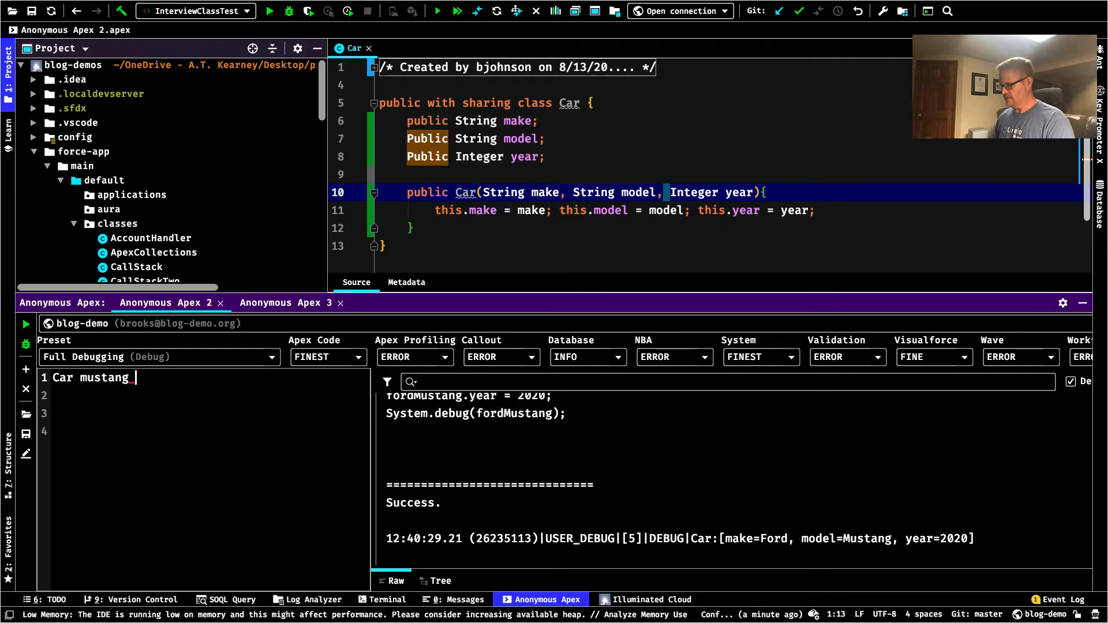
pyautogui.write('= new Car()')
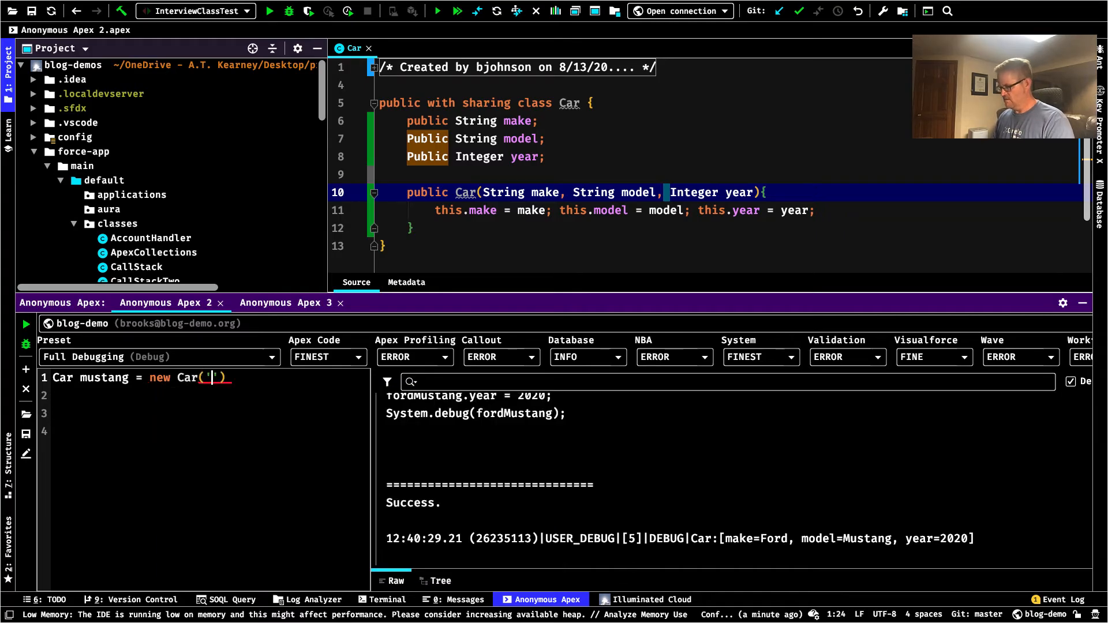
pyautogui.write('Ford')
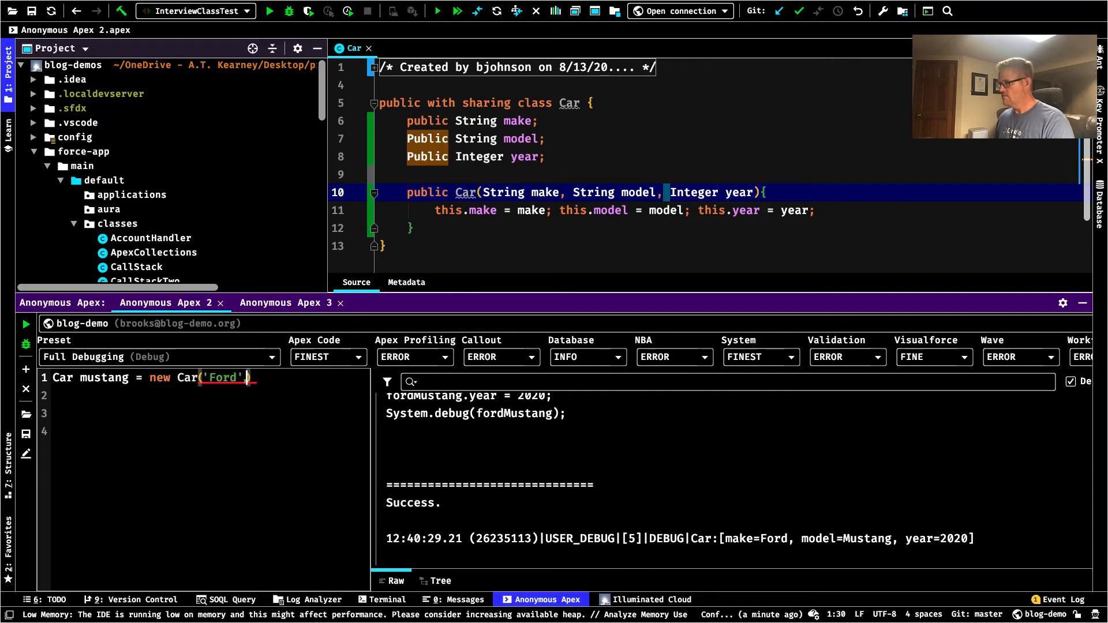
pyautogui.write(", 'Mustang', 2020")
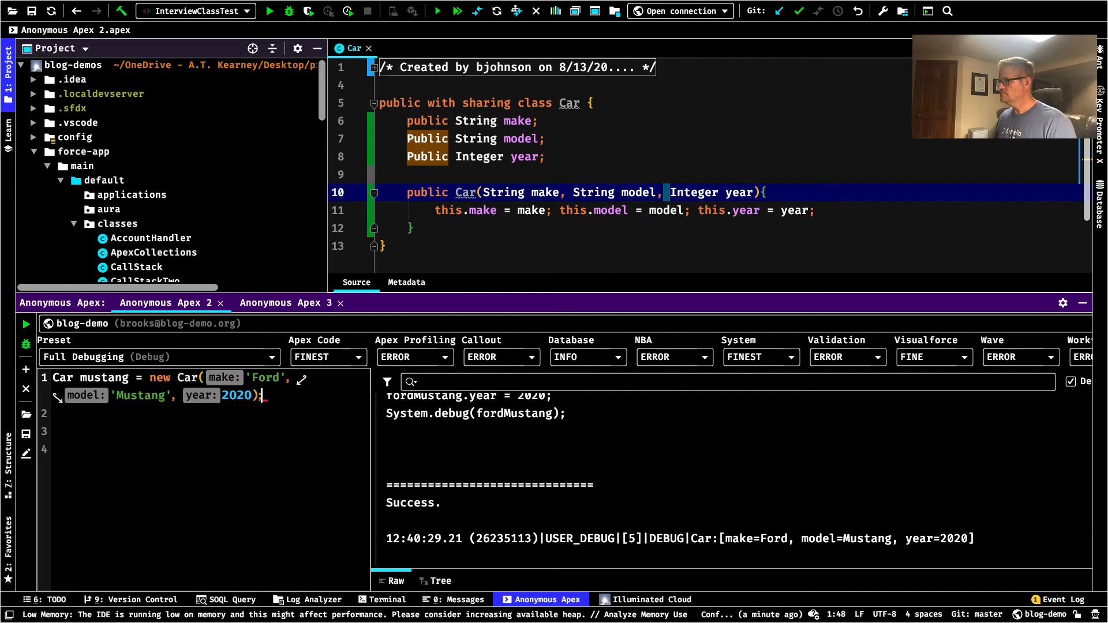
pyautogui.write('System.debug();')
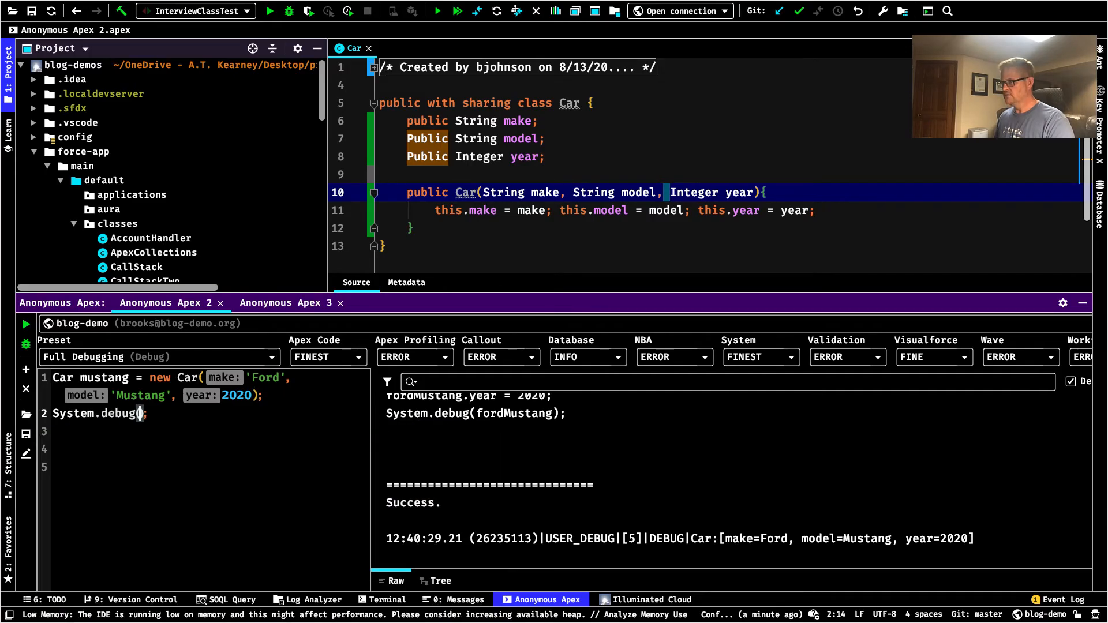
pyautogui.write('mustang')
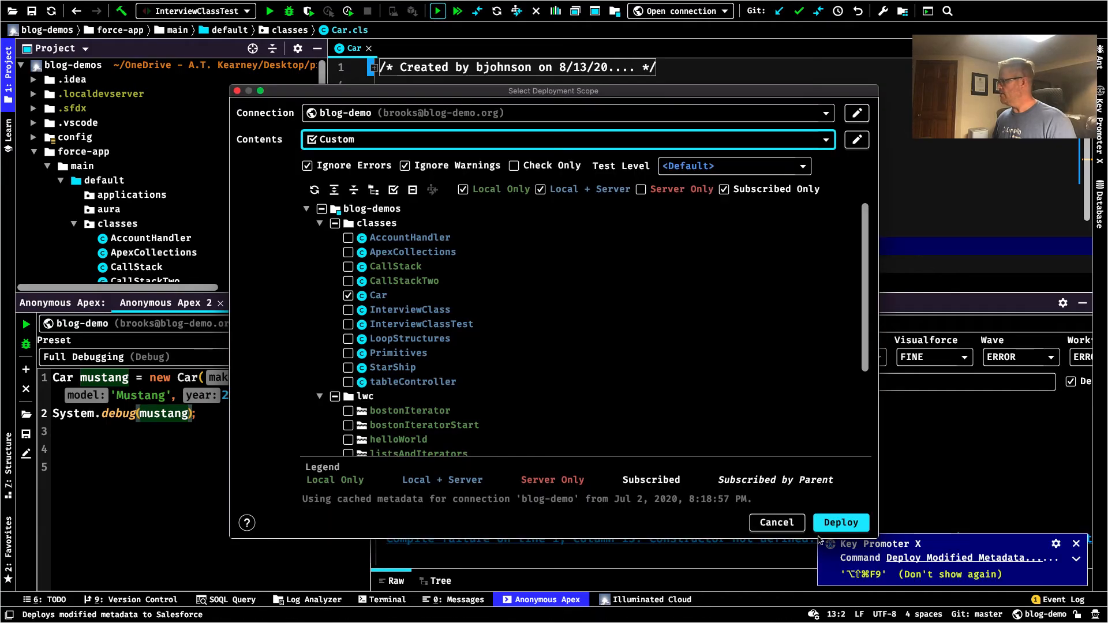
# Deploy the constructor version of Car and run the script, logging Ford, Mustang, 2020
pyautogui.click(840, 523)
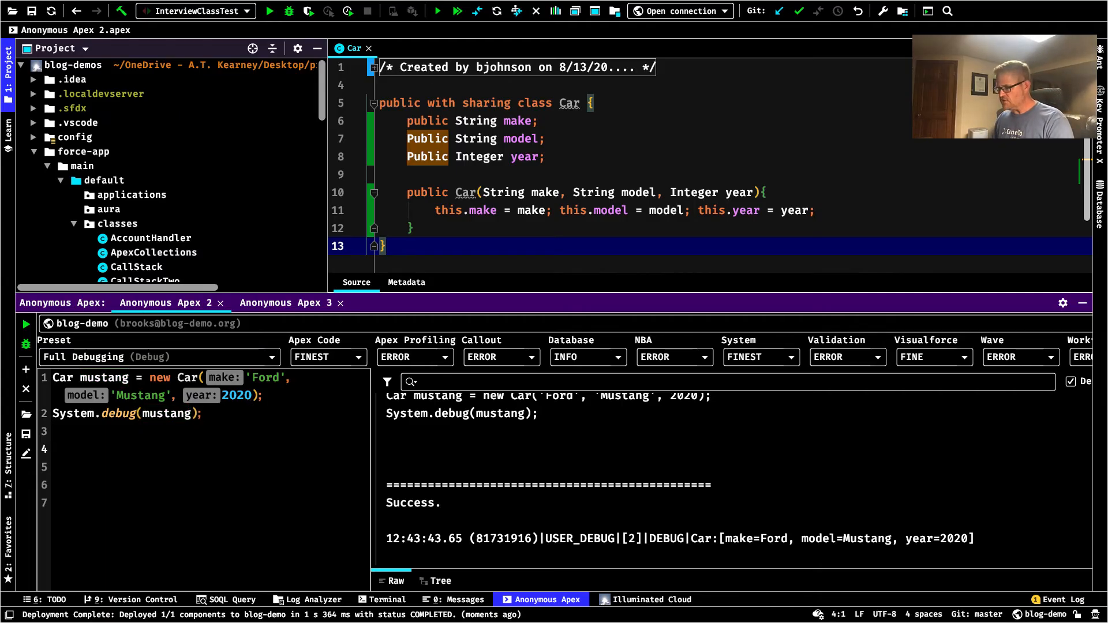
pyautogui.write('Account acc =')
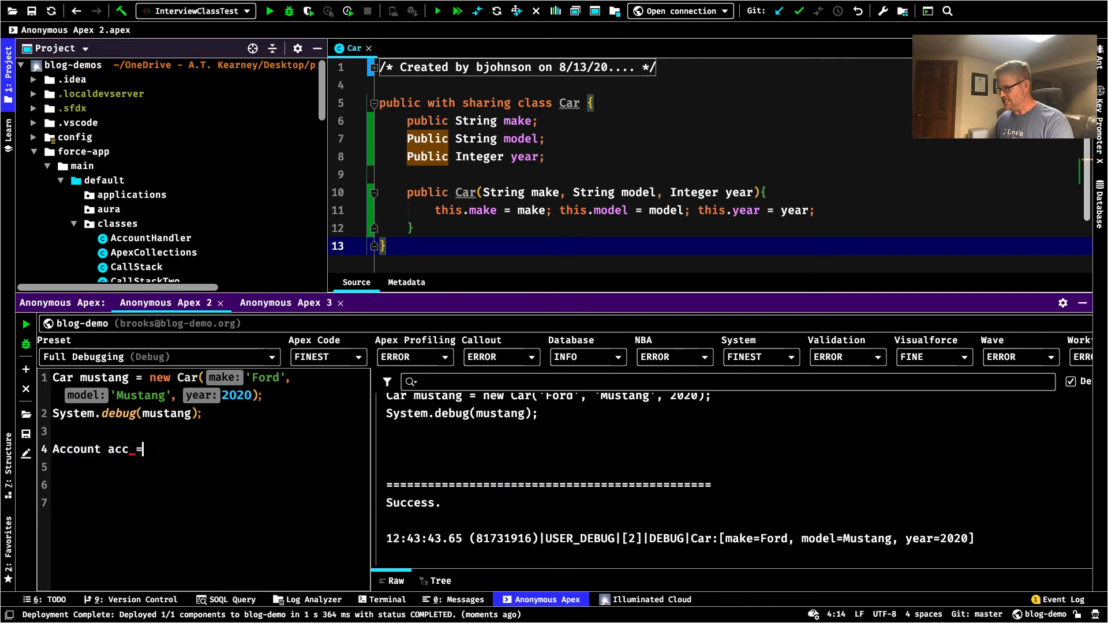
pyautogui.write('new Account()')
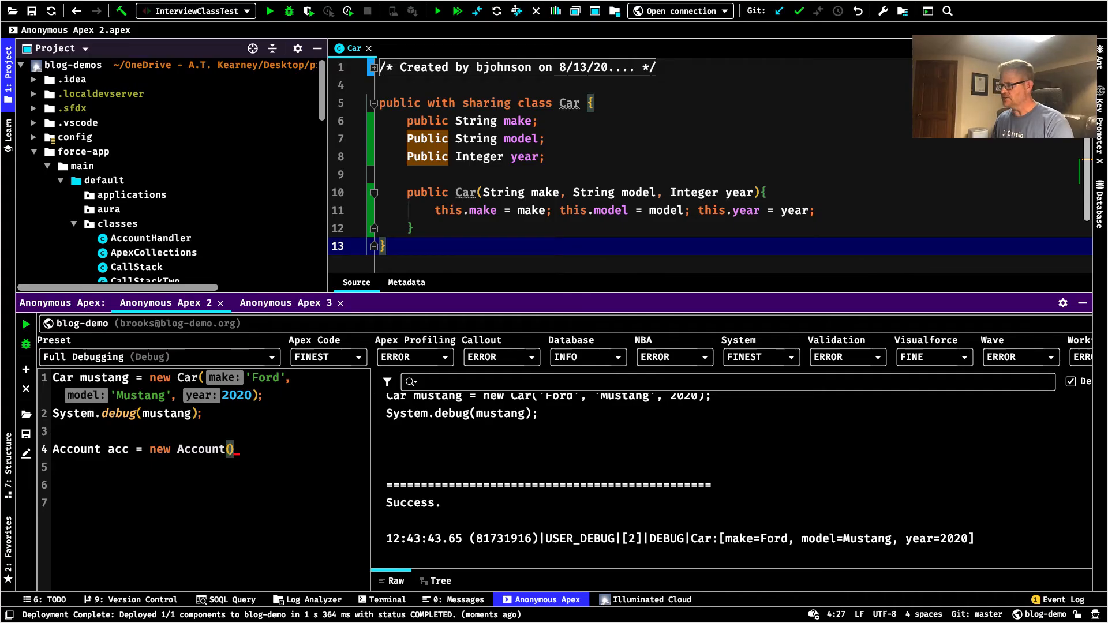
pyautogui.write("Name = '")
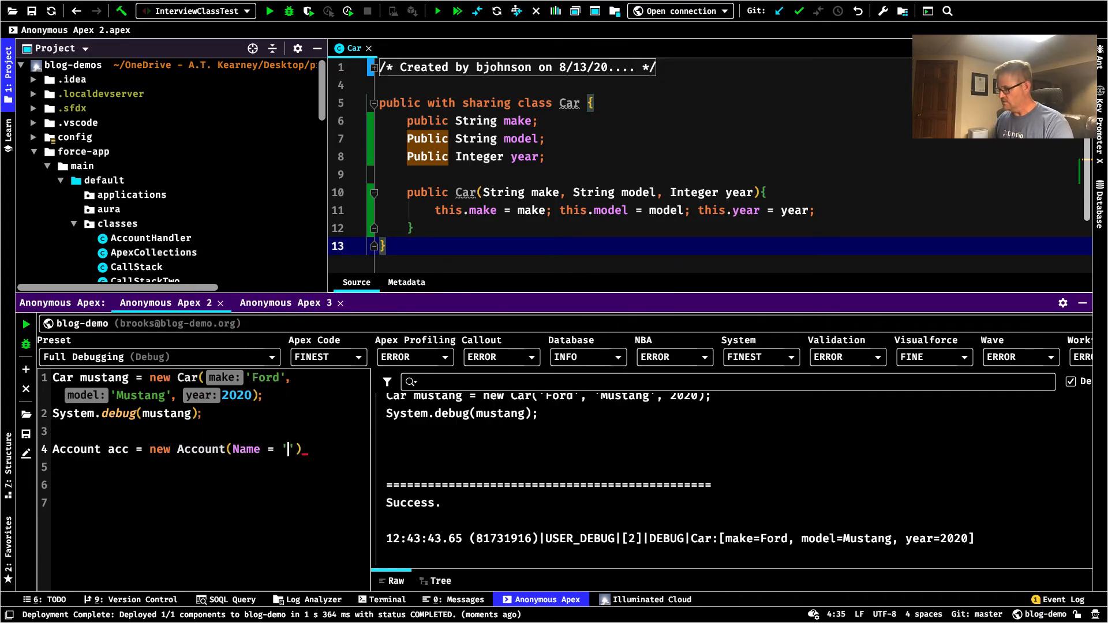
pyautogui.write('Fake Acc')
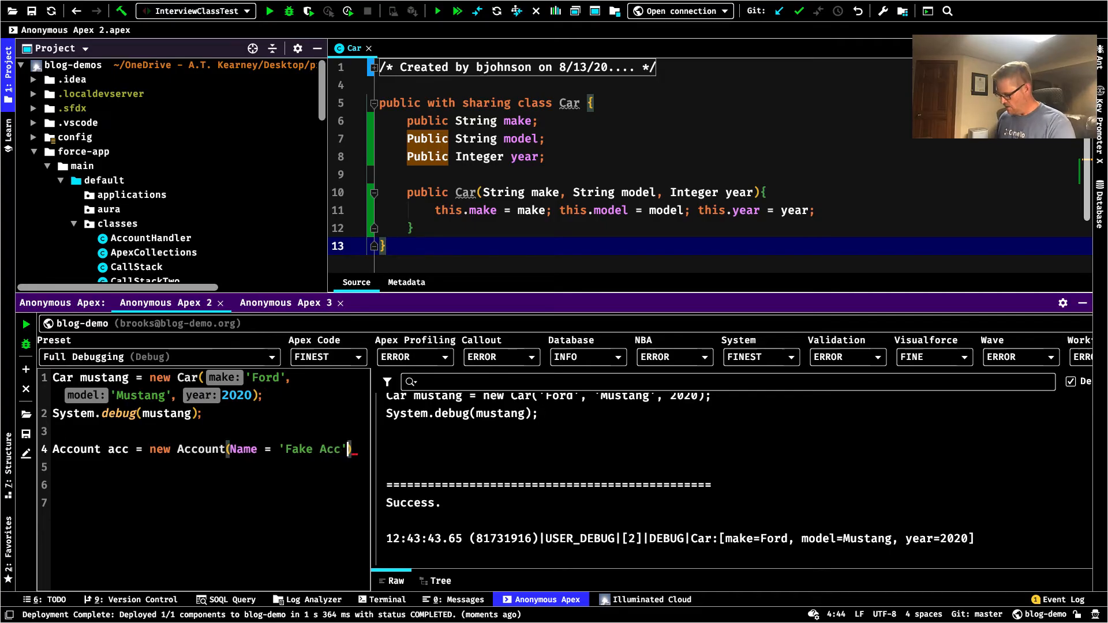
pyautogui.write(', I')
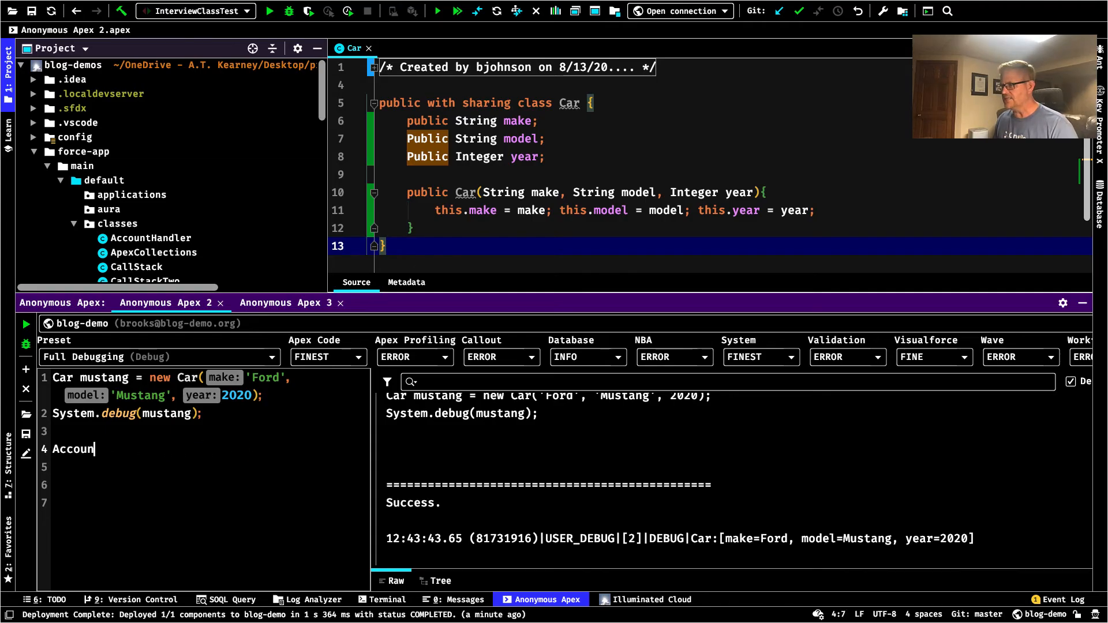
pyautogui.press('Backspace')
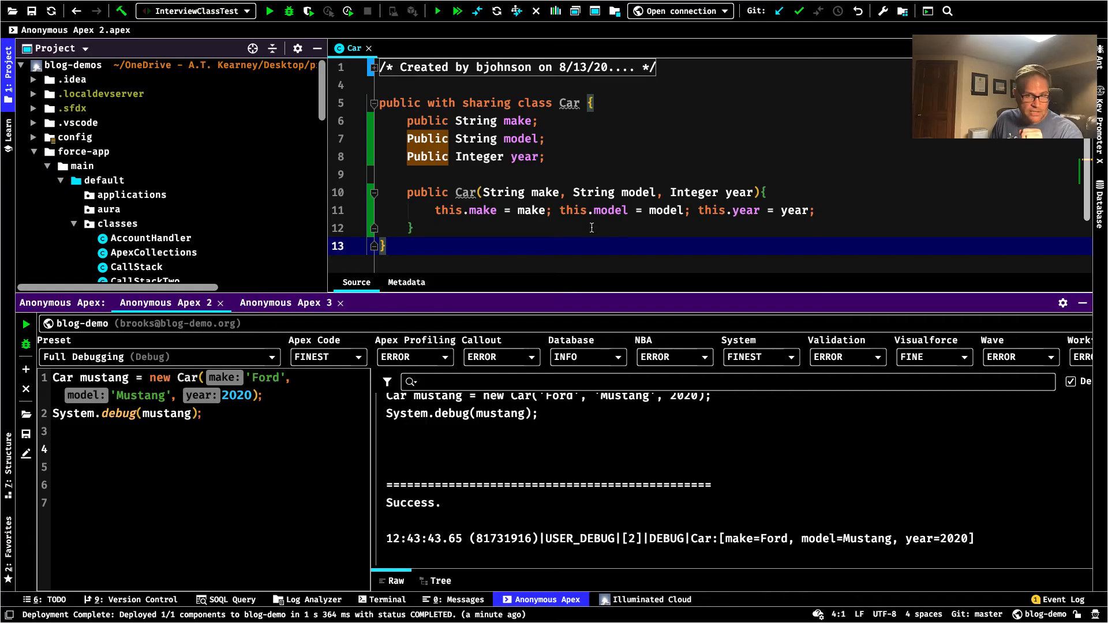
# Insert a public no-argument Car constructor that sets make to 'Unkown'
pyautogui.click(548, 156)
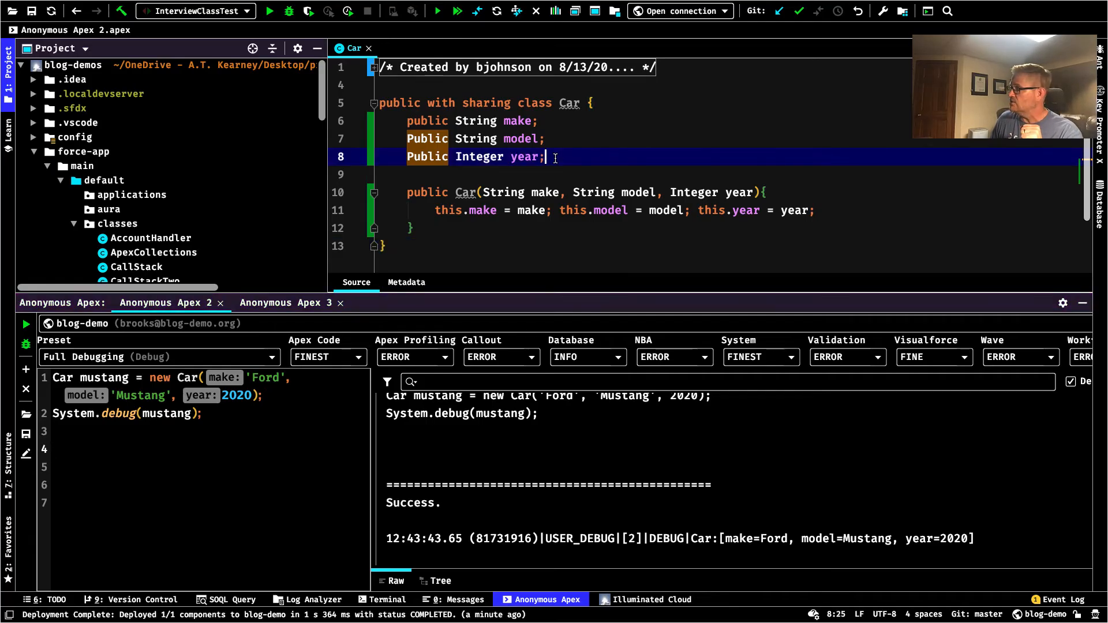
pyautogui.press('enter')
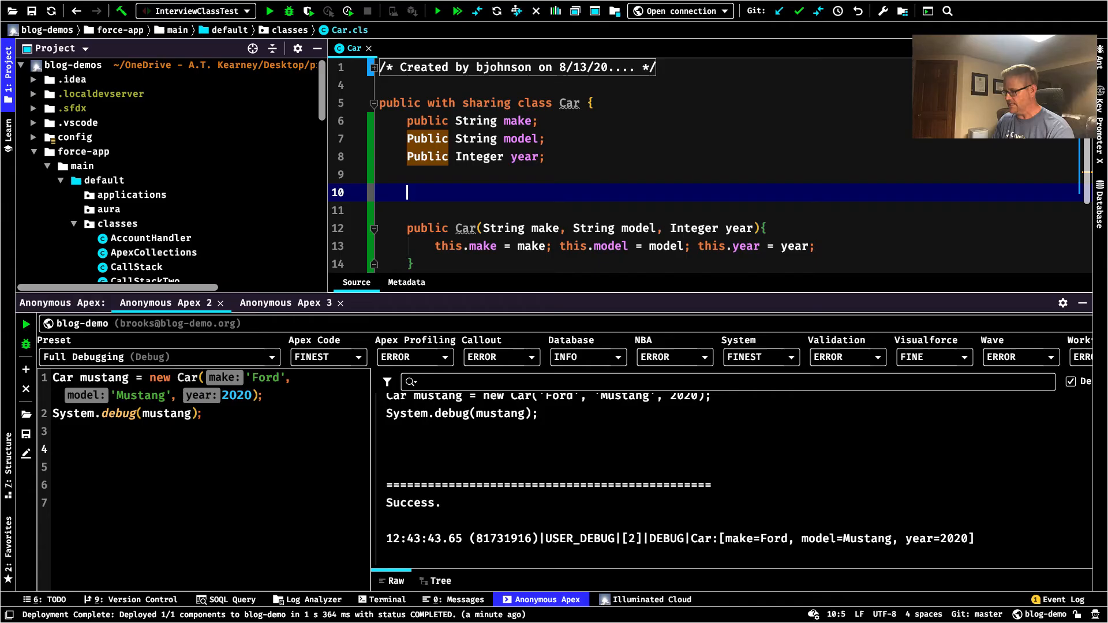
pyautogui.write('publc')
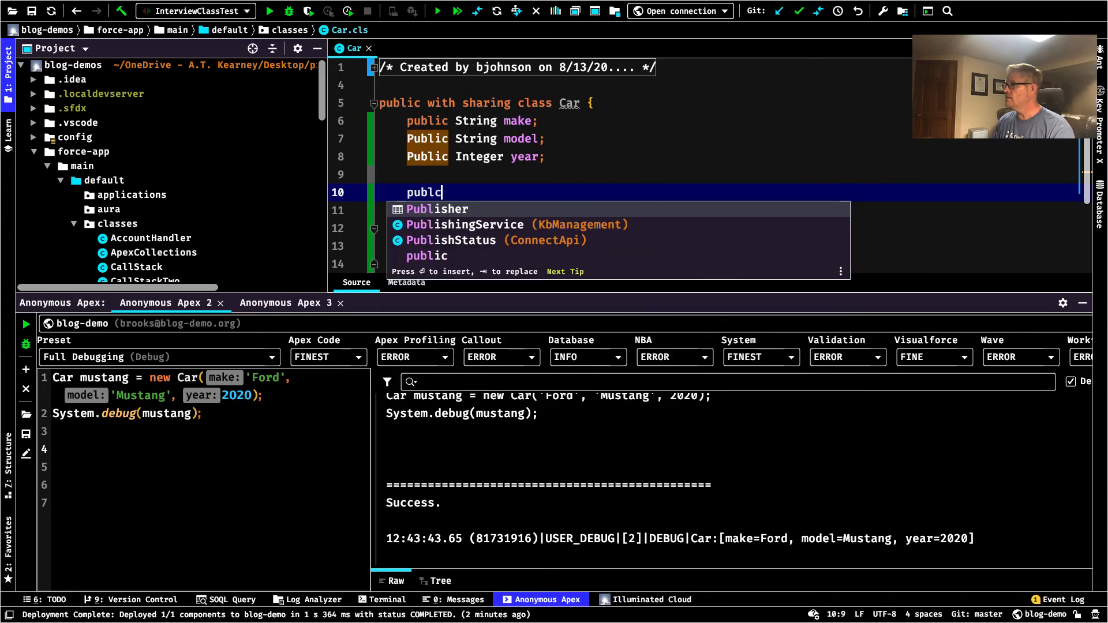
pyautogui.write('public Car(){')
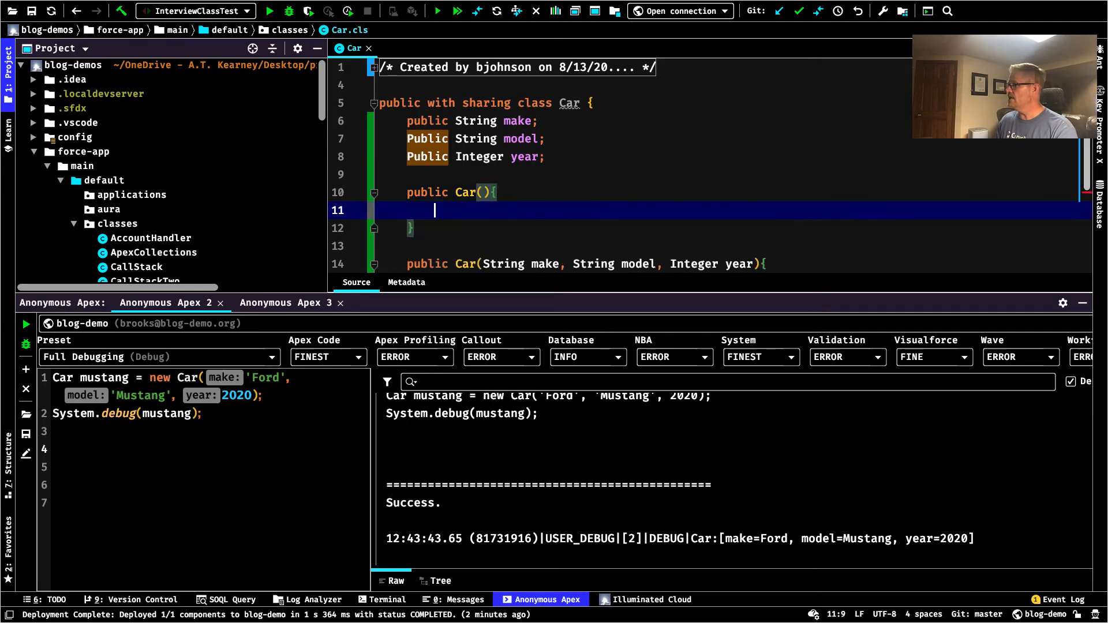
pyautogui.write("this.make = '")
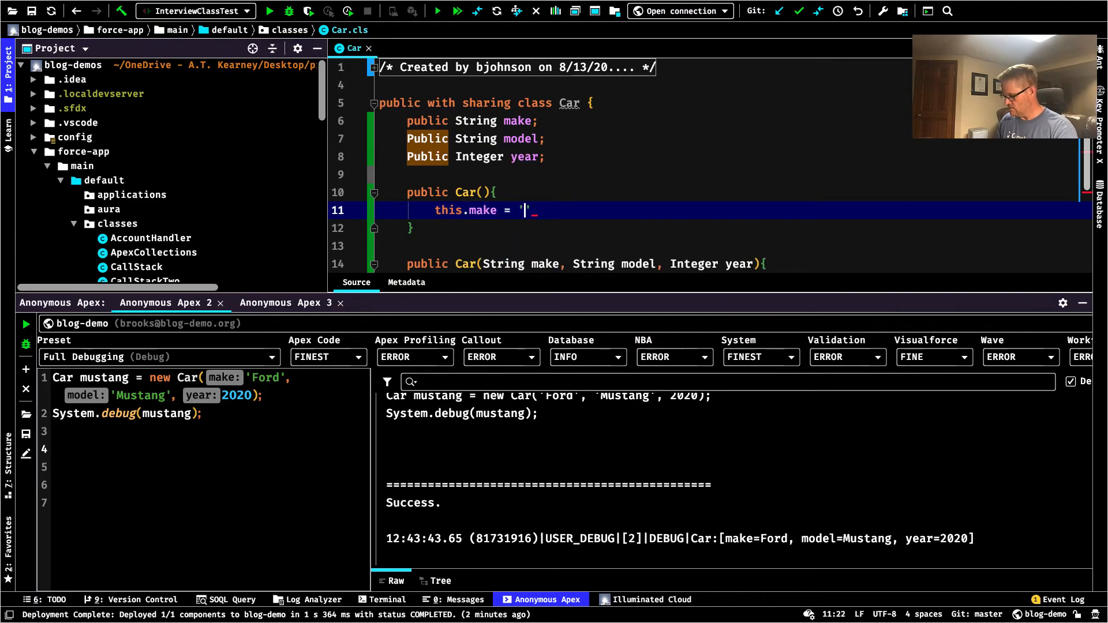
pyautogui.write('Unkiwb')
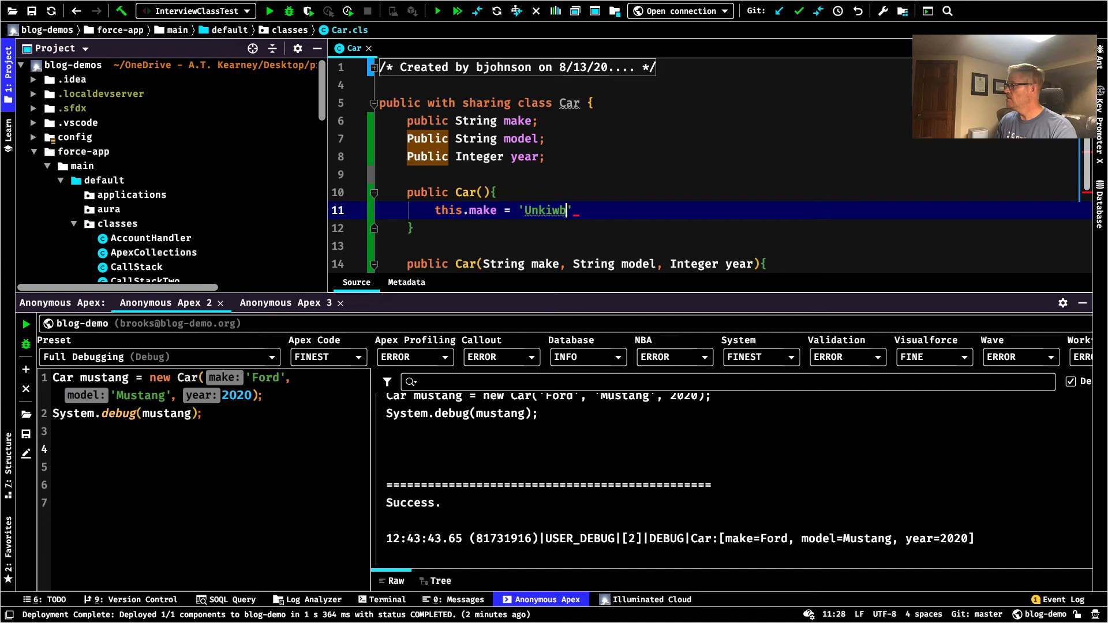
pyautogui.press('BackSpace')
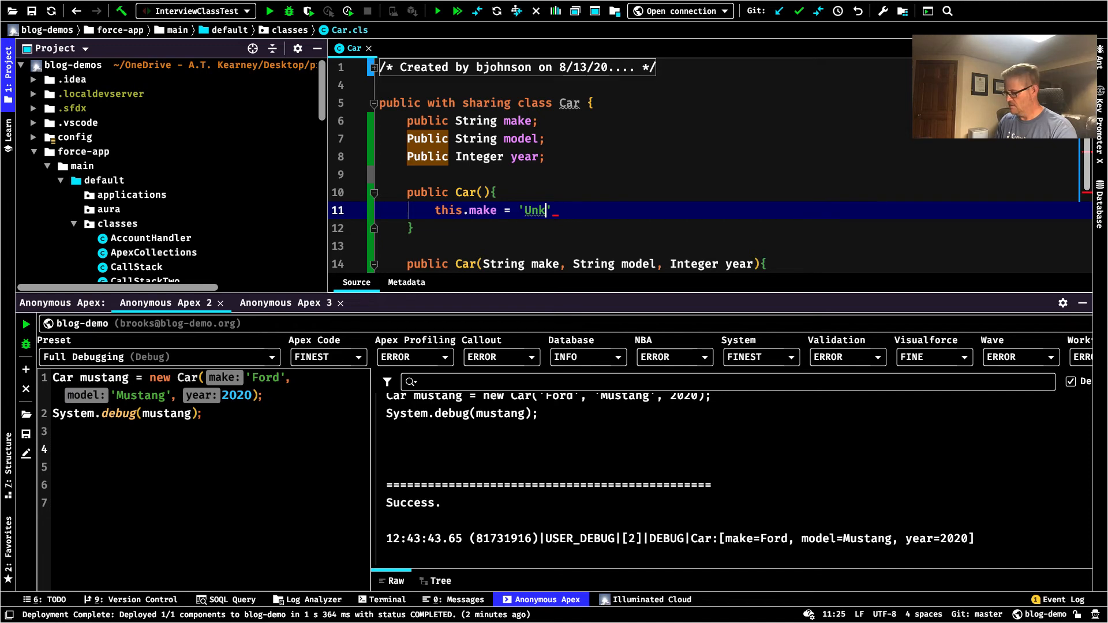
pyautogui.write("own'; this.model = 'U'")
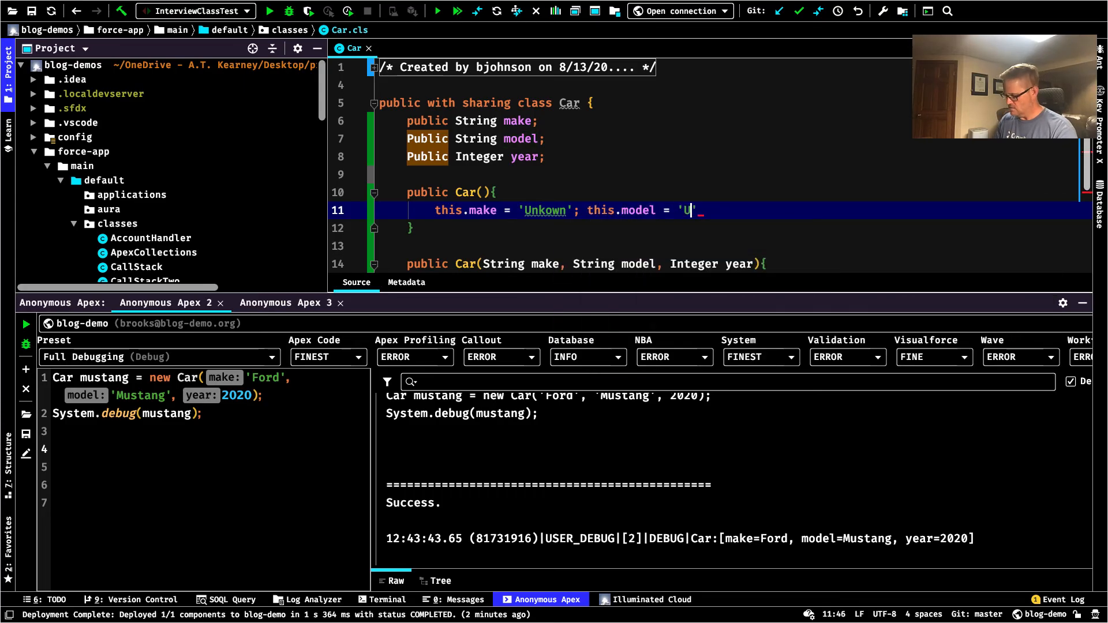
# Default model to 'Unkown' and year to 1900, then deploy Car
pyautogui.write('nki')
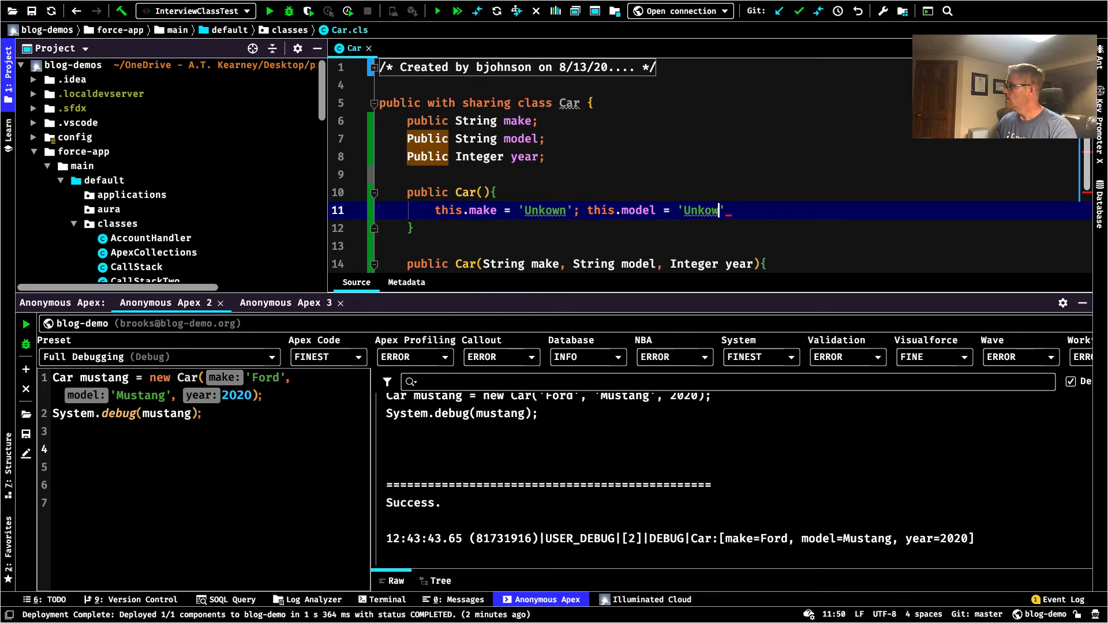
pyautogui.write("n';")
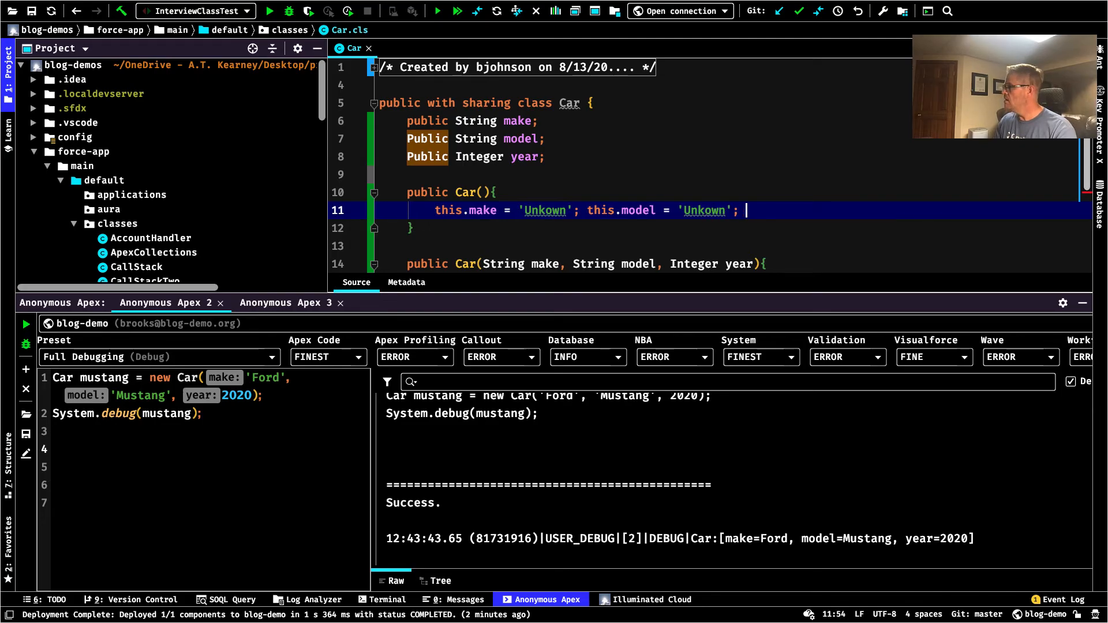
pyautogui.write('this.year = 1900')
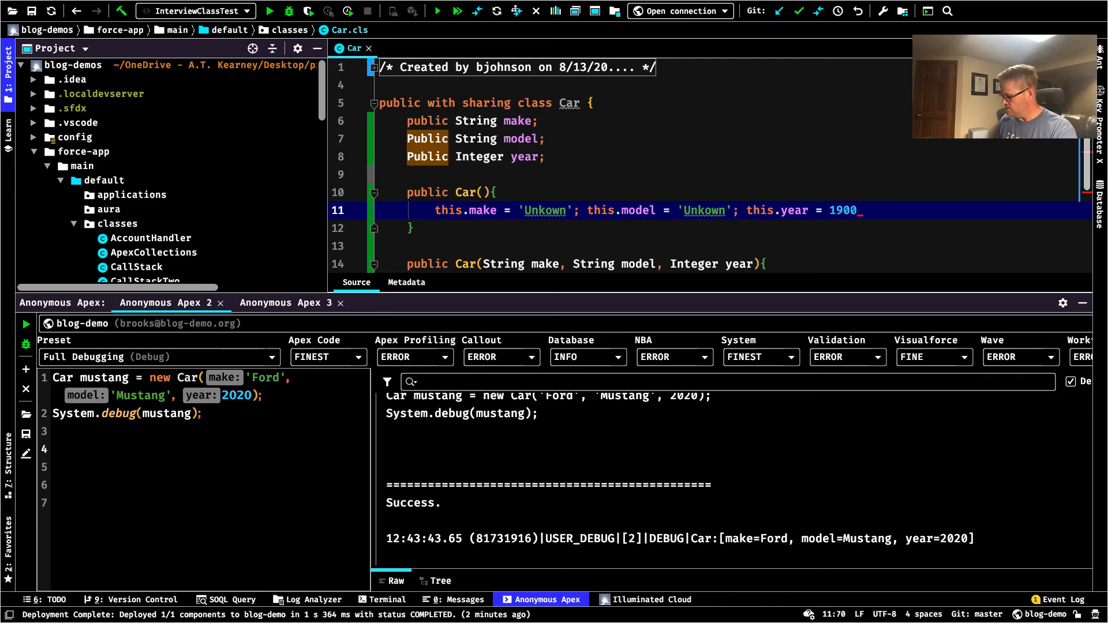
pyautogui.write(';')
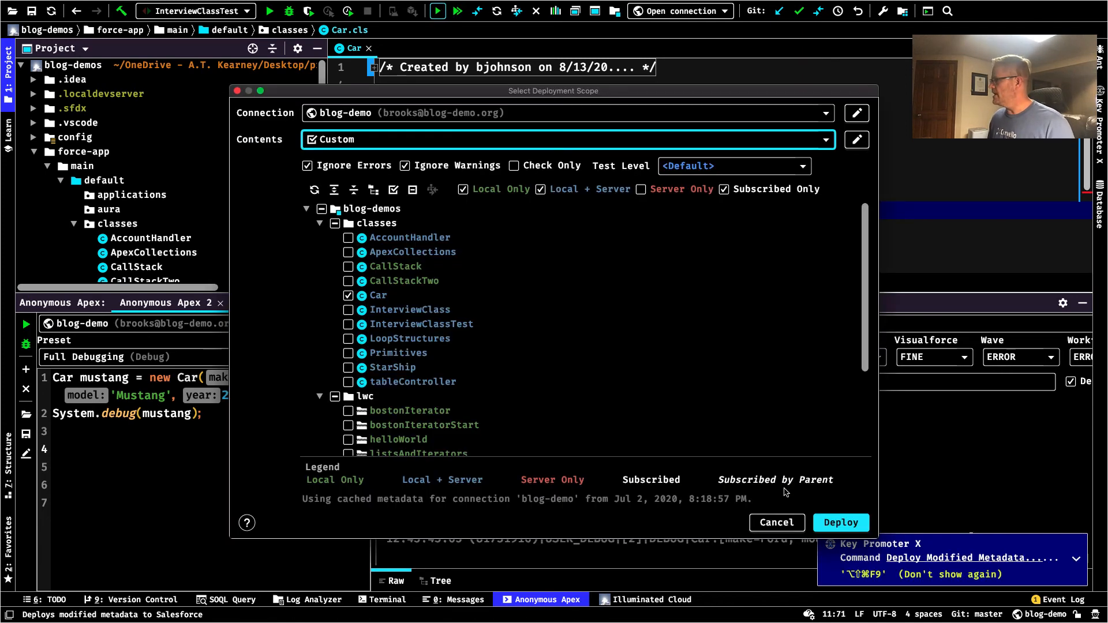
pyautogui.click(840, 523)
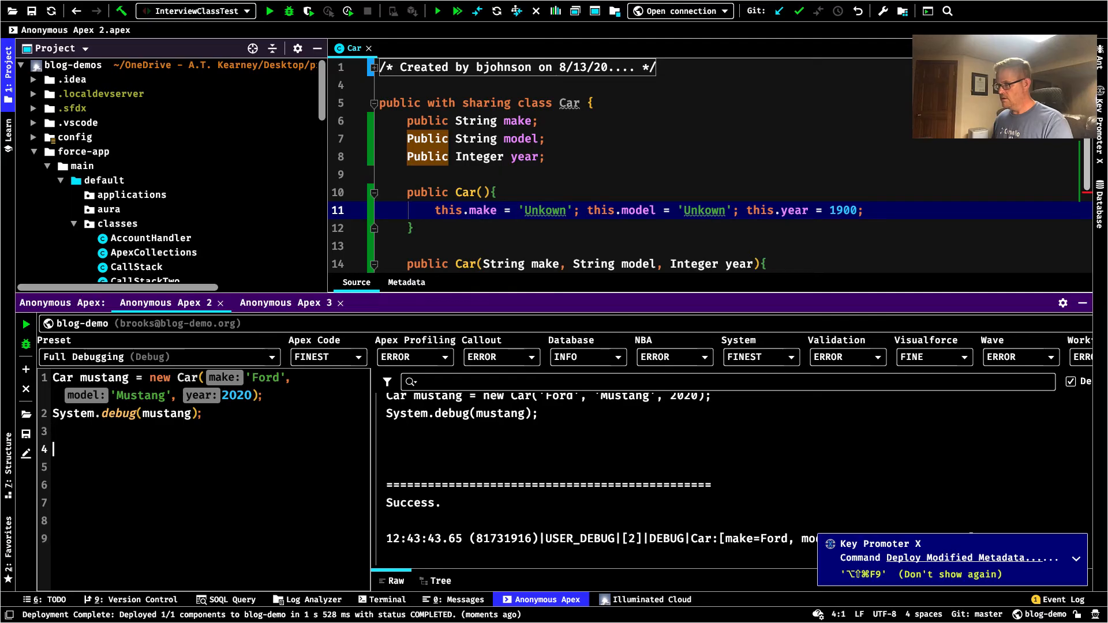
# Add Car unk = new Car() and System.debug(unk) to the anonymous script
pyautogui.write('Car unk = ne')
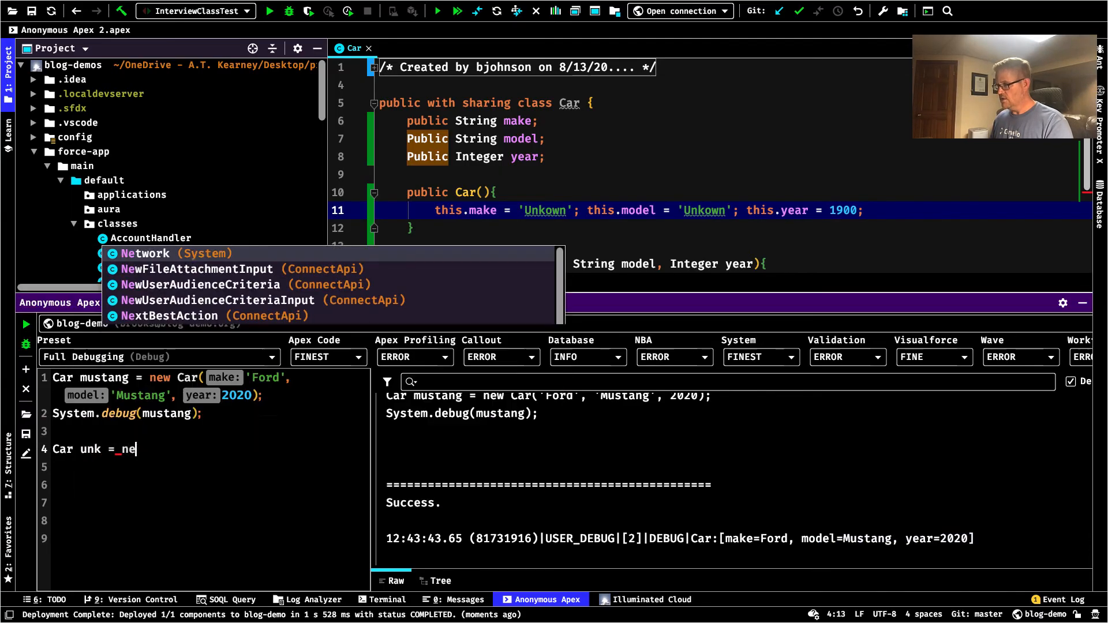
pyautogui.write('w_Car();')
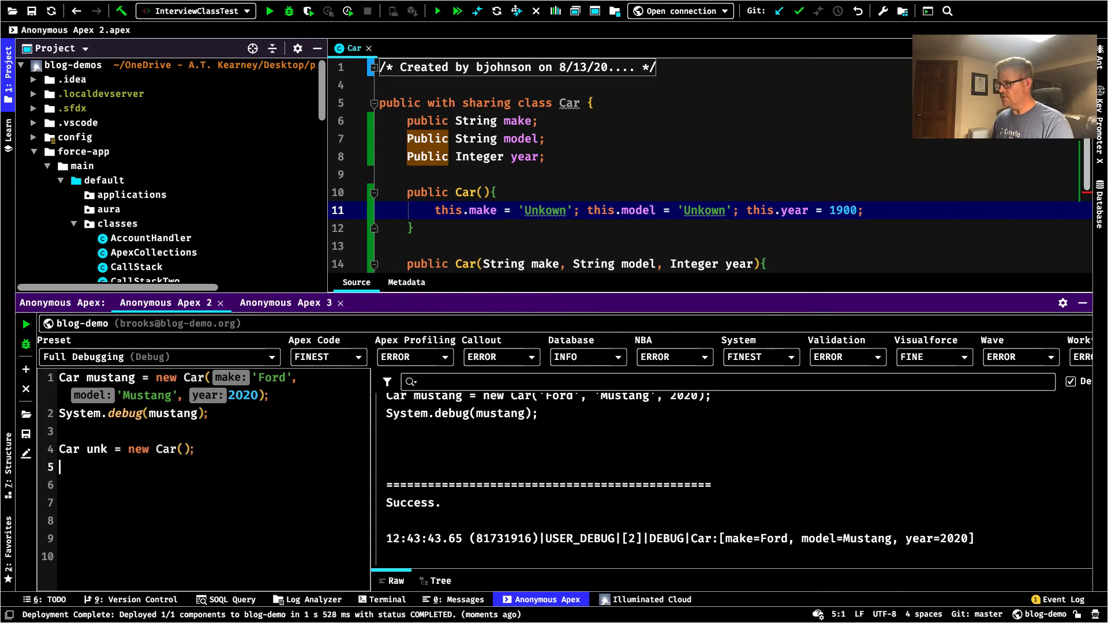
pyautogui.write('System.debug();')
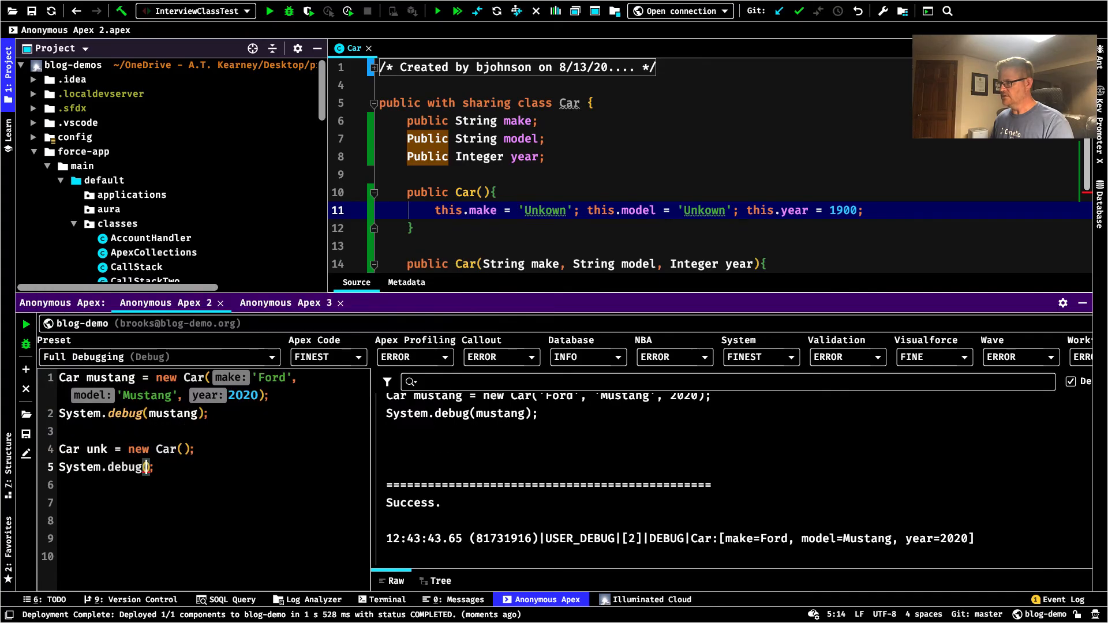
pyautogui.write('unk')
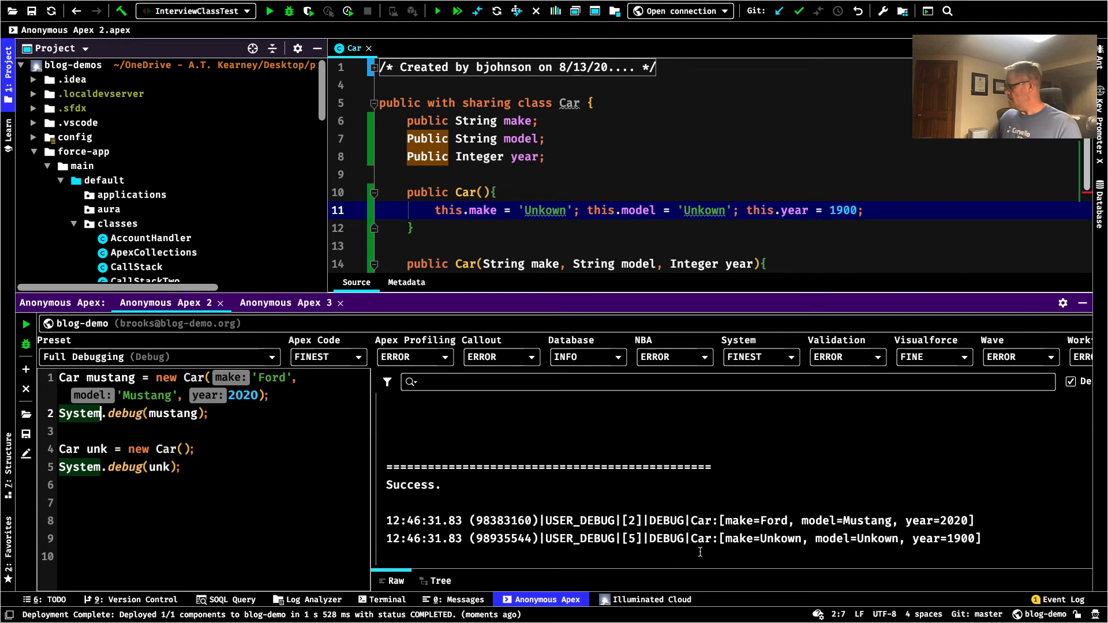
pyautogui.moveTo(480, 205)
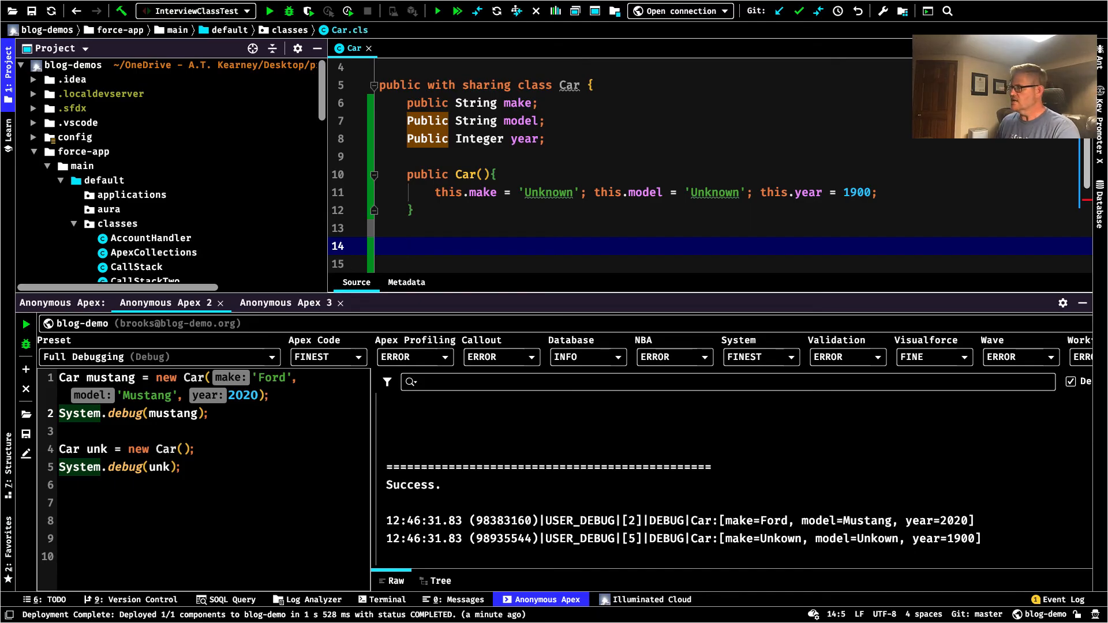
# Declare a public Car(String make, String model) constructor in Car.cls
pyautogui.write('p')
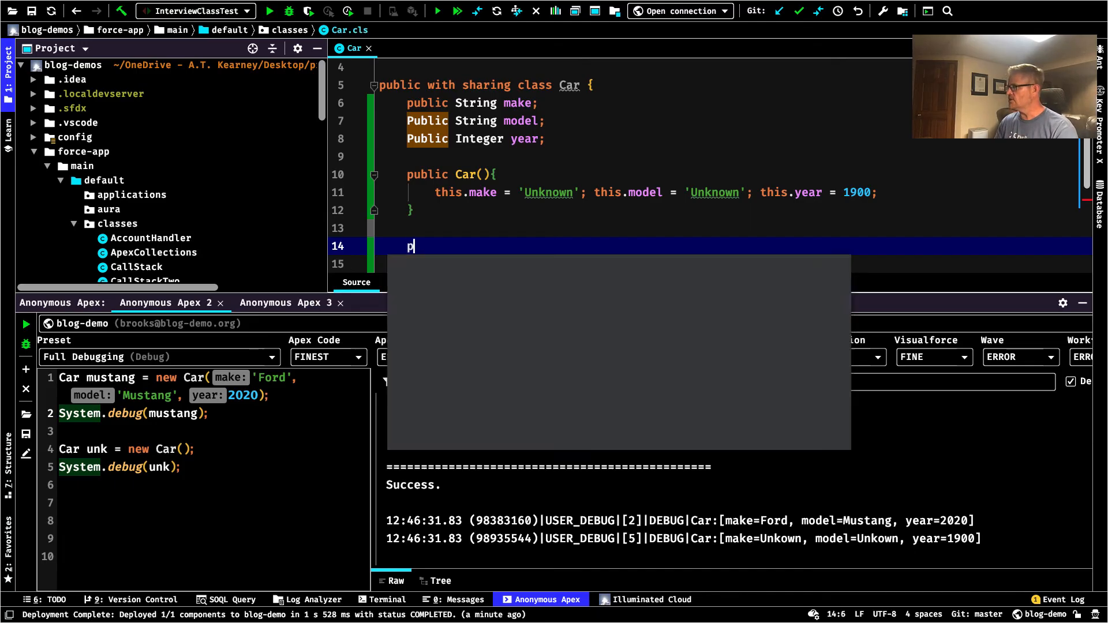
pyautogui.write('ublic')
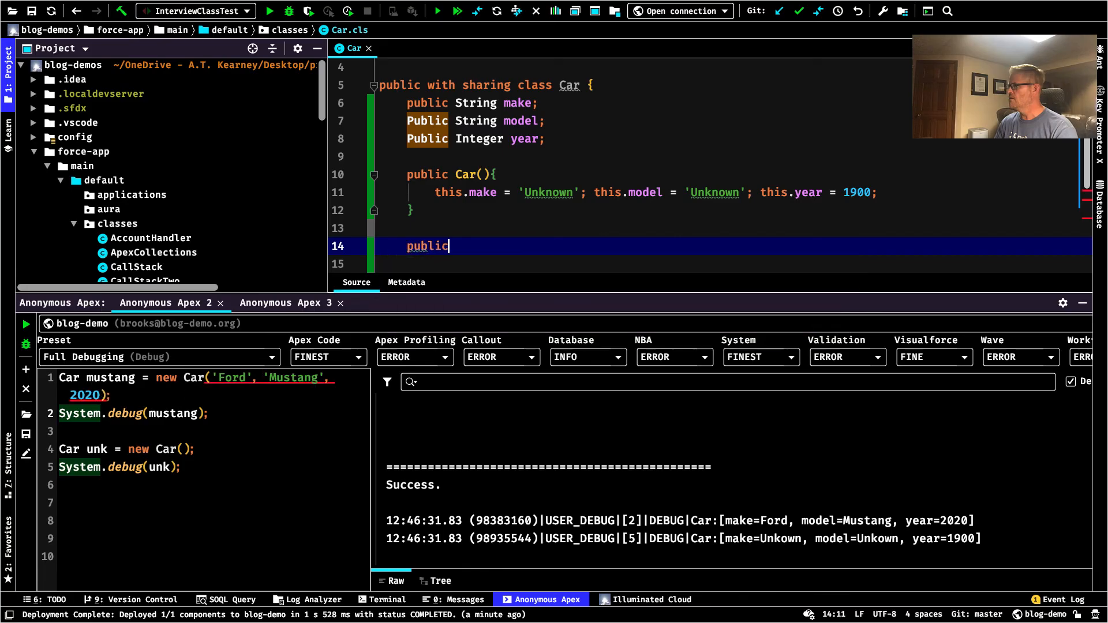
pyautogui.write('Car()')
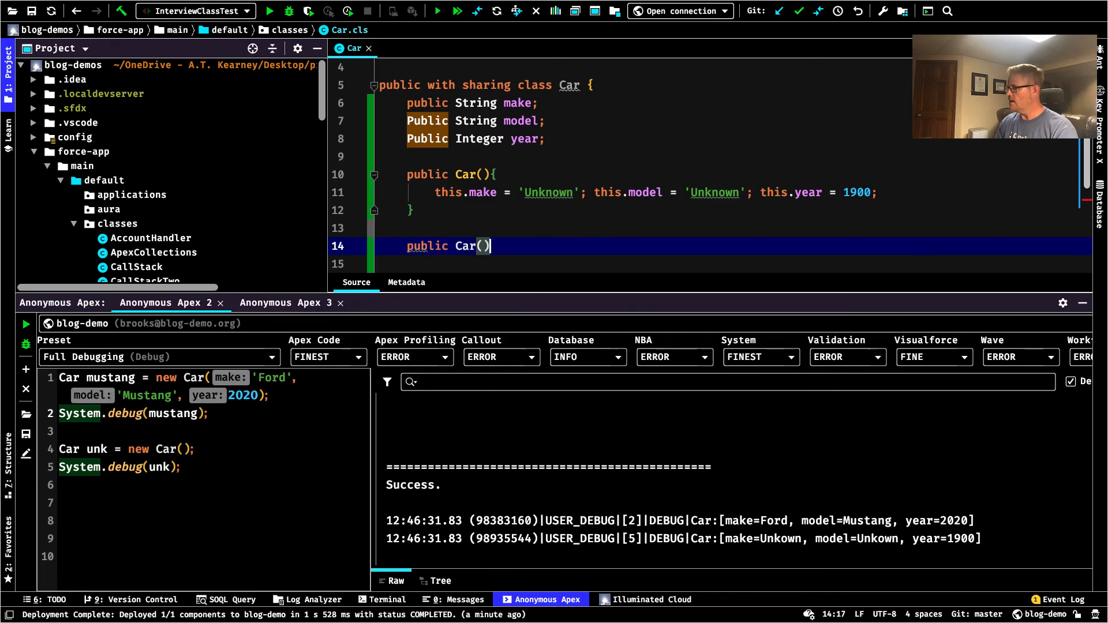
pyautogui.write('{}')
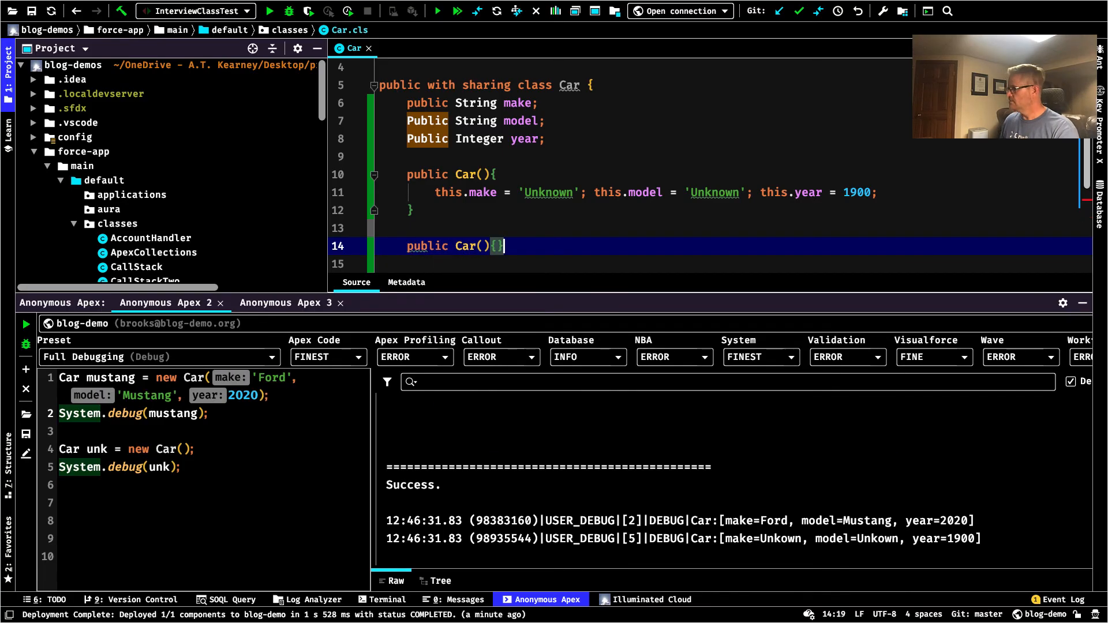
pyautogui.write('String')
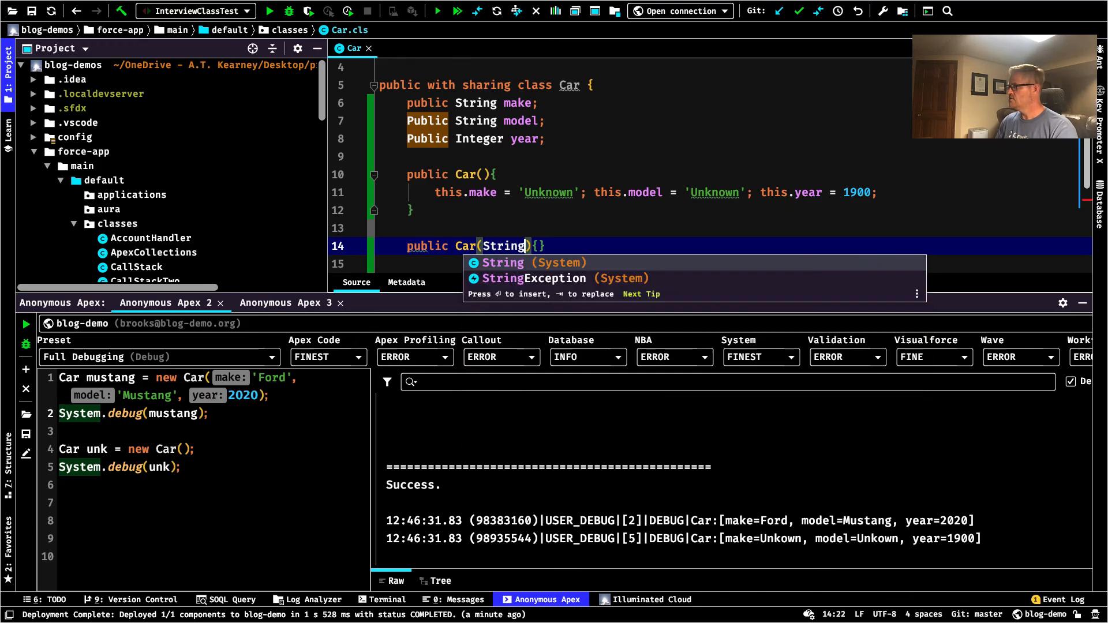
pyautogui.write('make, String model')
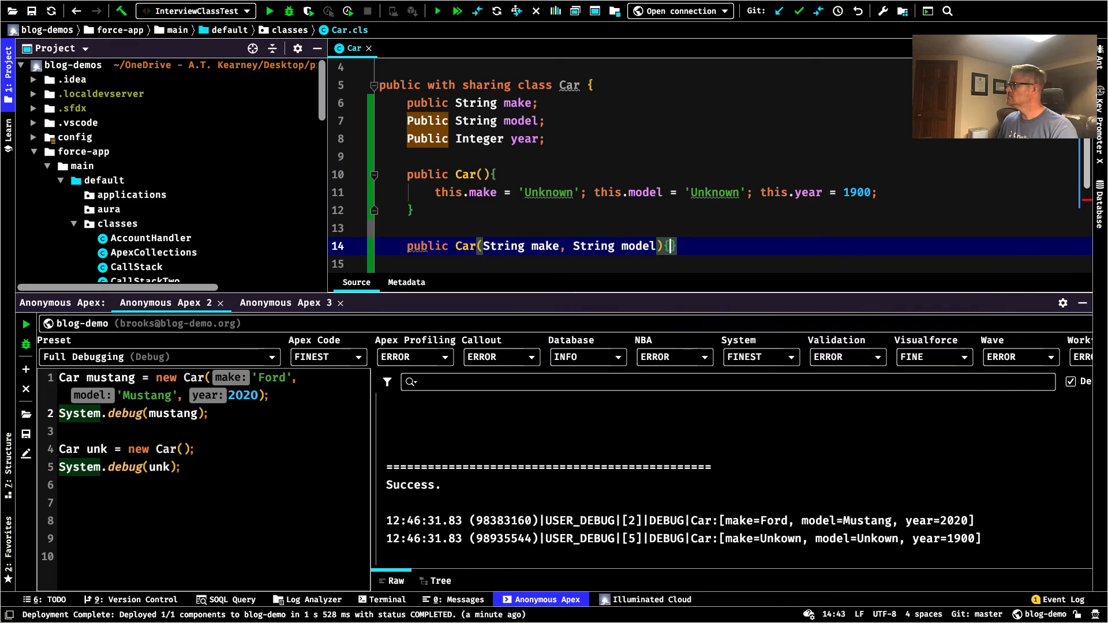
# Fill the constructor body with this.make = make, this.model = model and year = 1900
pyautogui.write('this')
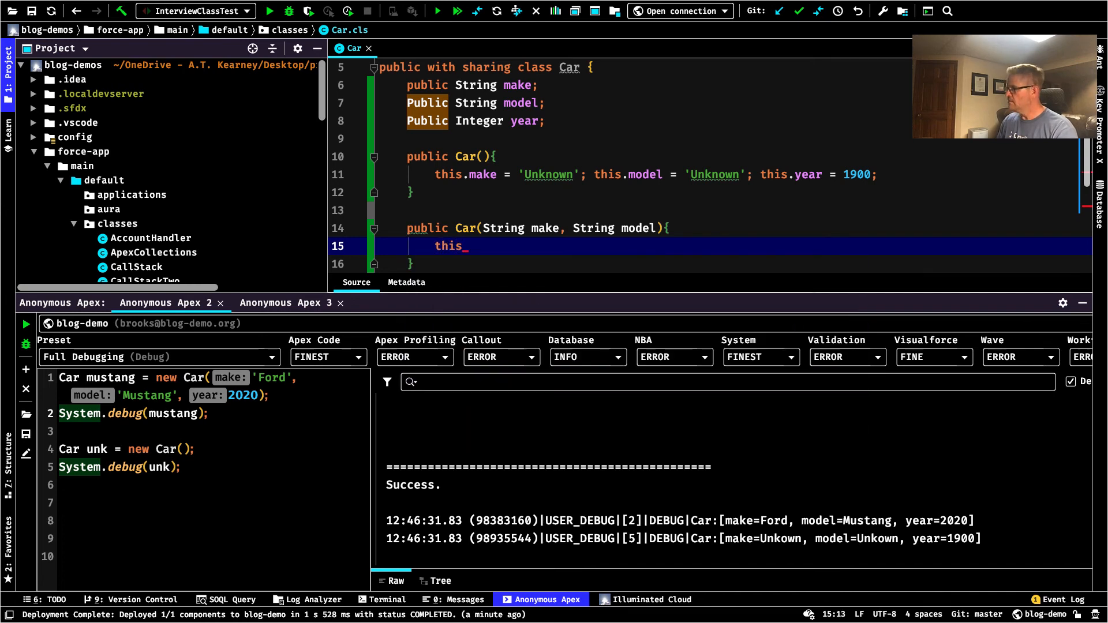
pyautogui.write('.make =')
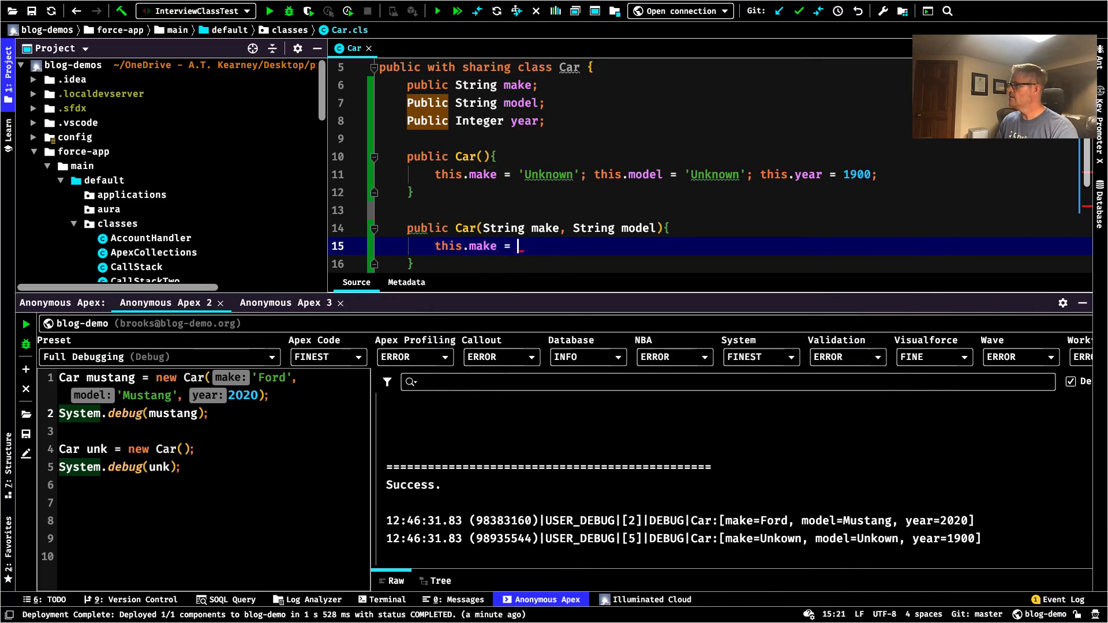
pyautogui.write('make')
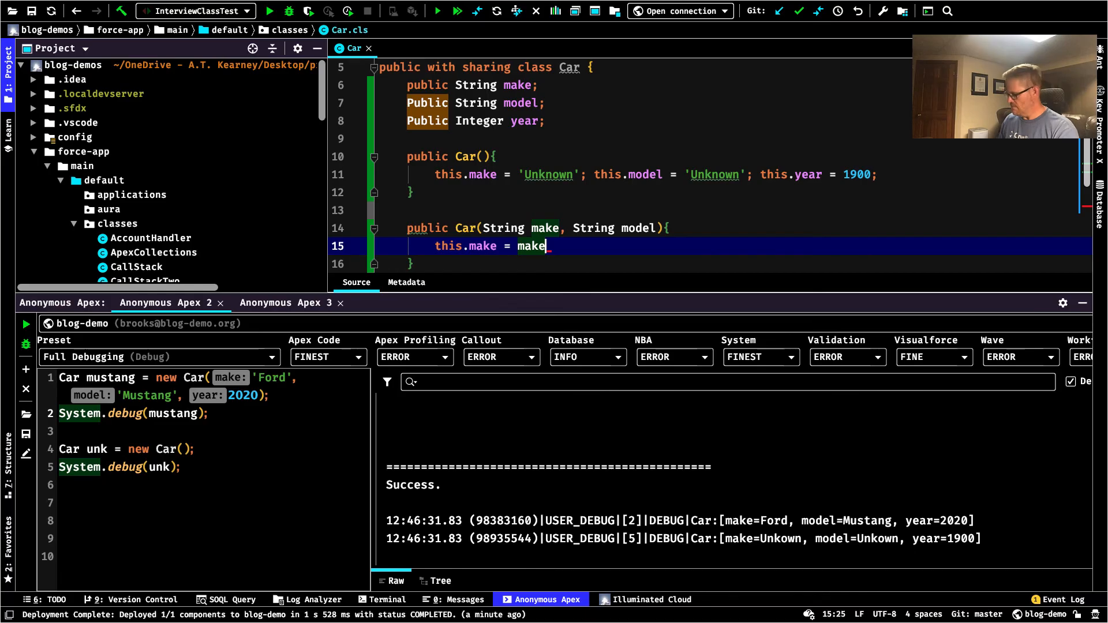
pyautogui.write('; this.')
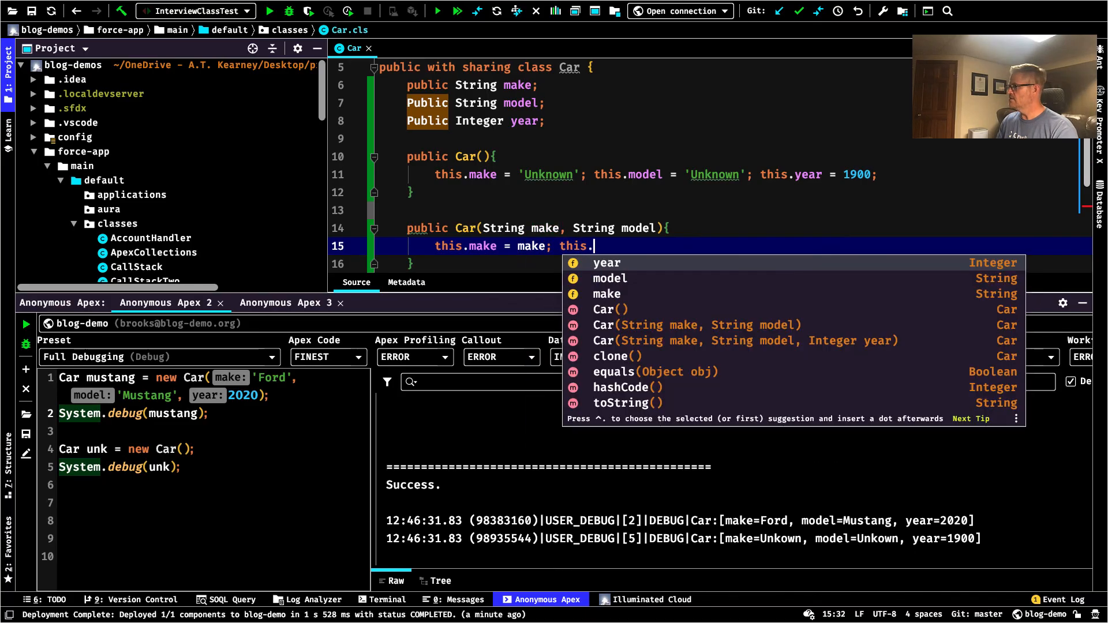
pyautogui.write('model =')
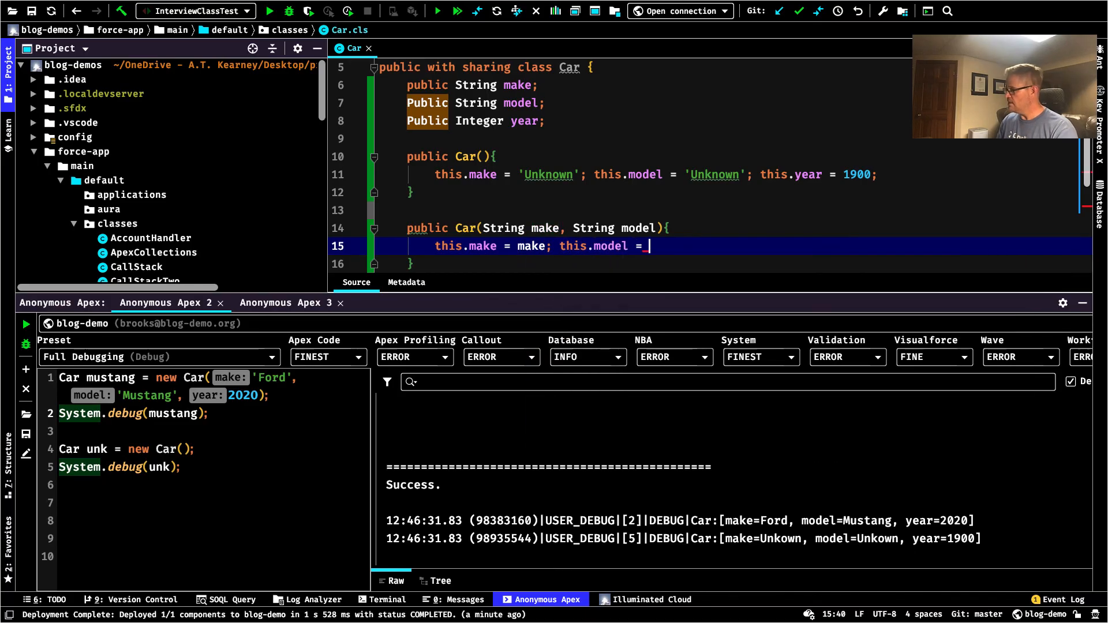
pyautogui.write('model,')
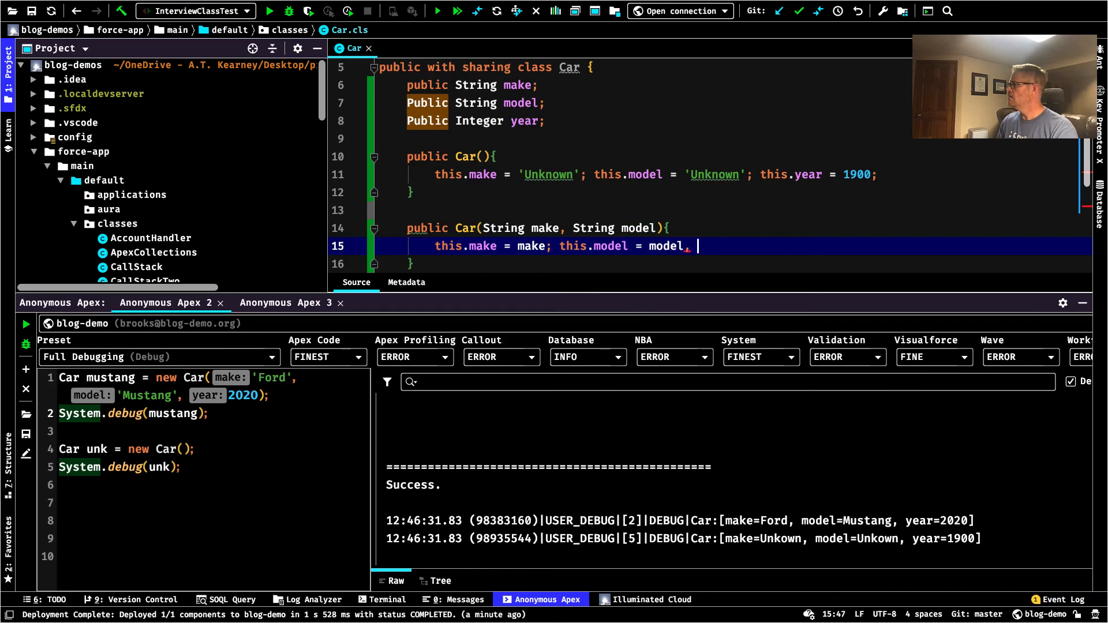
pyautogui.write('year')
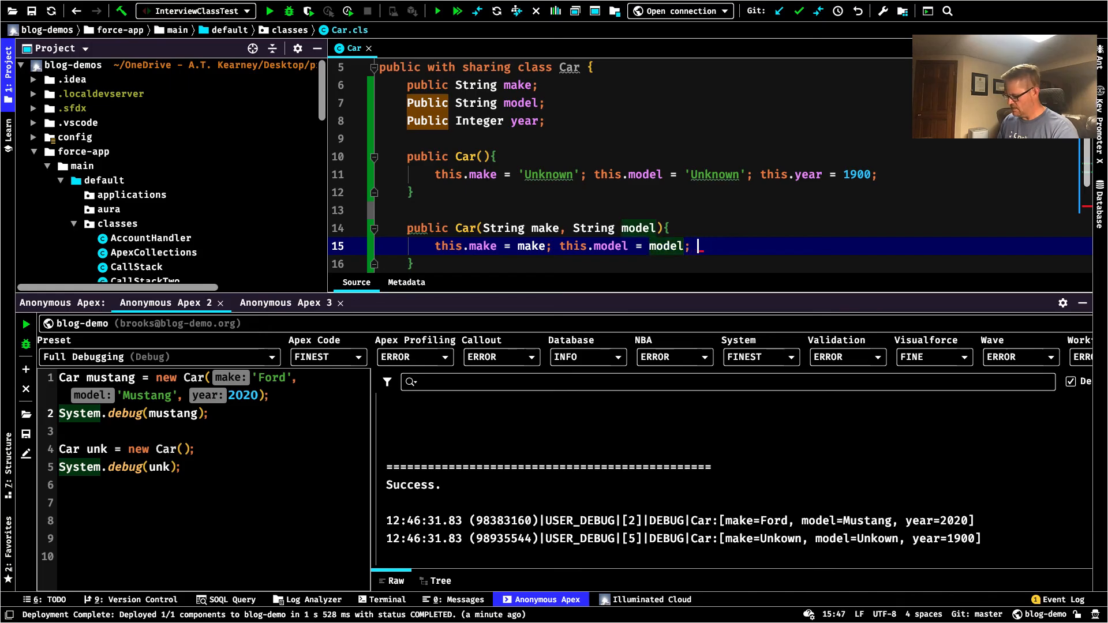
pyautogui.write('year_=')
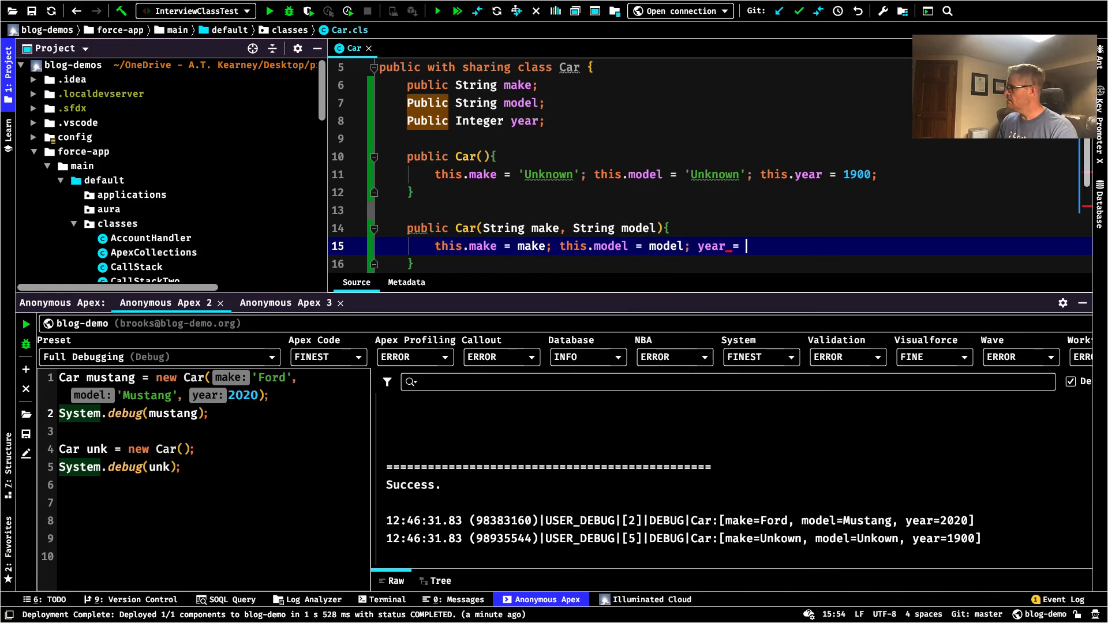
pyautogui.write('1')
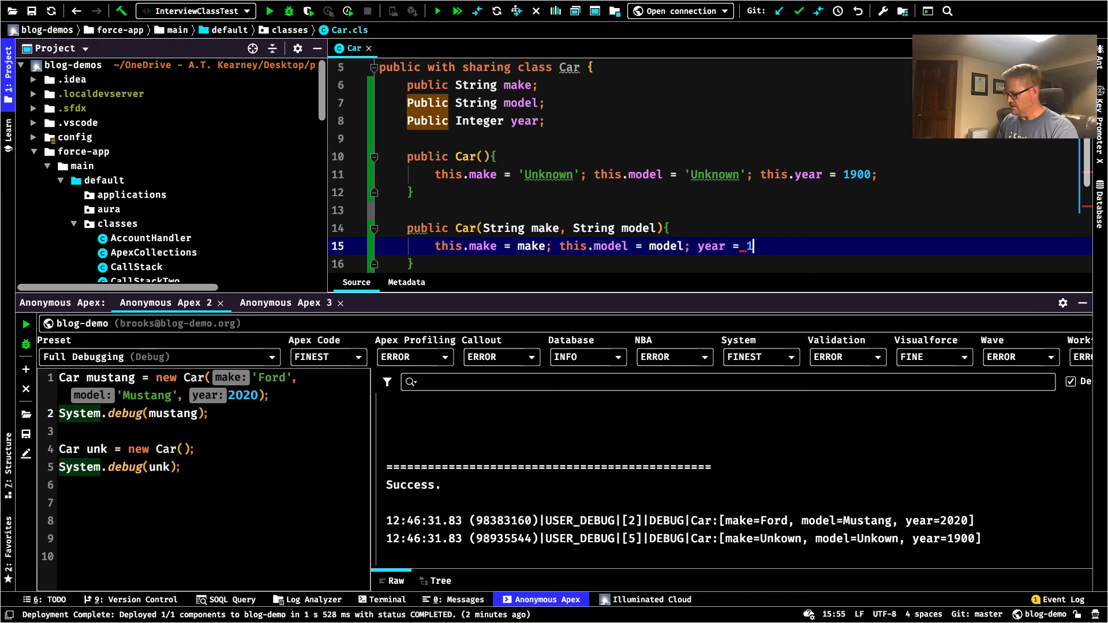
pyautogui.write('900;')
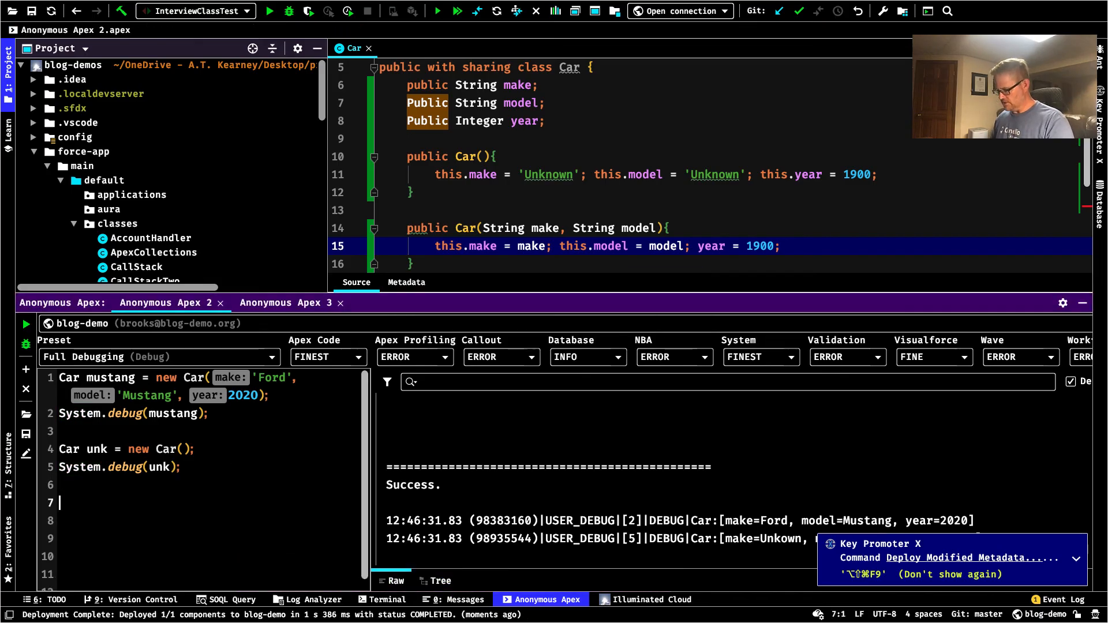
# Write Car pickup = new Car('Ford', 'F-150') in the Anonymous Apex editor
pyautogui.write('Car')
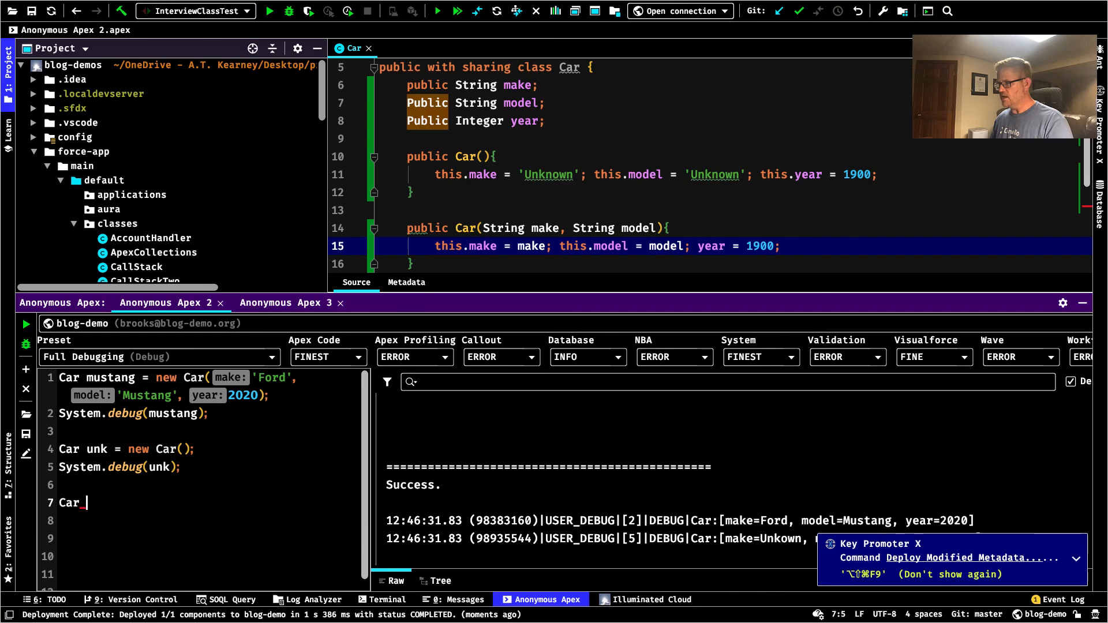
pyautogui.write('puc')
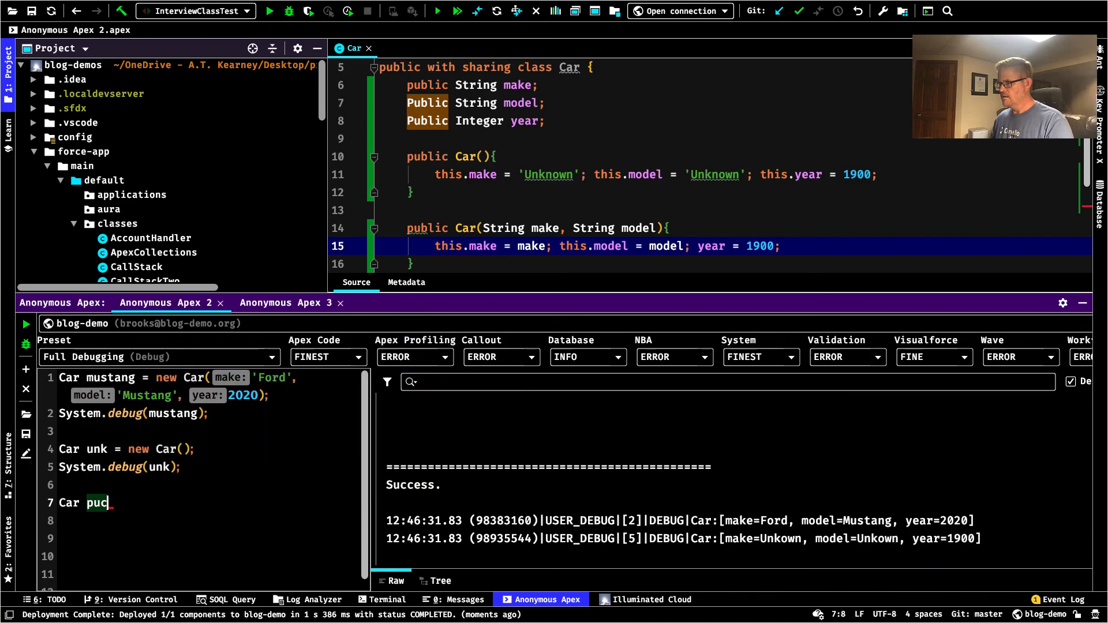
pyautogui.write('ick')
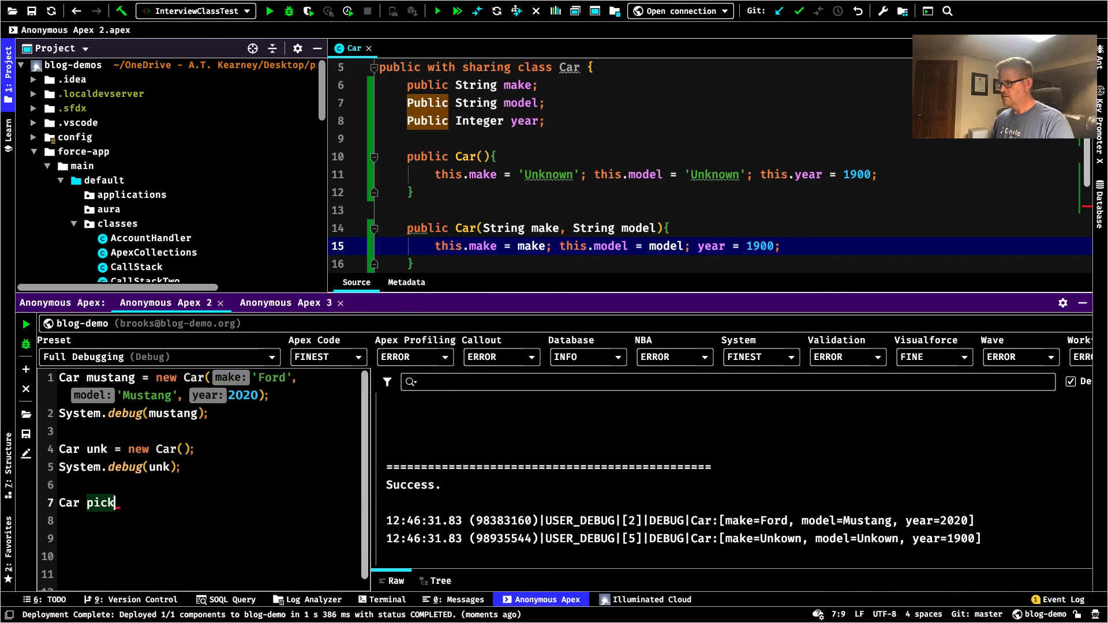
pyautogui.write('up = new Car(')
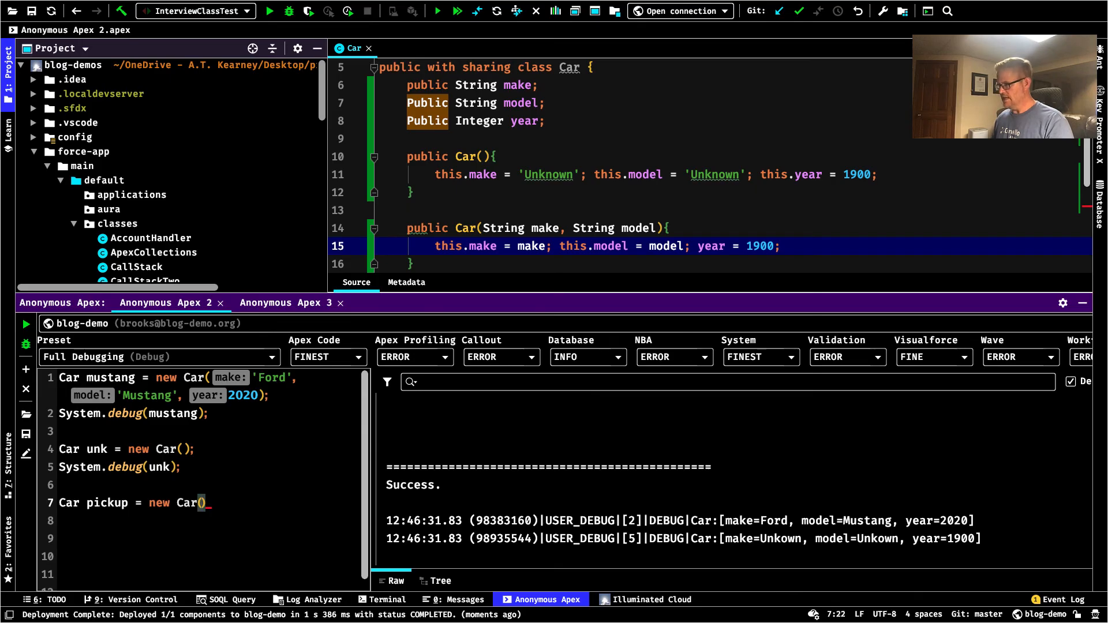
pyautogui.write("'Fore'")
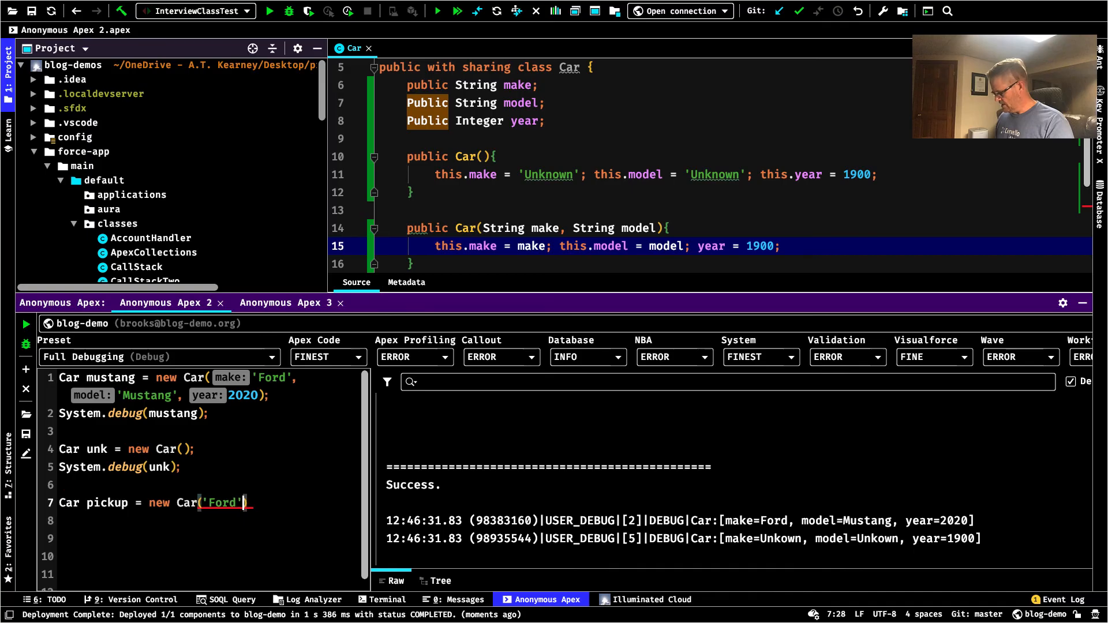
pyautogui.write(';')
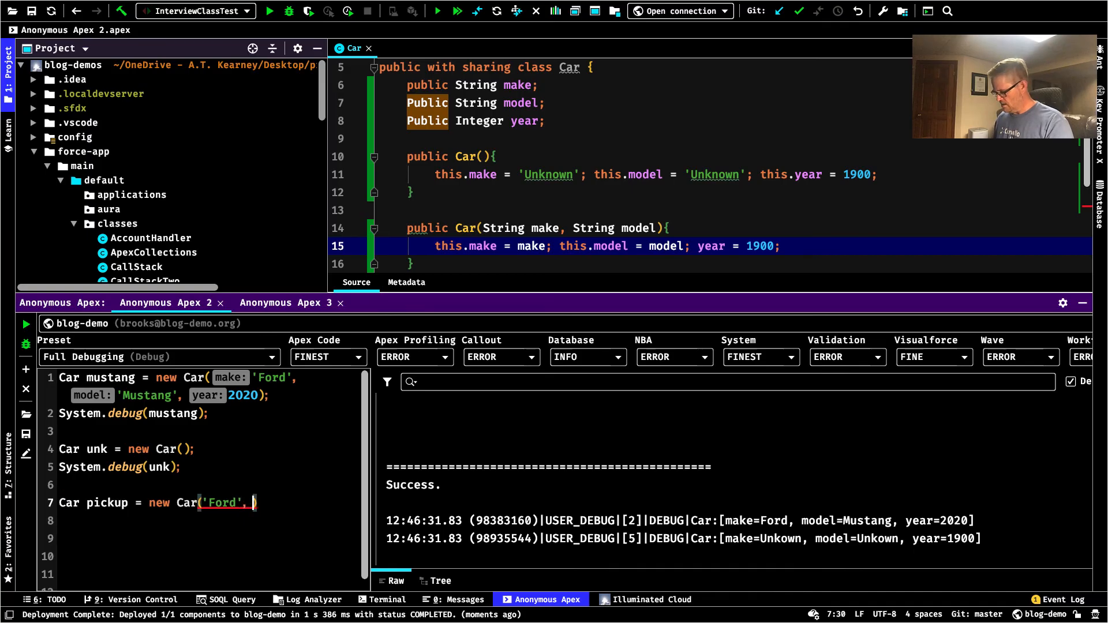
pyautogui.write("model: 'F")
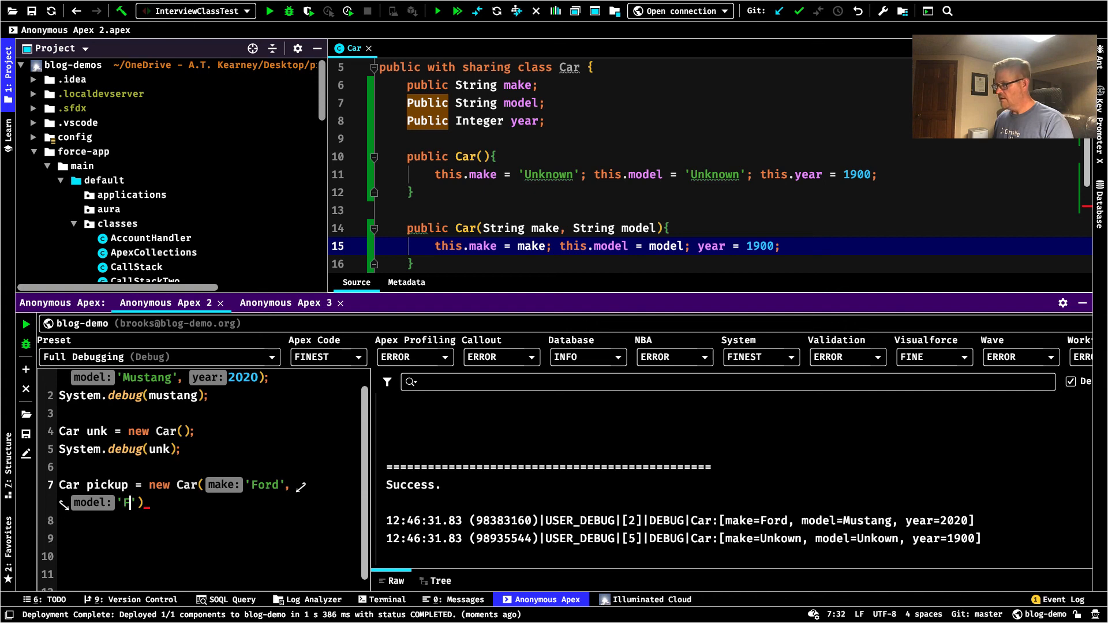
pyautogui.write('-1')
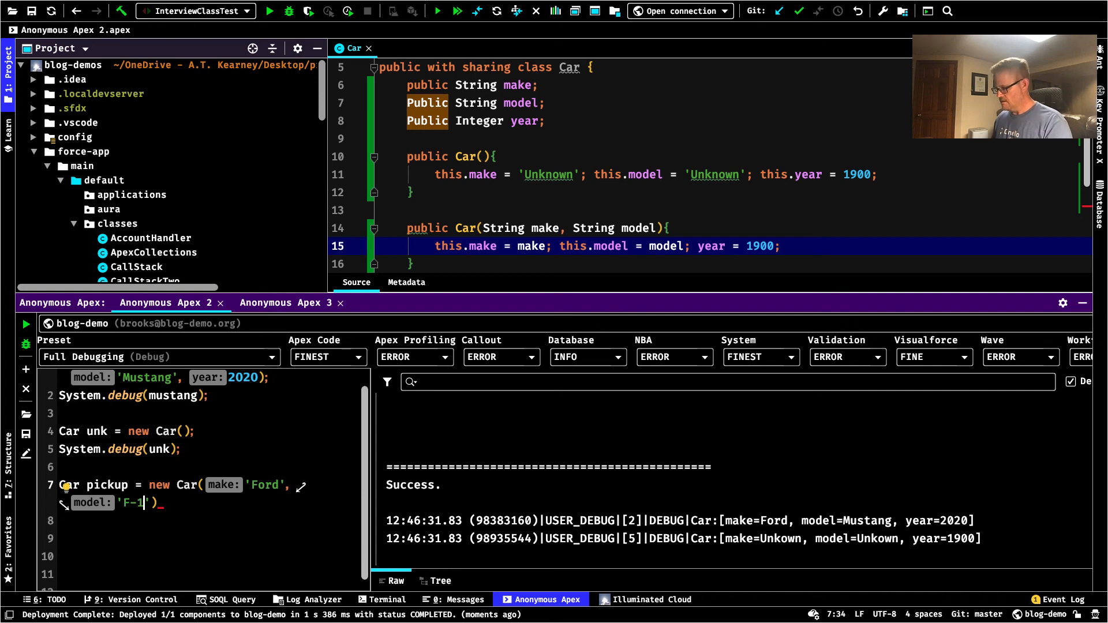
pyautogui.write('50')
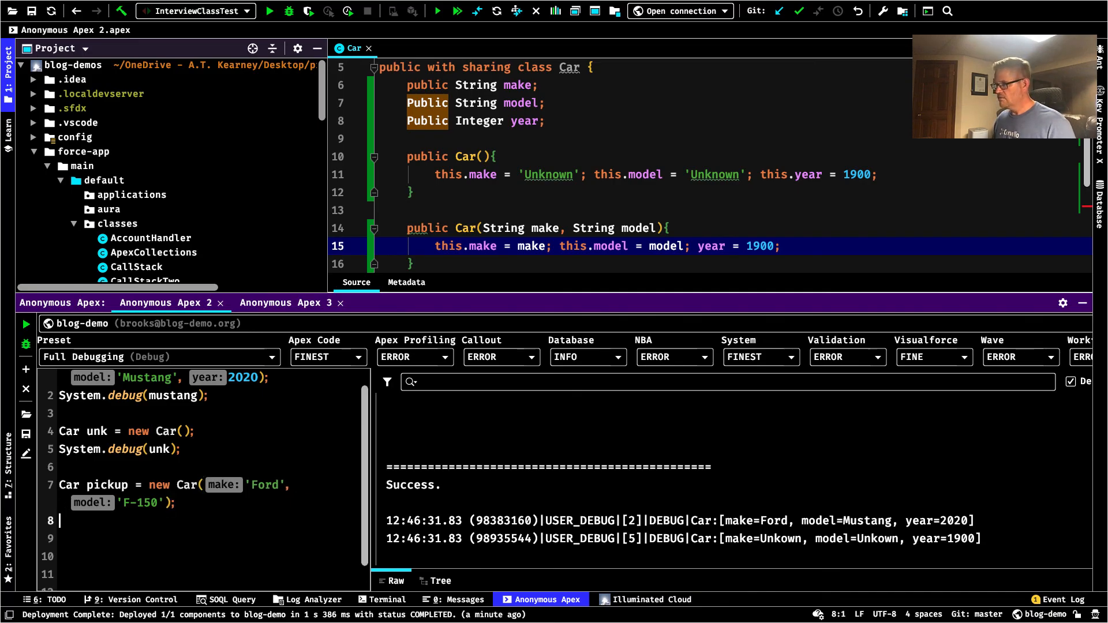
# Add System.debug(pickup) and execute the anonymous Apex script
pyautogui.write('System.debug();')
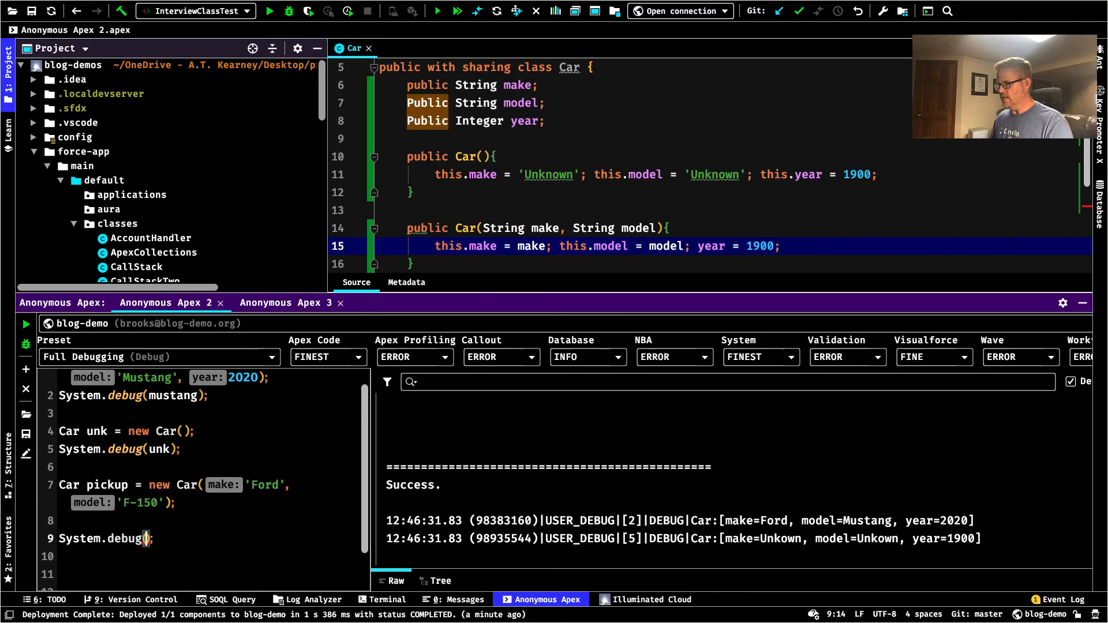
pyautogui.write('pickup')
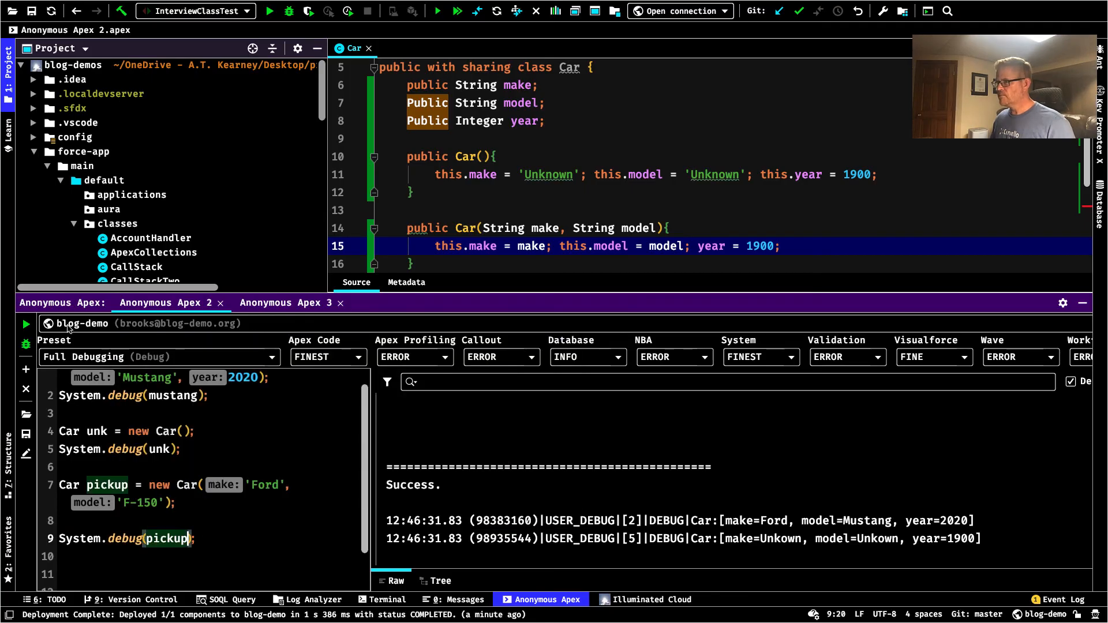
pyautogui.click(25, 324)
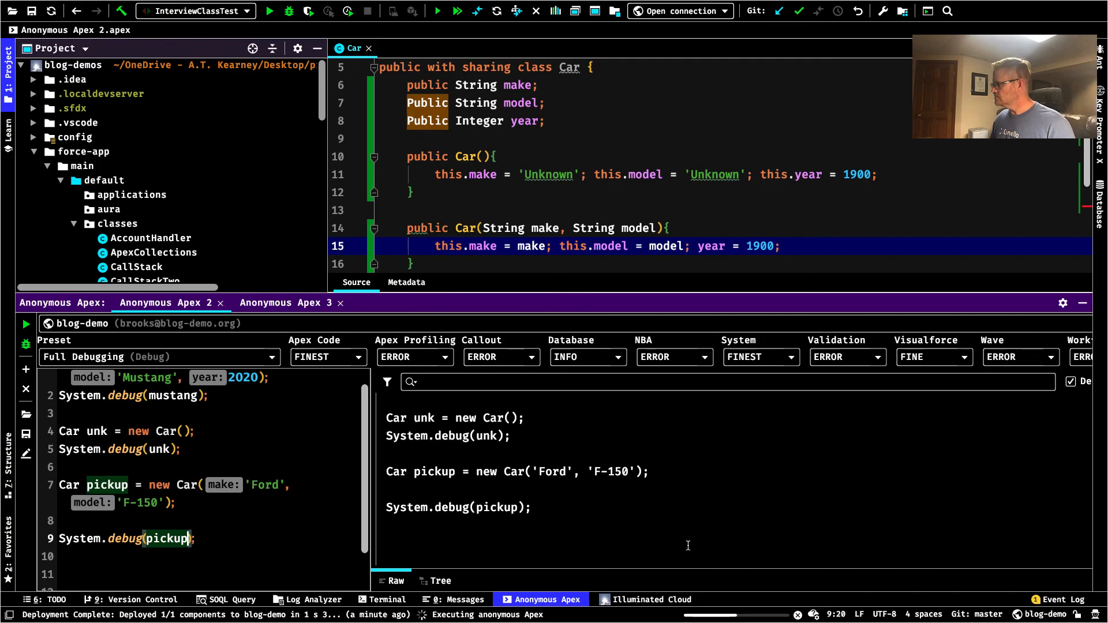
pyautogui.click(24, 323)
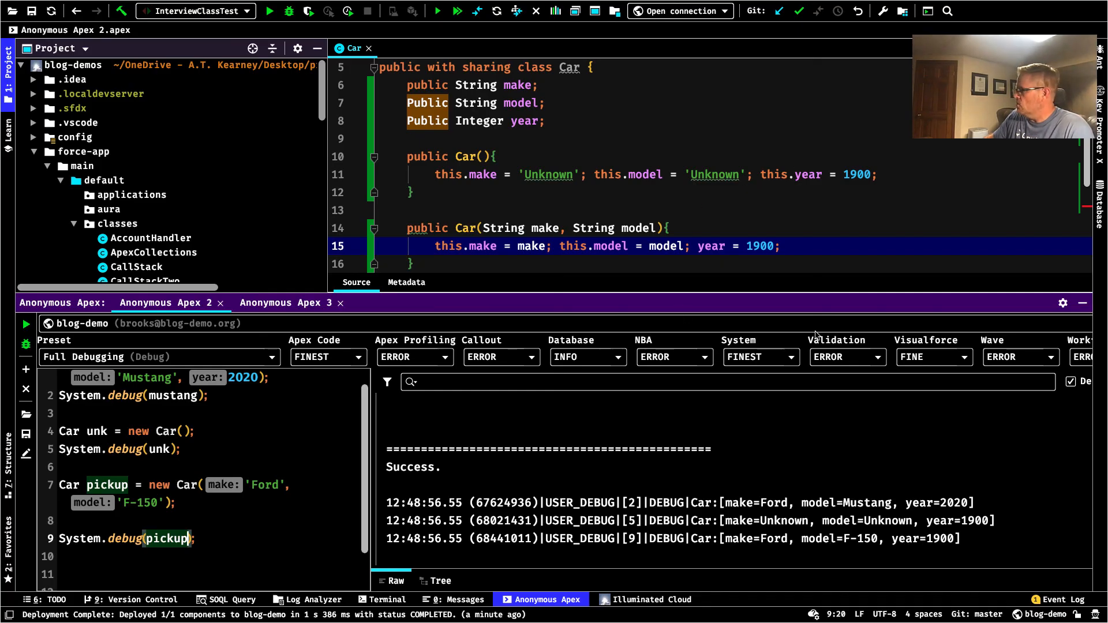
pyautogui.moveTo(77, 463)
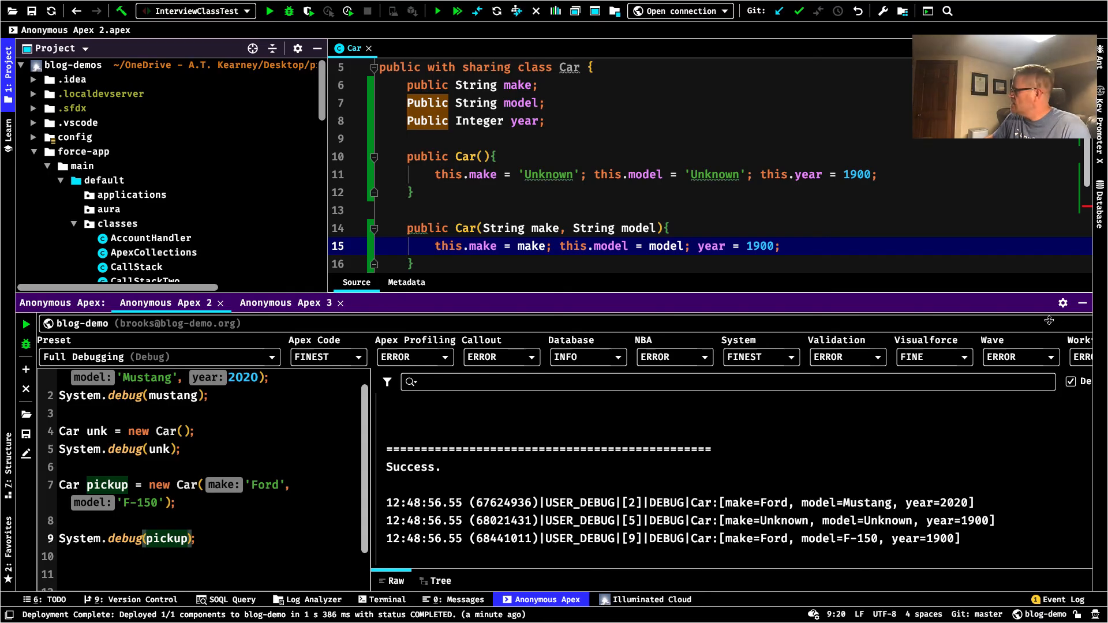
pyautogui.moveTo(1082, 303)
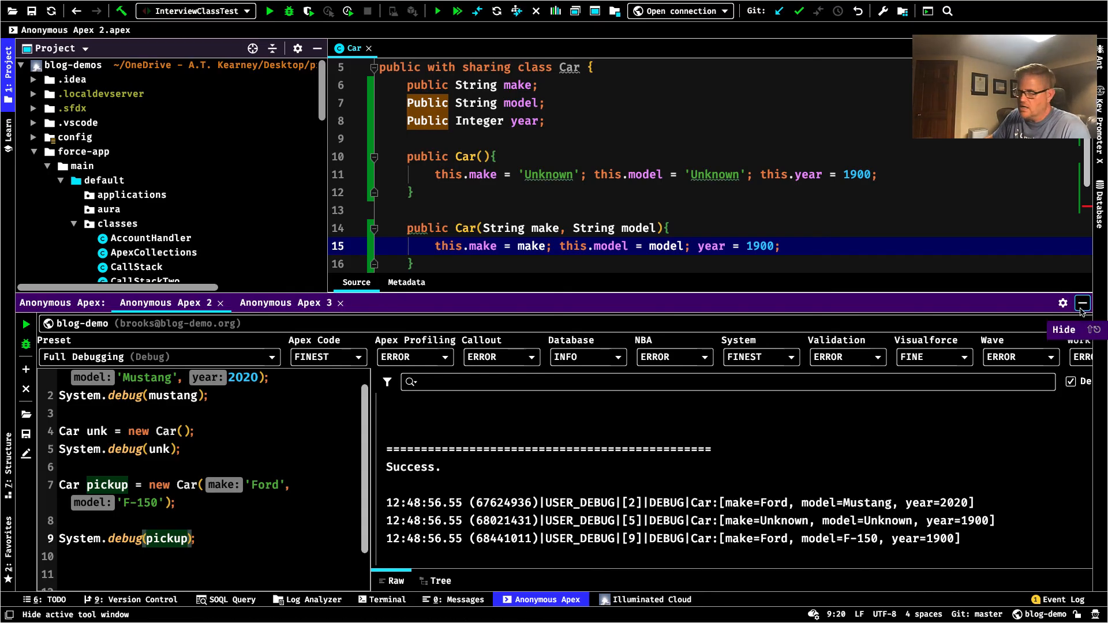